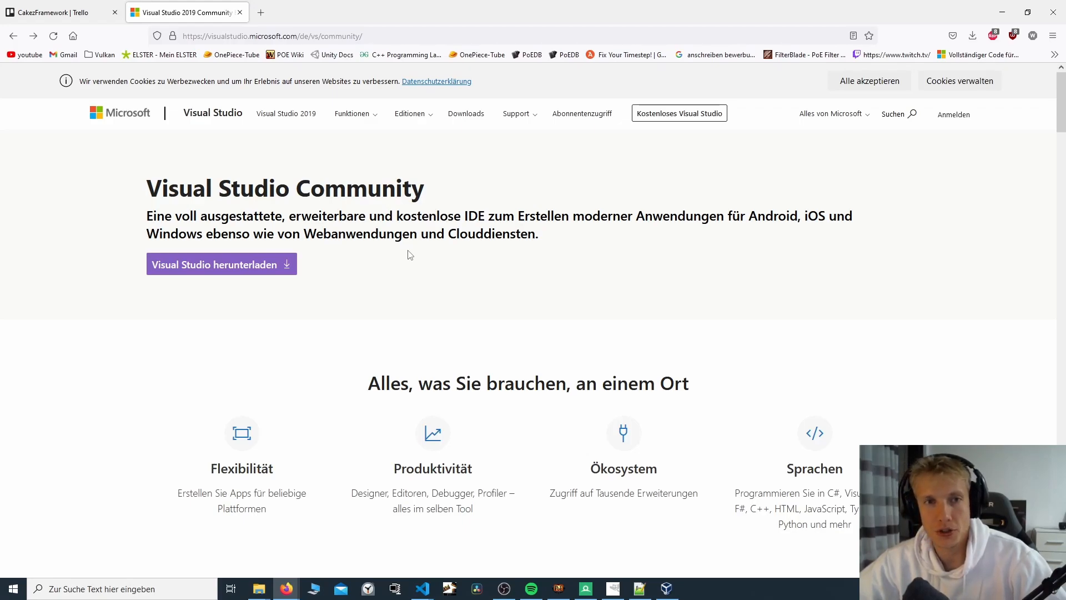
mouse_move(514, 202)
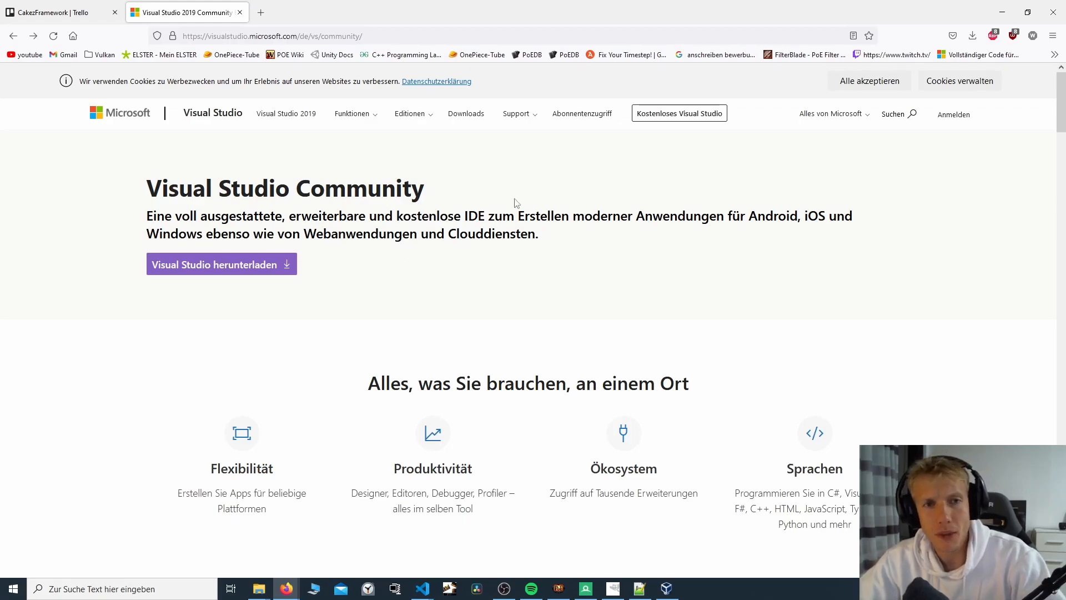
mouse_move(428, 233)
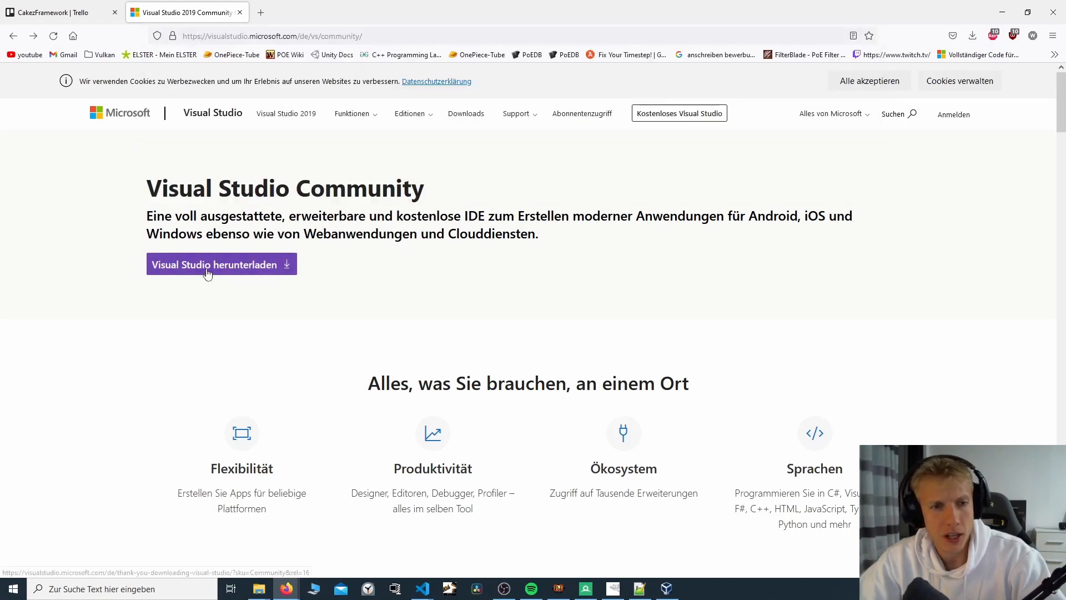
Step: Start the Visual Studio Community download and dismiss the installer save prompt
click(221, 264)
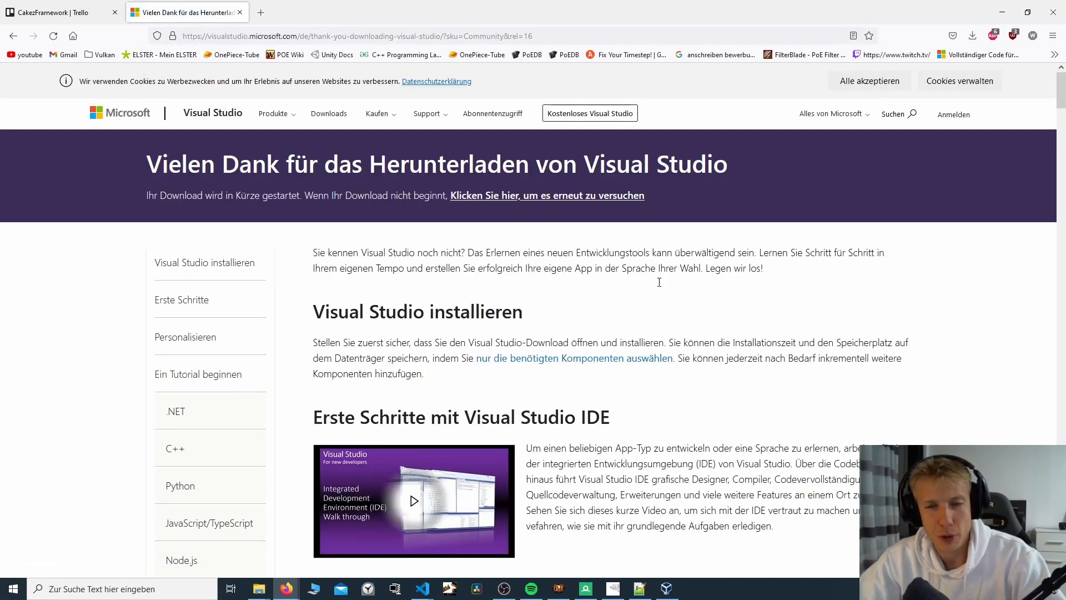
click(546, 195)
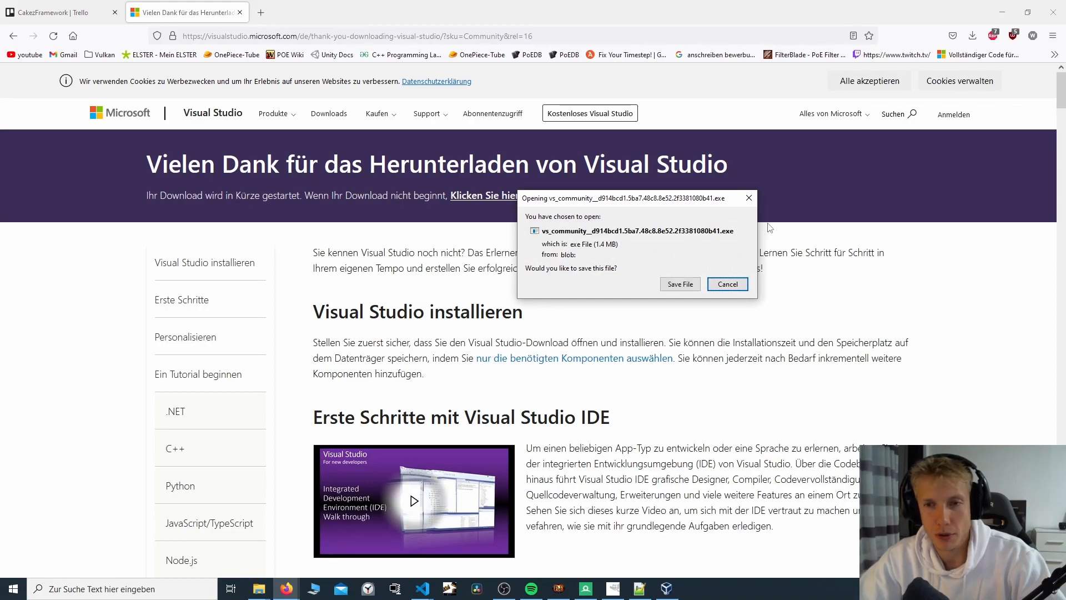
mouse_move(618, 238)
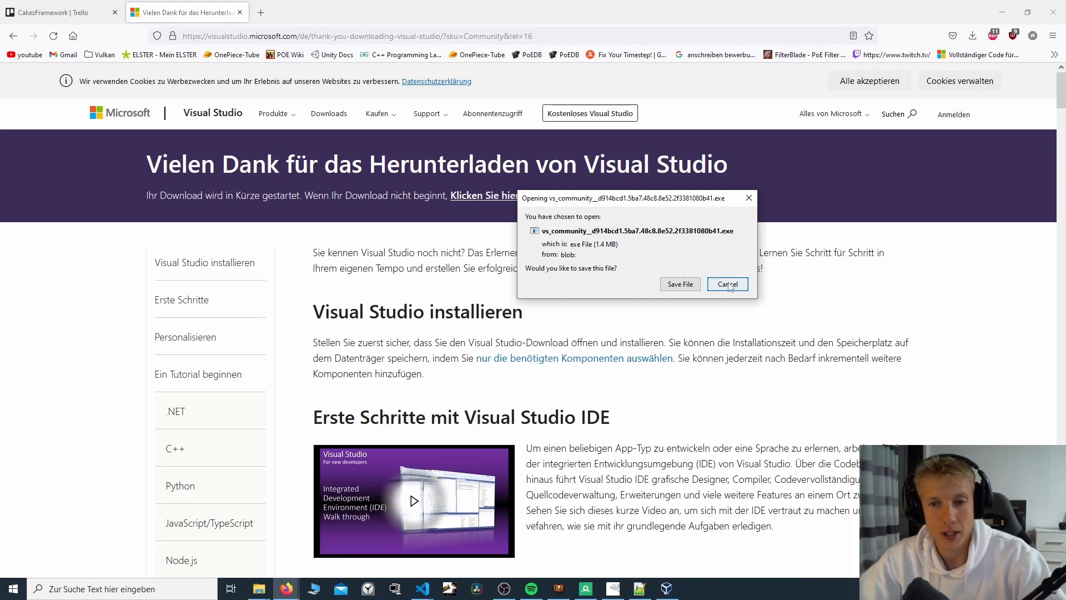
click(726, 283)
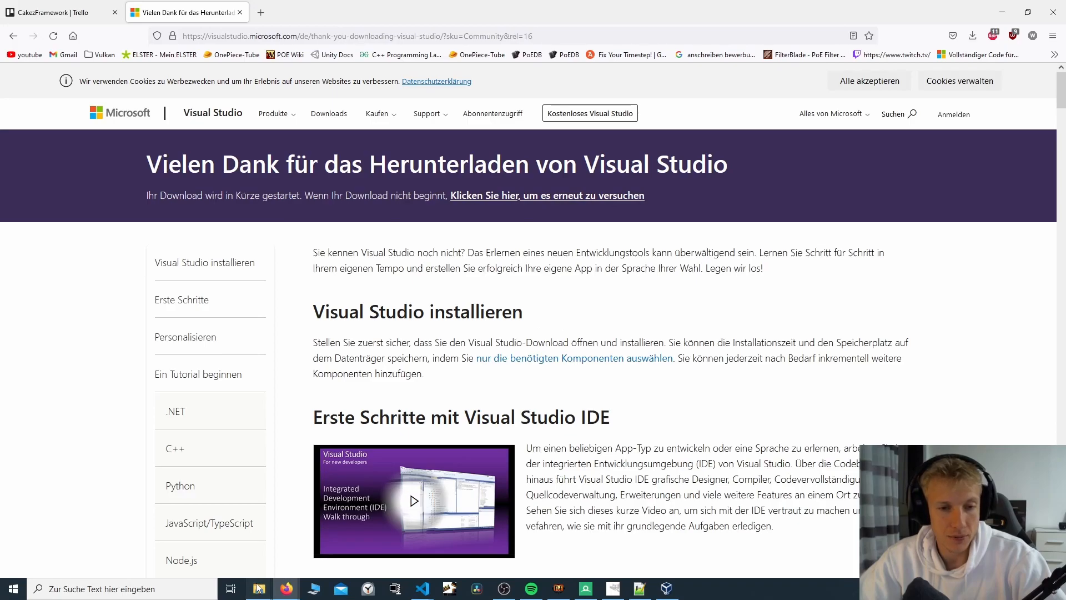
Step: Browse to C:\Programme (x86)\Microsoft Visual Studio and focus the folder search box
click(257, 588)
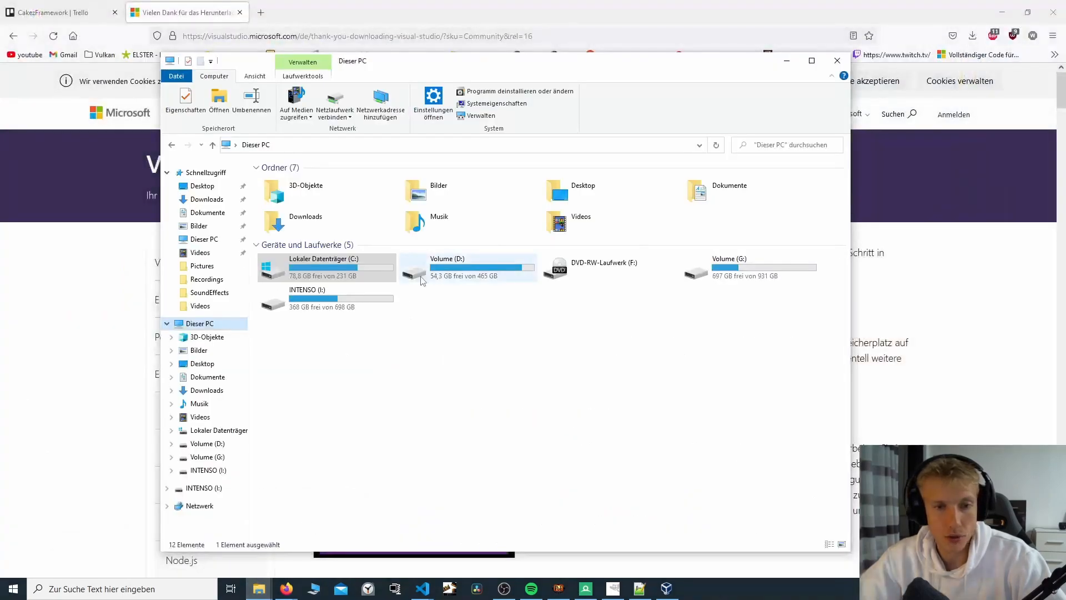
click(327, 268)
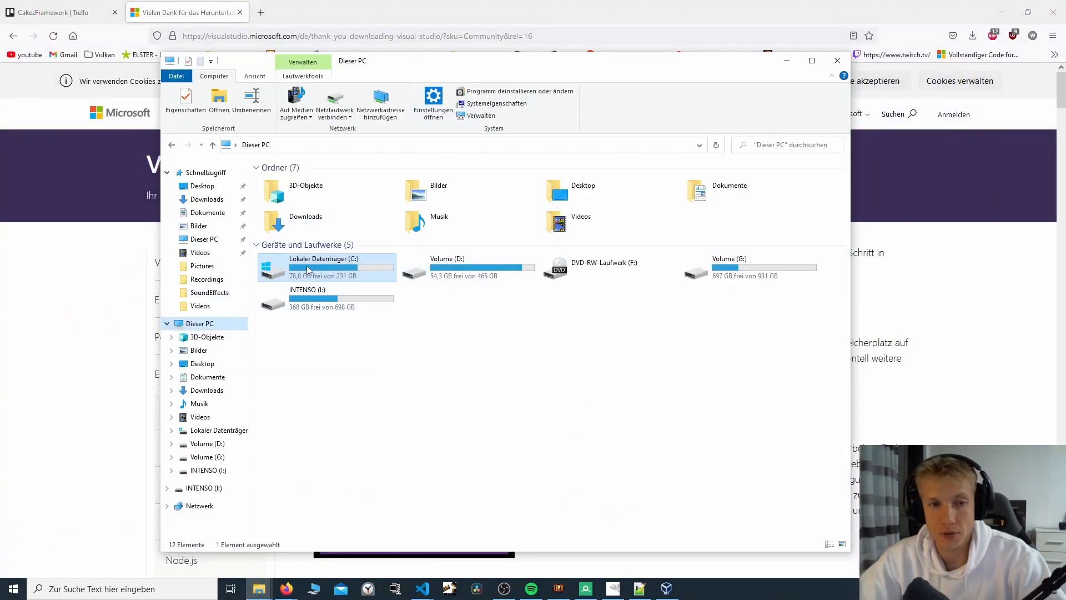
double_click(325, 268)
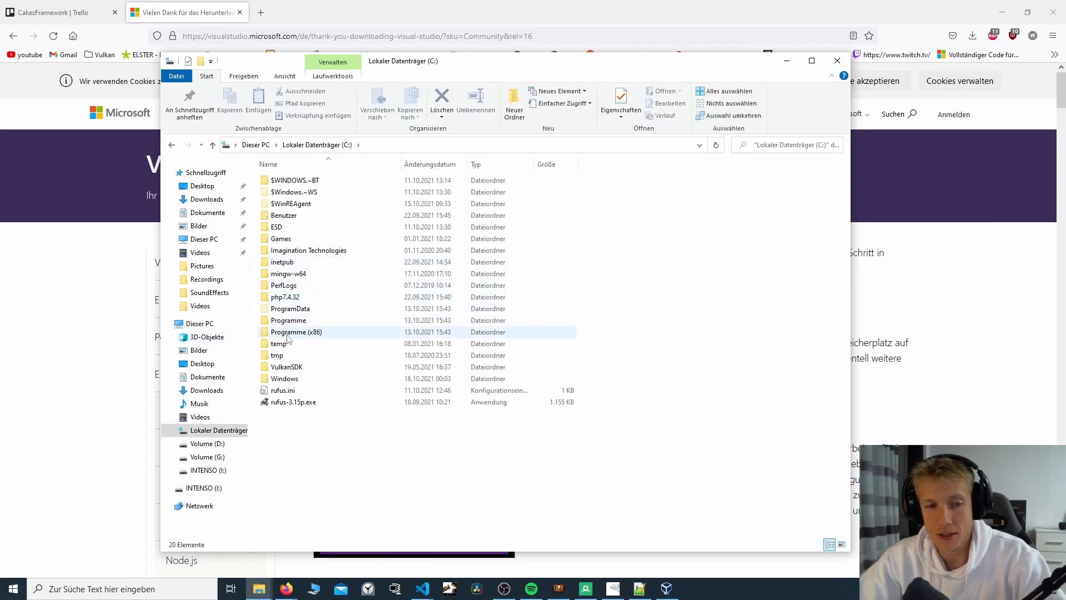
double_click(295, 332)
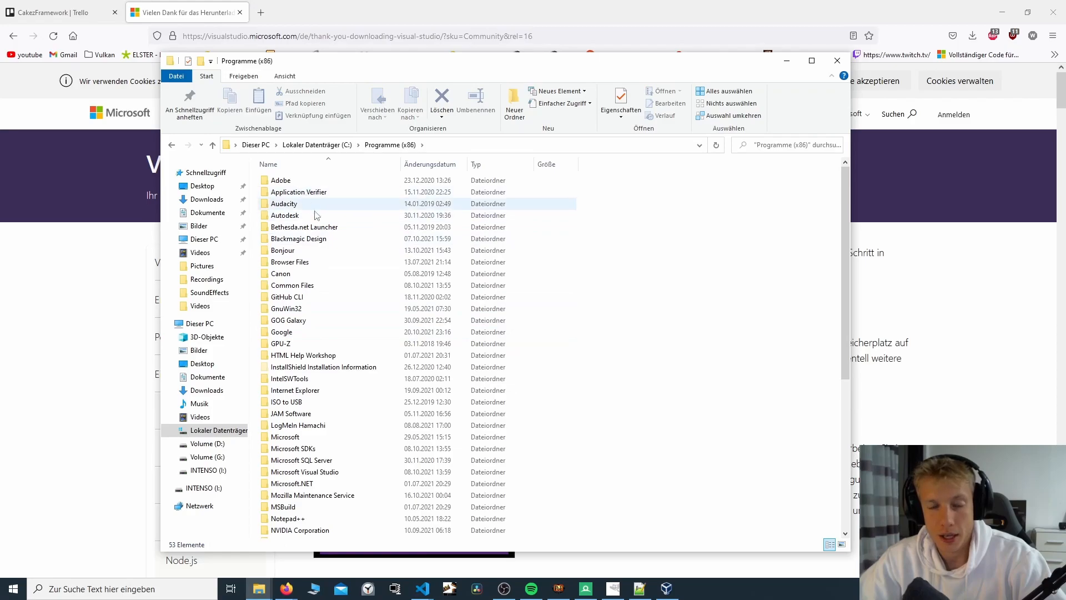
scroll(down, 3)
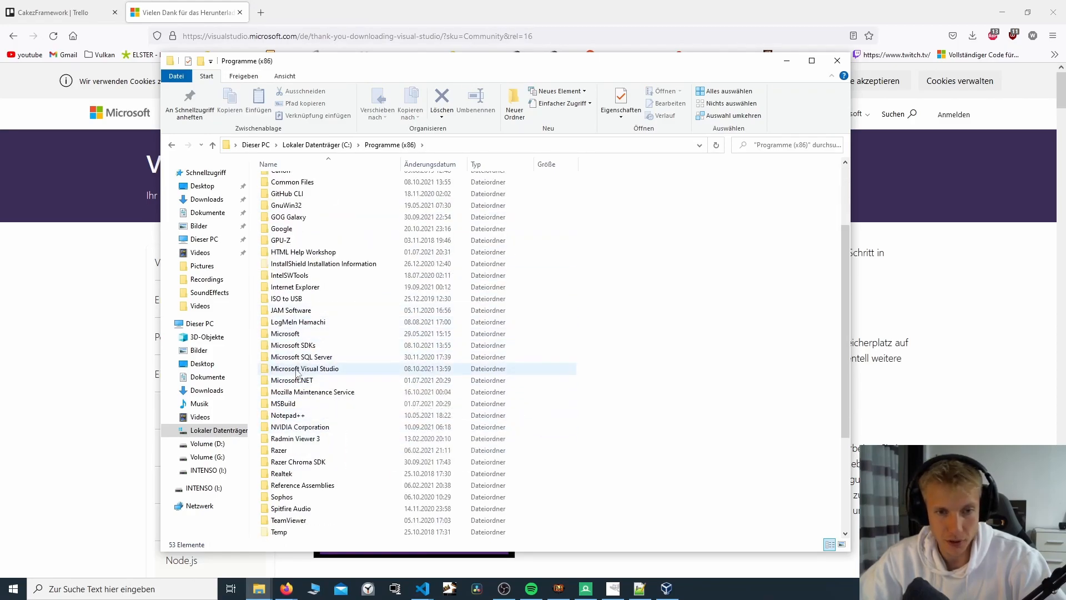
double_click(305, 367)
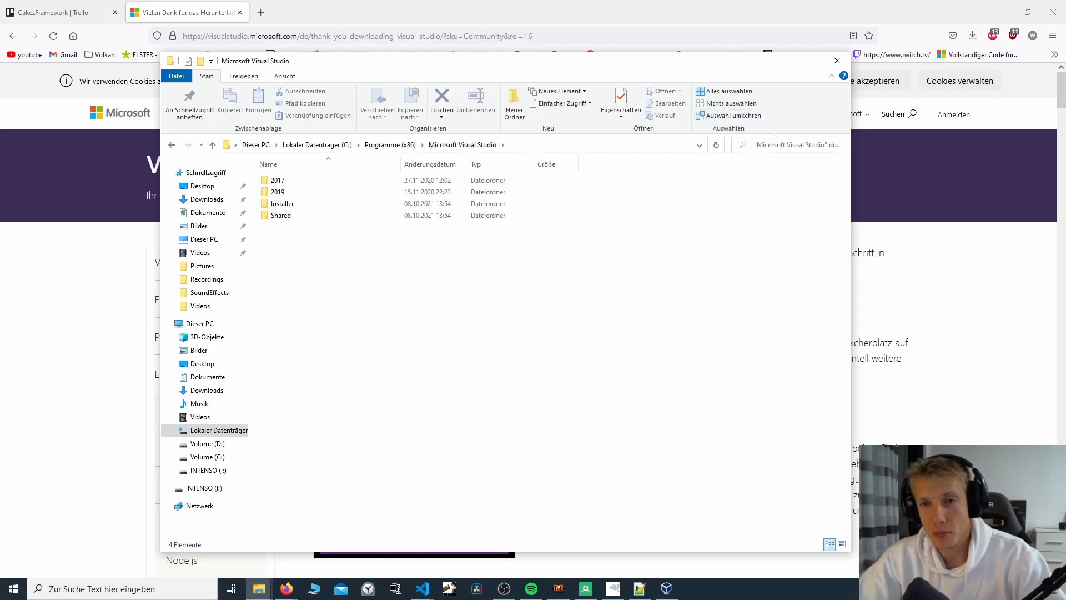
click(782, 144)
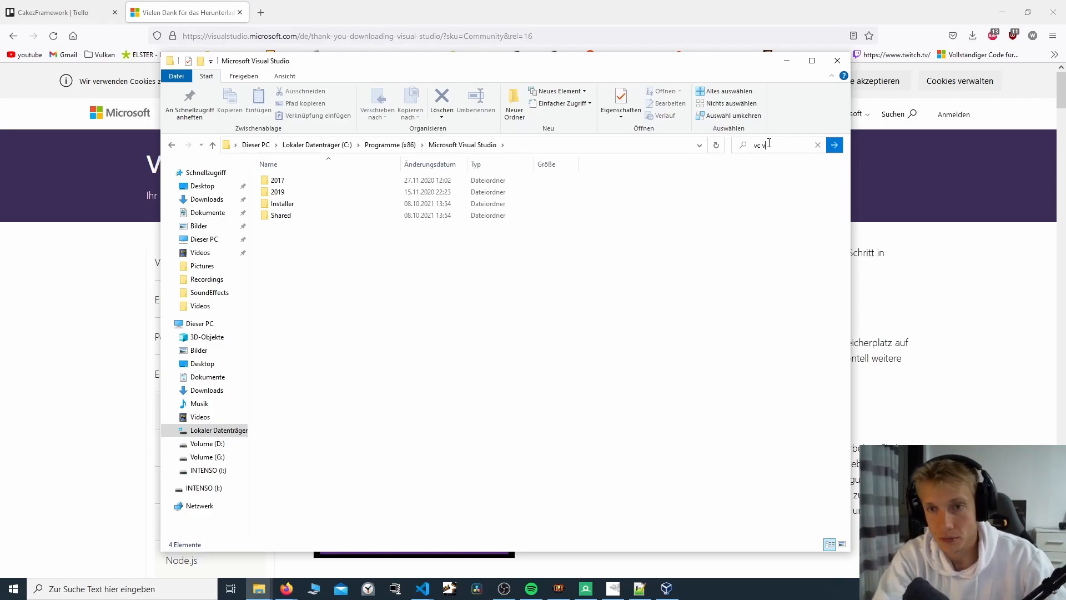
Step: Search the folder for 'vcvars' and select the vcvars64.bat result
text(vcvars)
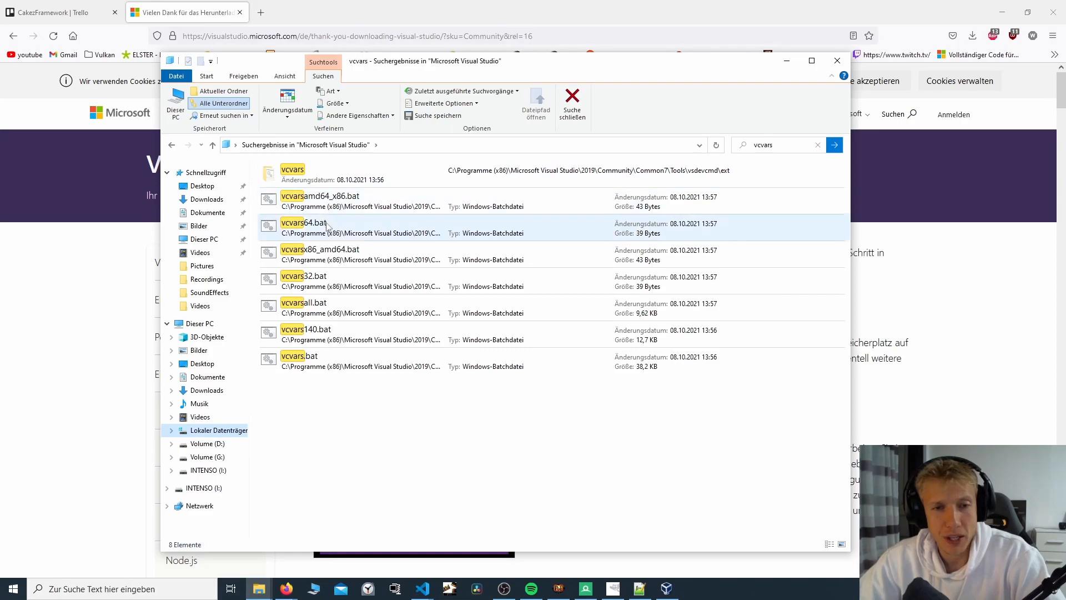
click(307, 334)
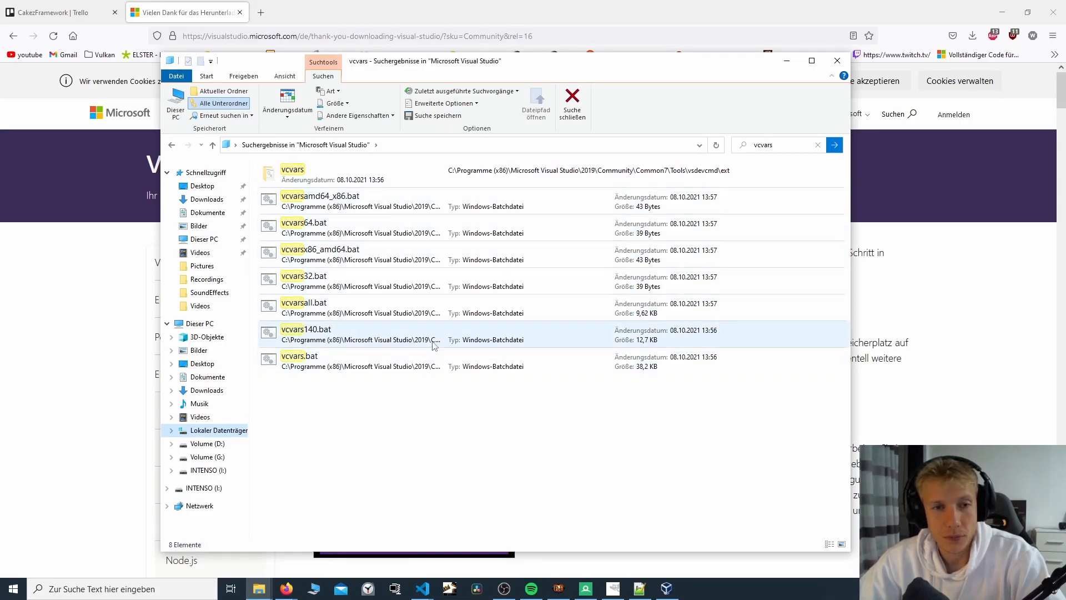
click(340, 228)
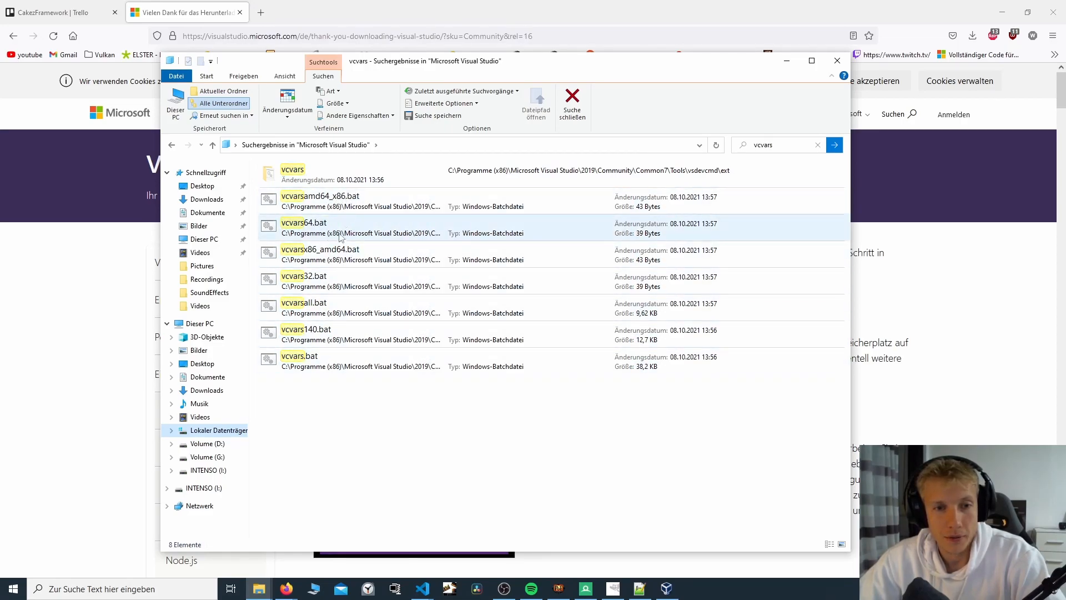
mouse_move(320, 222)
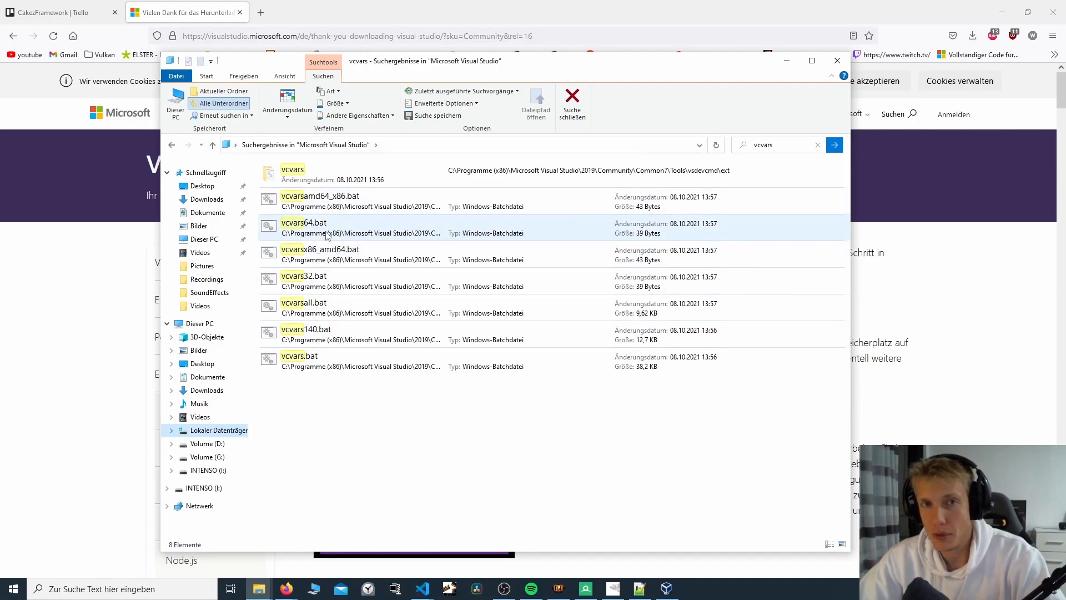
mouse_move(326, 234)
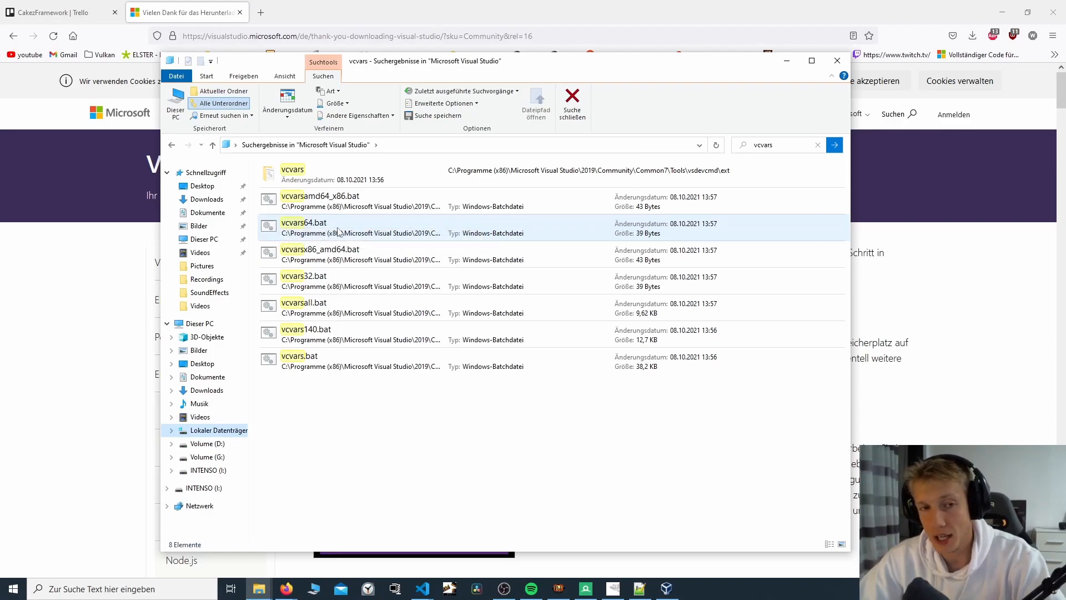
mouse_move(279, 222)
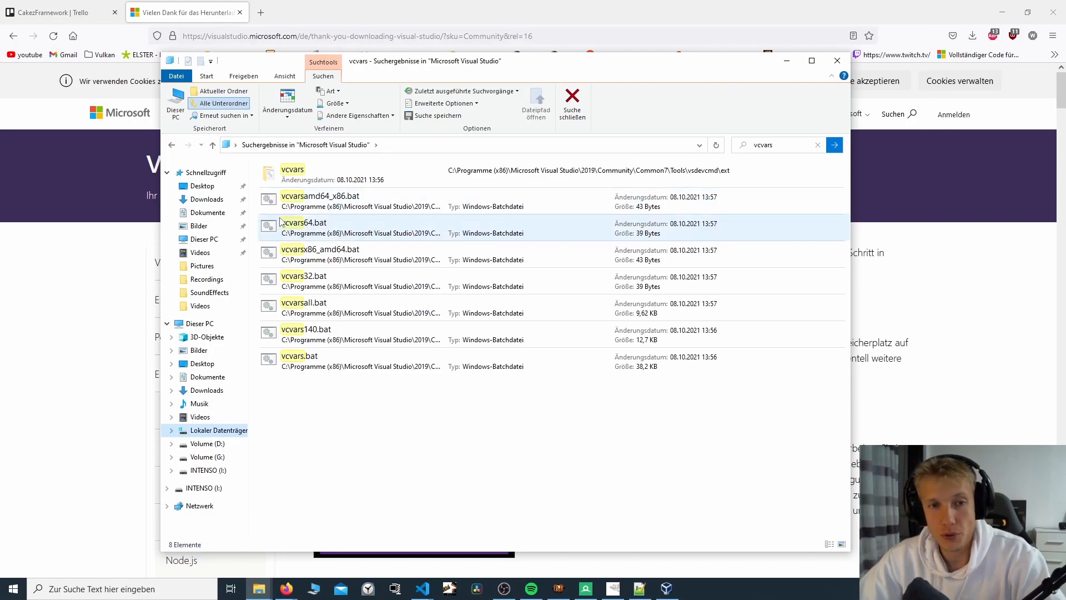
mouse_move(316, 240)
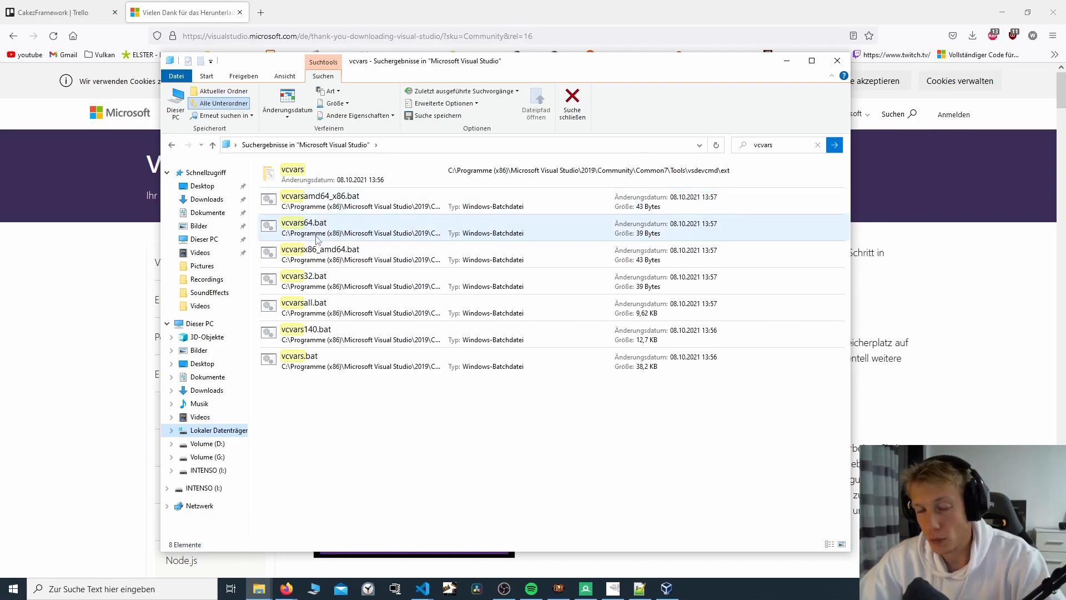
mouse_move(316, 232)
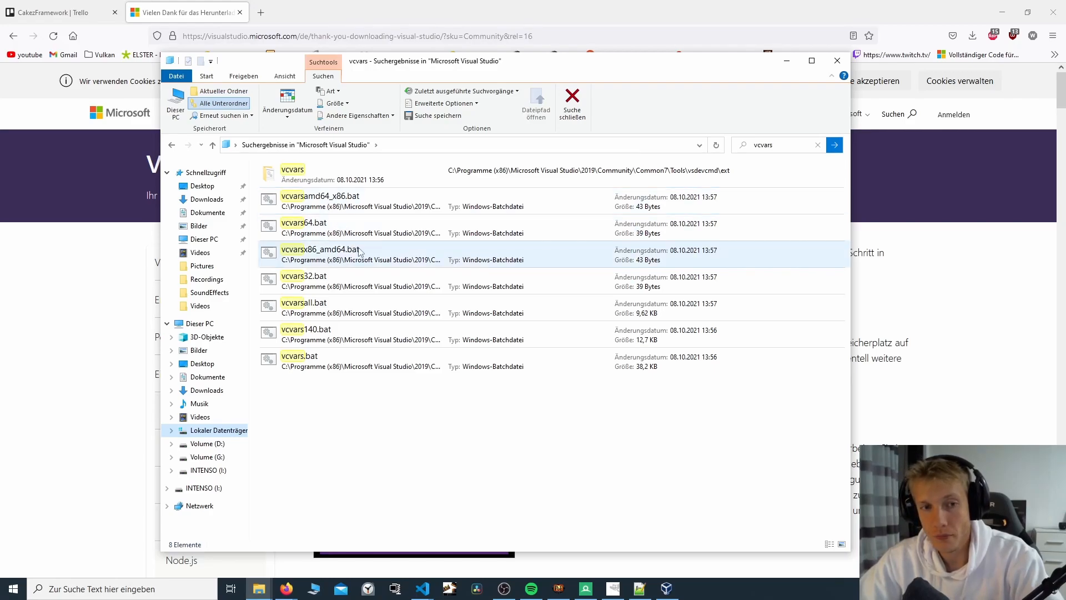
Step: Open the containing folder of vcvars64.bat via 'Dateipfad öffnen'
right_click(329, 227)
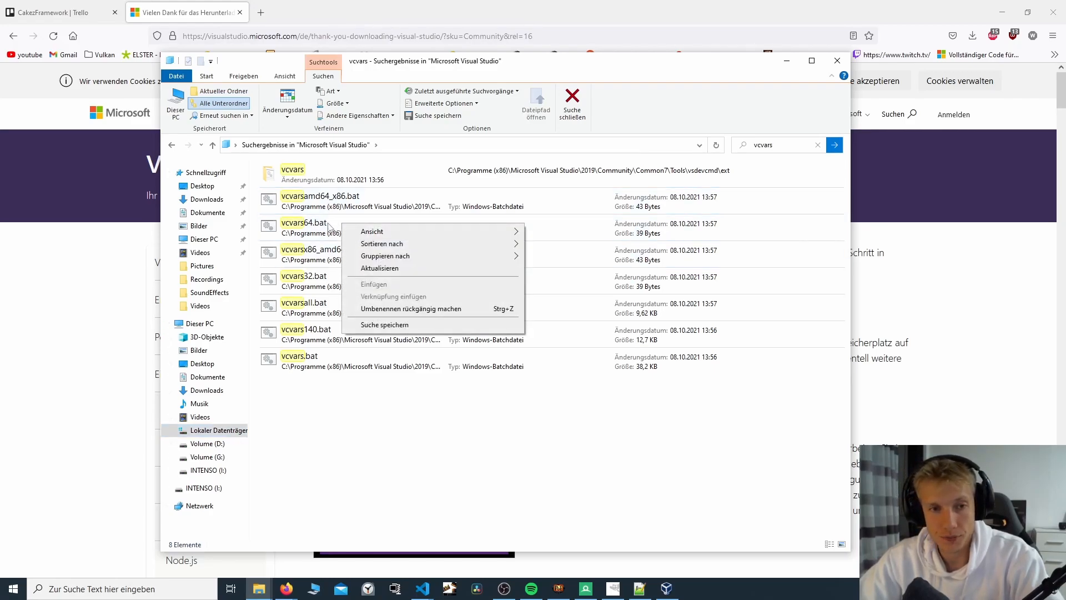
right_click(303, 224)
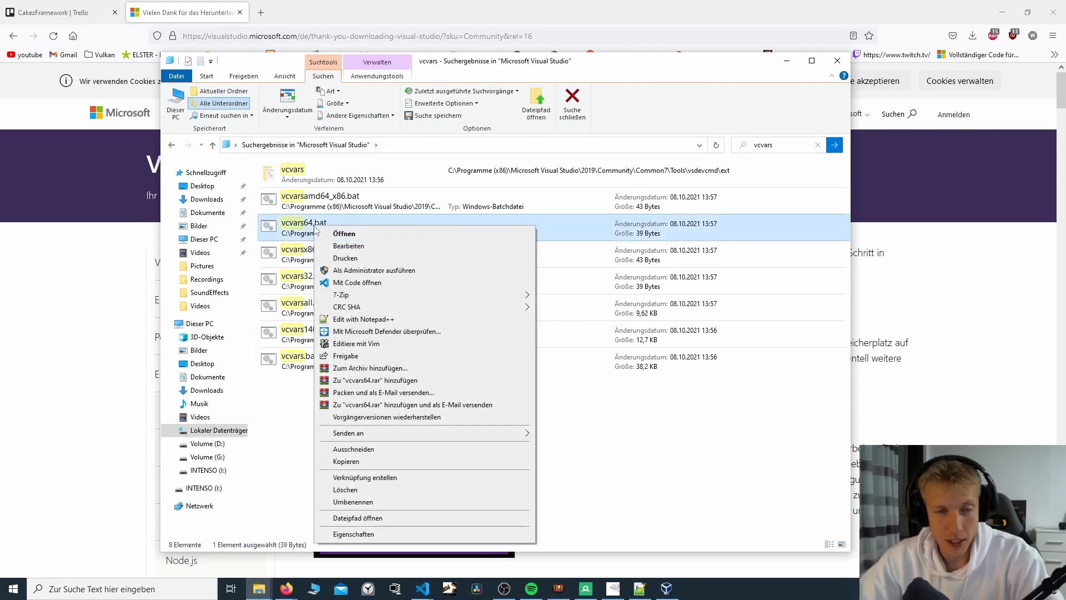
mouse_move(381, 348)
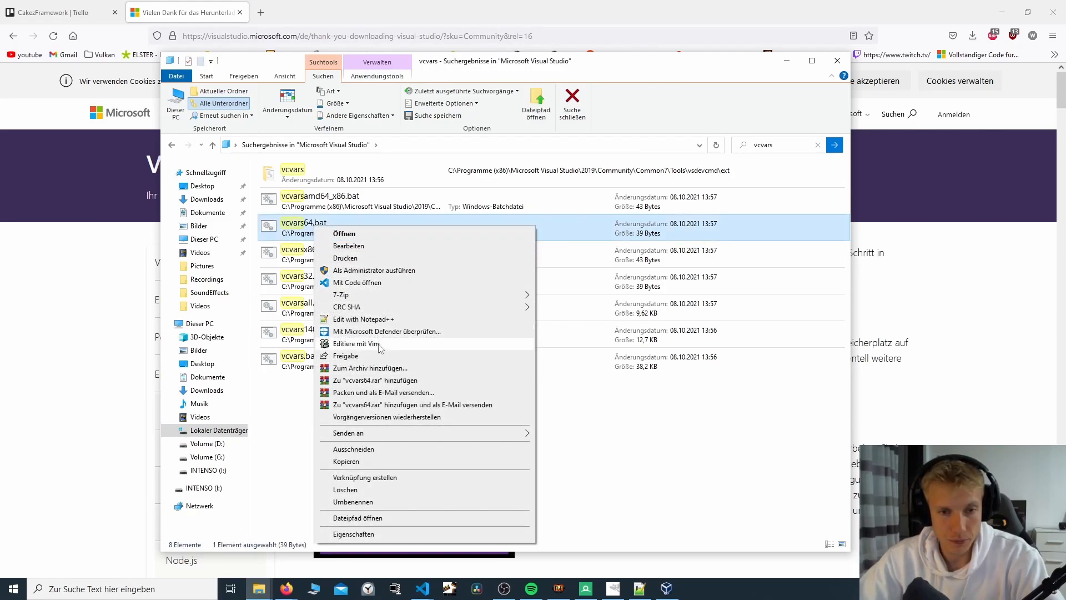
mouse_move(359, 282)
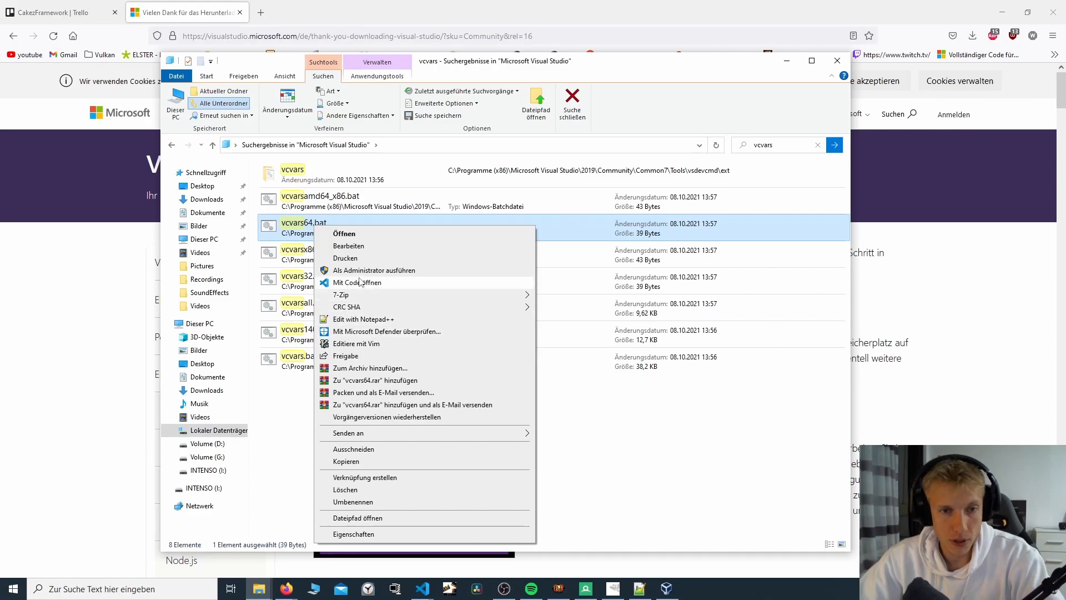
click(359, 518)
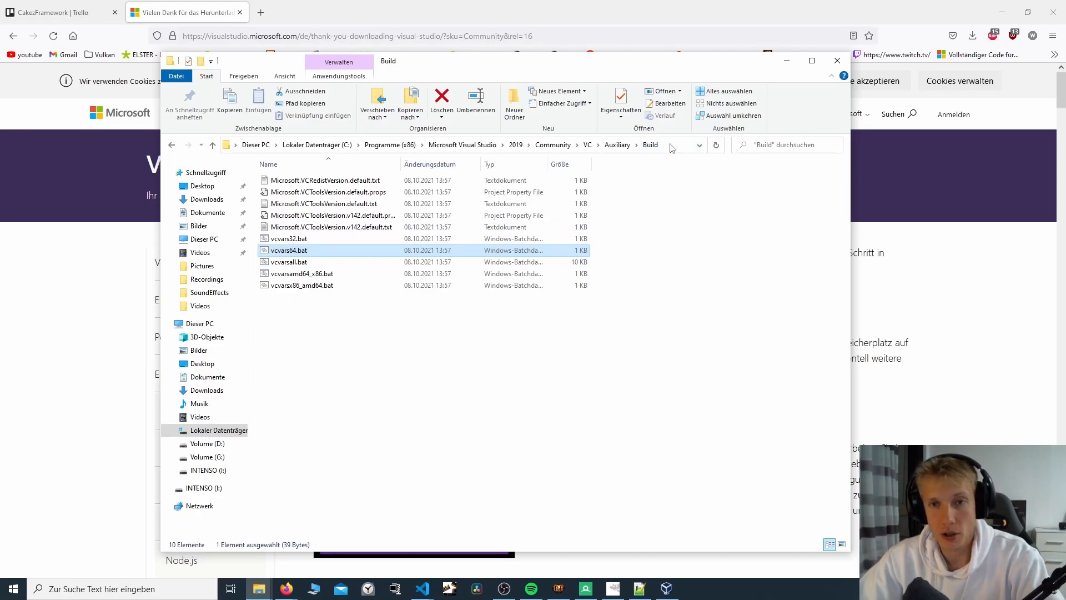
Step: In a Command Prompt in the Build folder, run vcvars64.bat and confirm cl reports the compiler
click(422, 144)
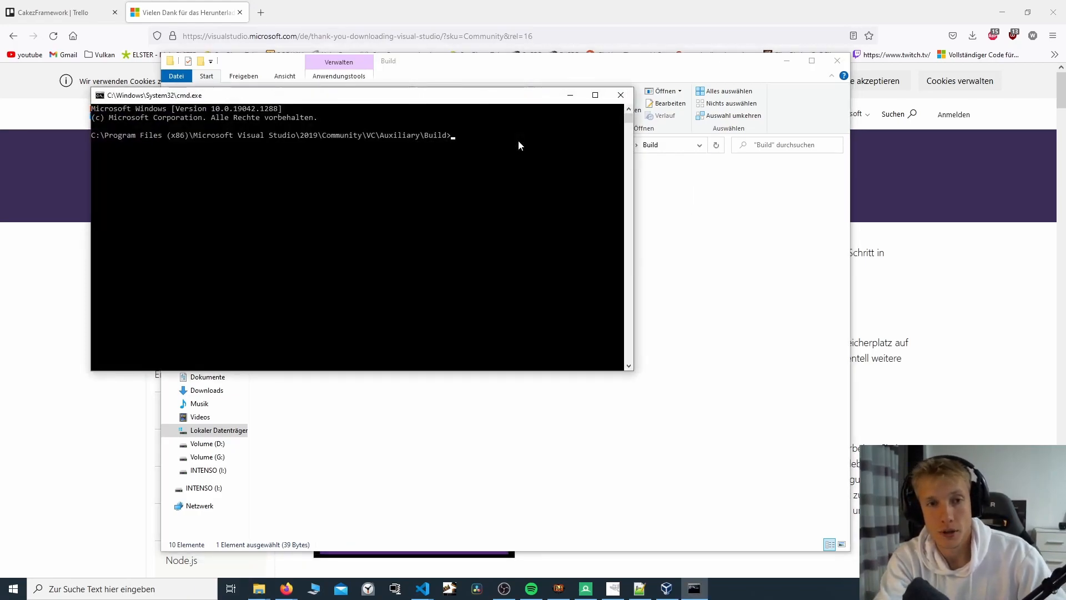
text(cl)
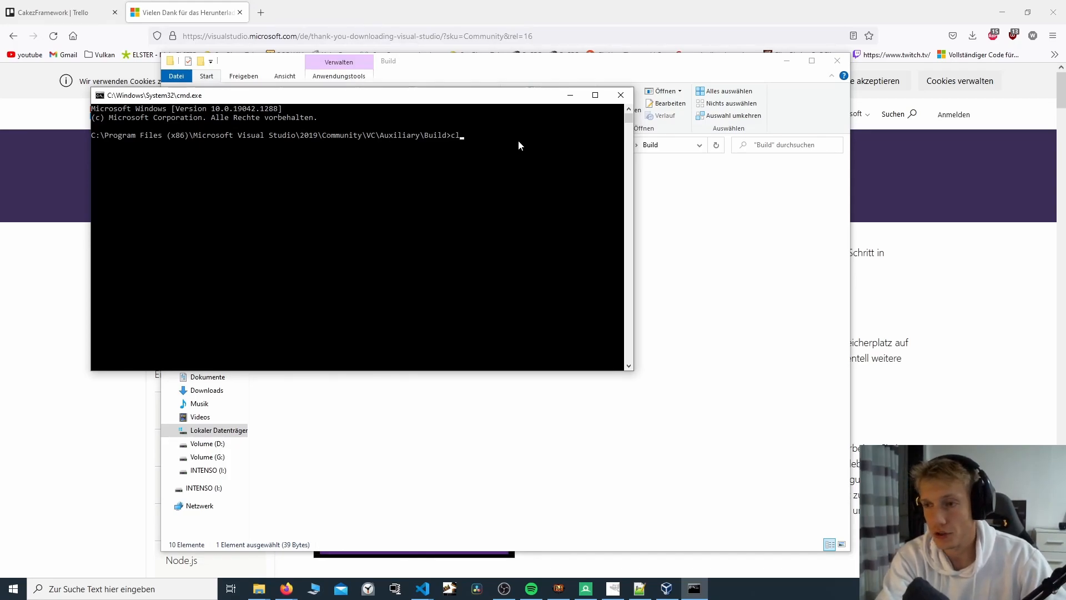
key(Return)
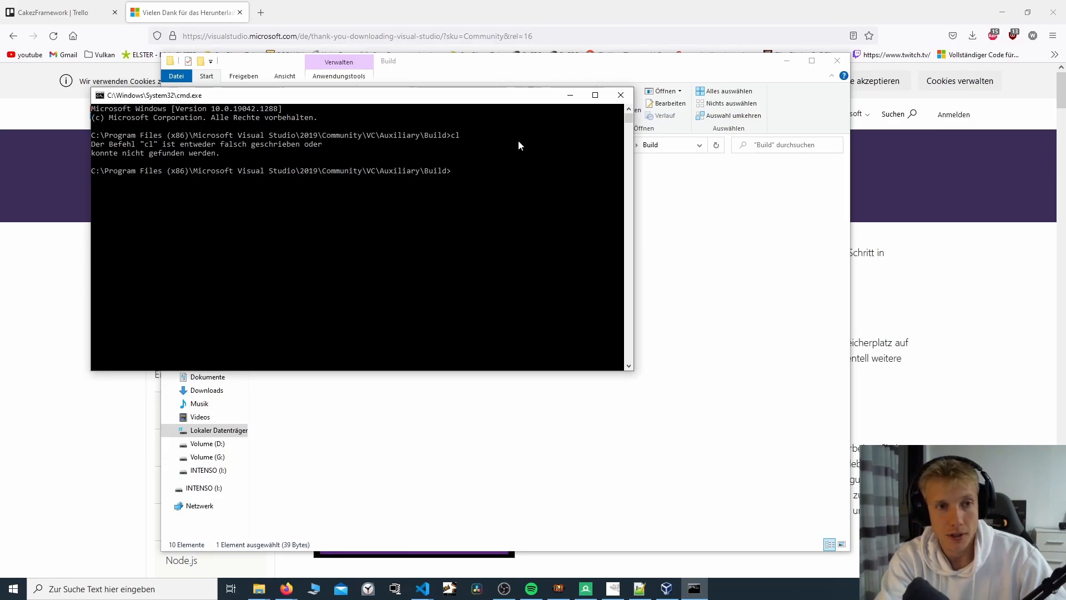
mouse_move(264, 163)
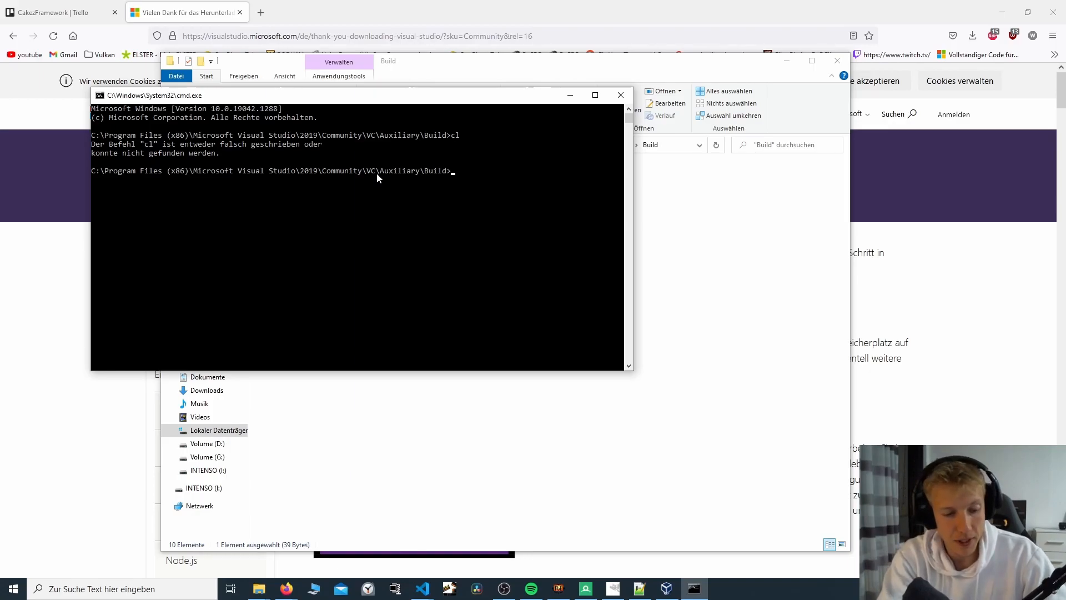
text(vcvars64.bat)
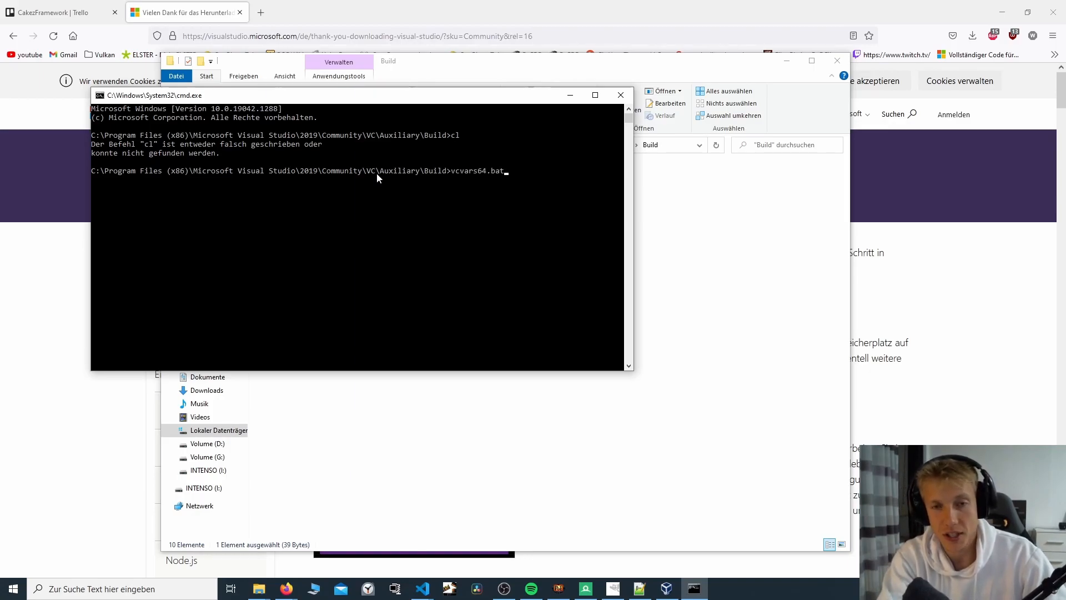
key(Return)
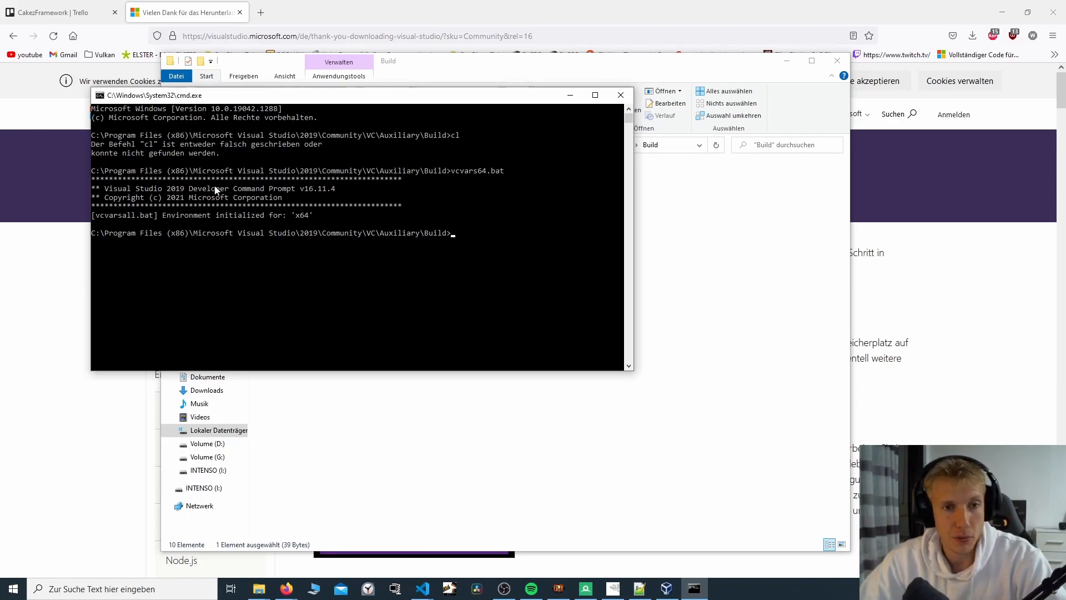
mouse_move(226, 221)
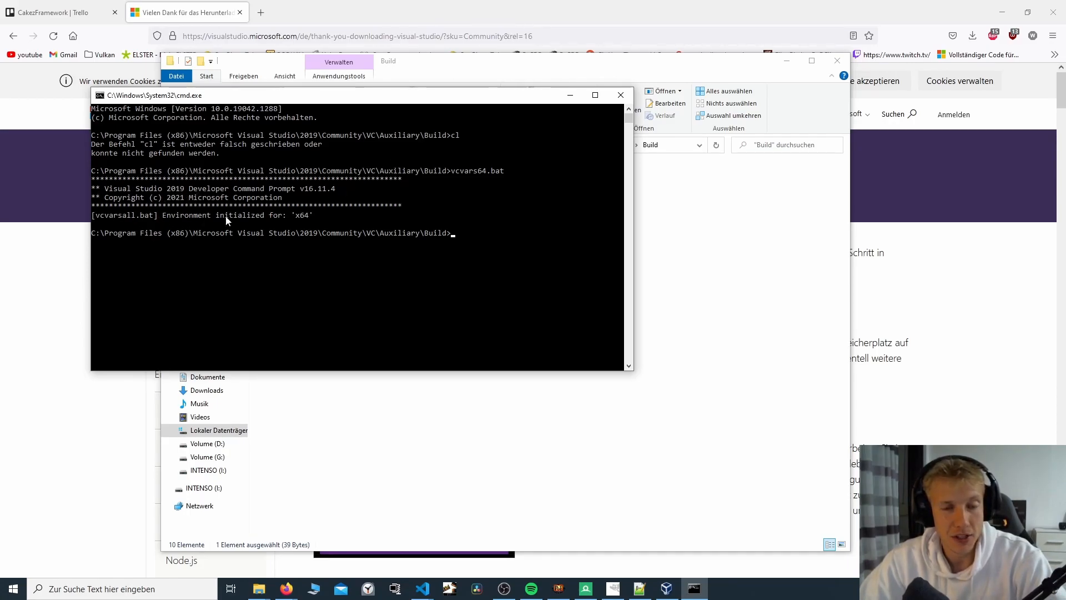
mouse_move(314, 224)
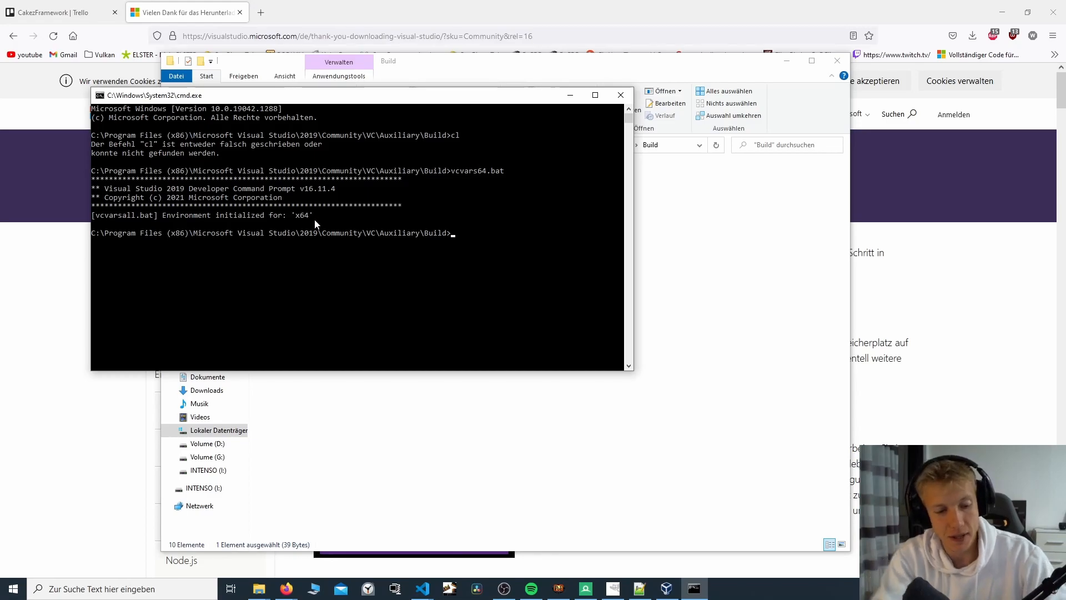
key(Return)
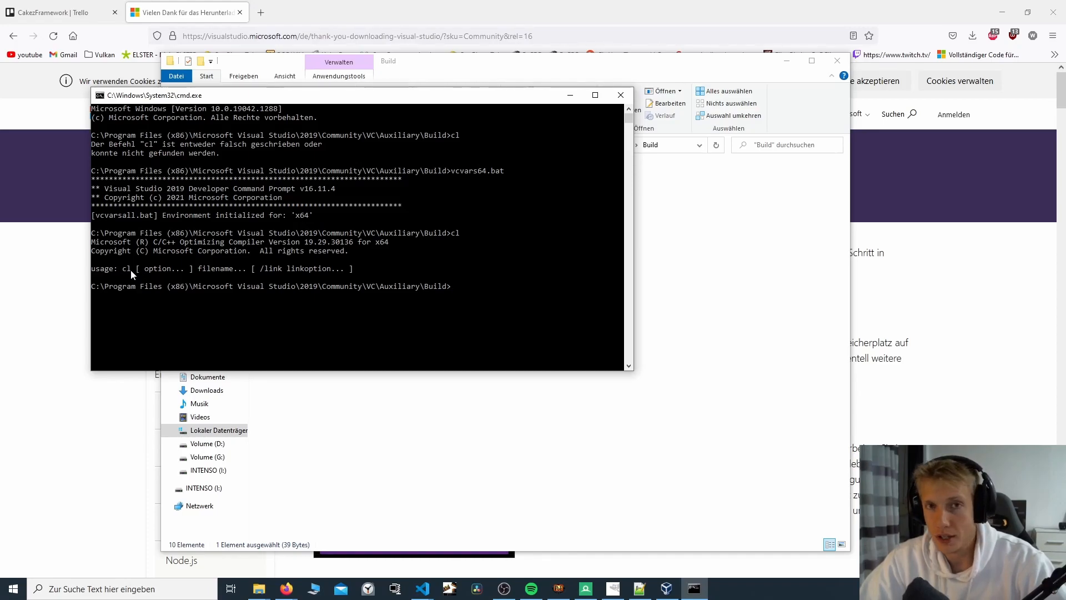
mouse_move(179, 283)
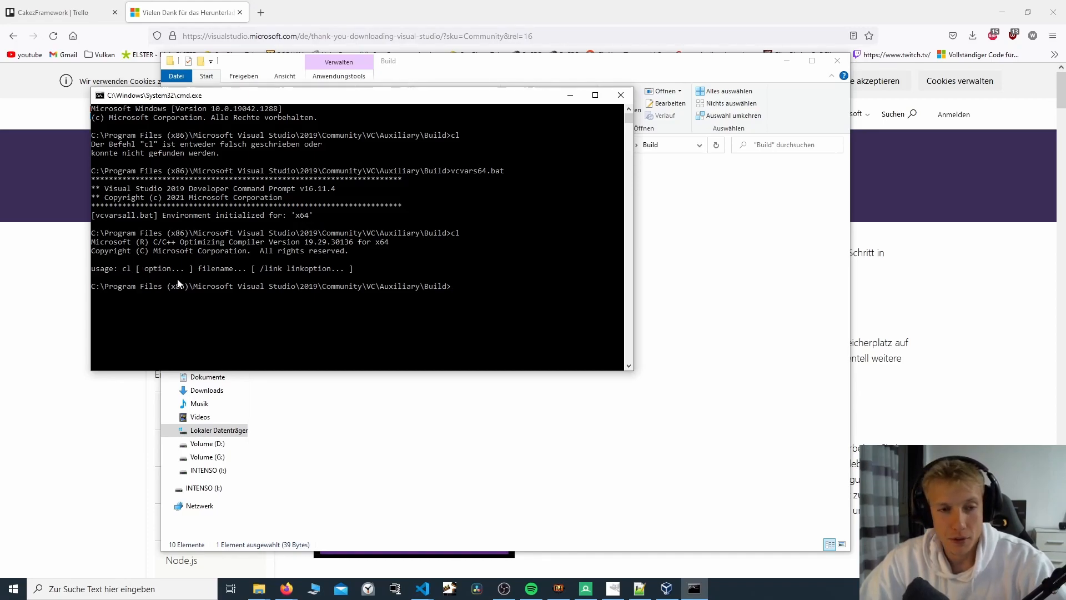
mouse_move(213, 279)
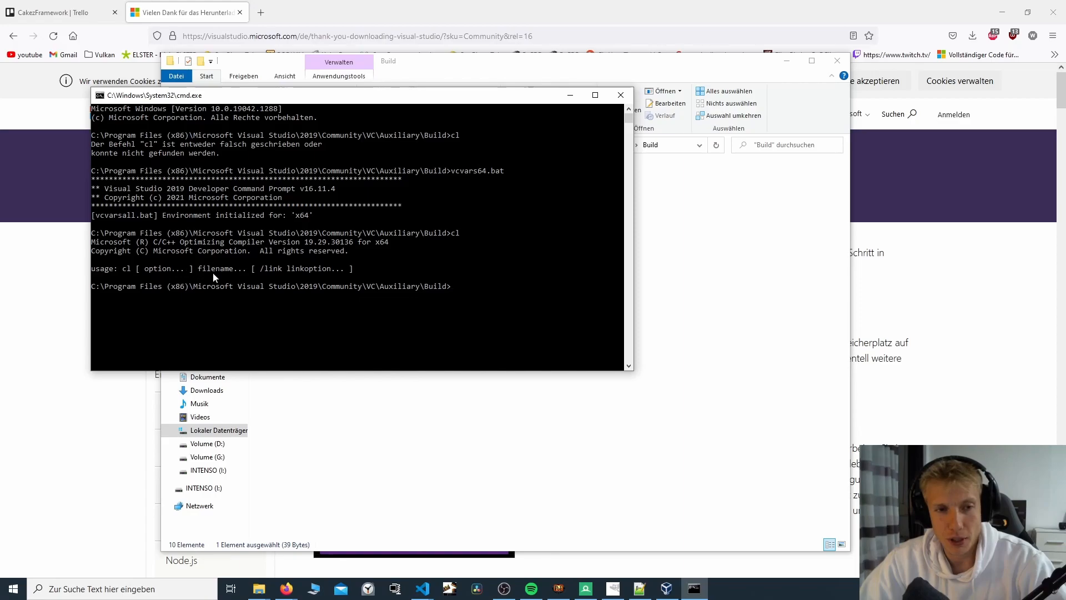
mouse_move(320, 270)
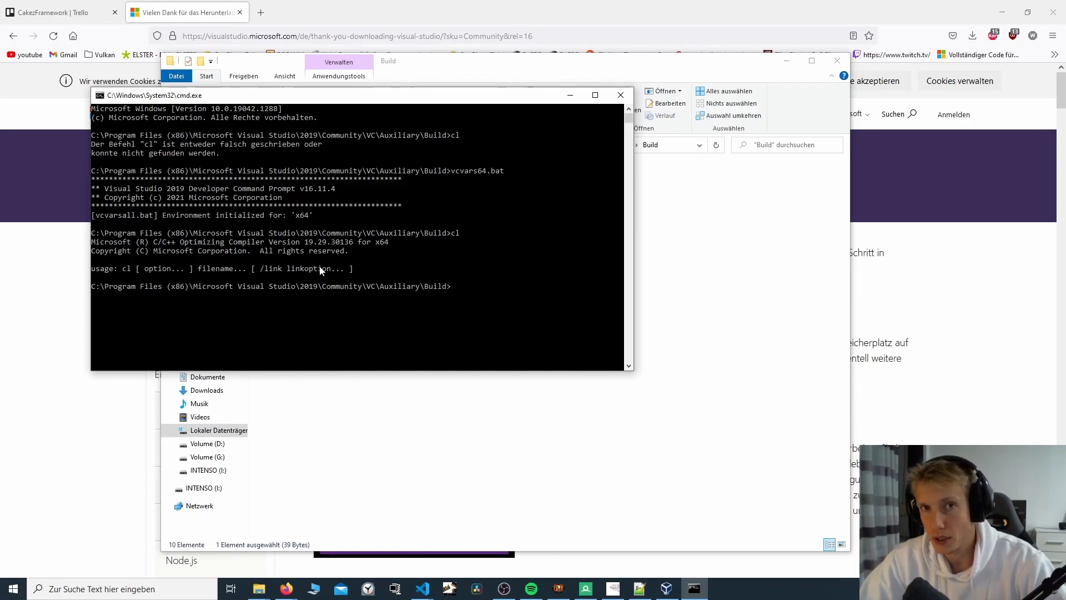
mouse_move(210, 211)
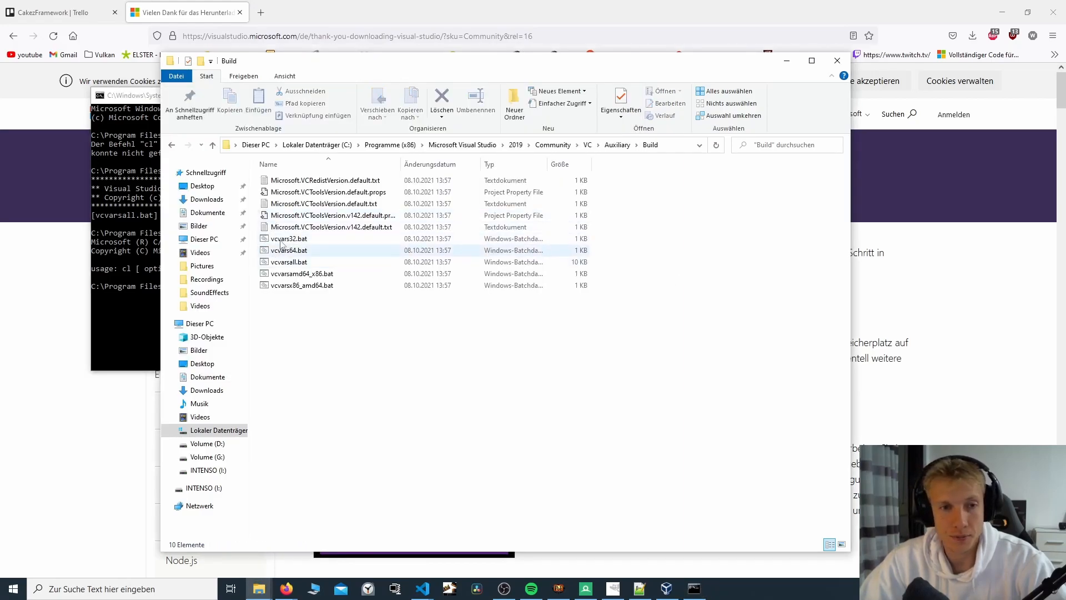
mouse_move(289, 250)
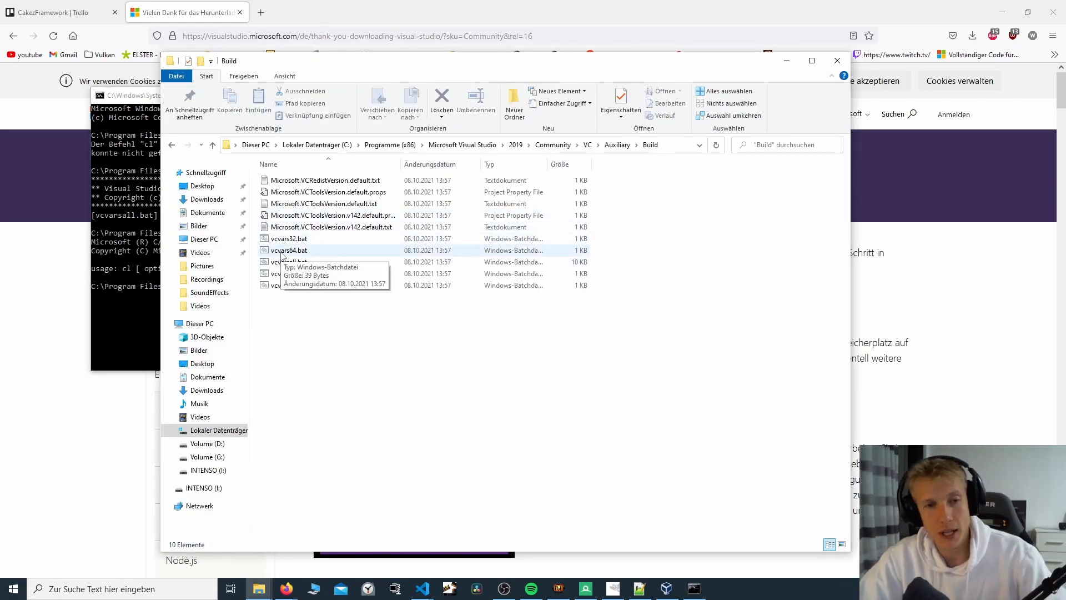
click(288, 250)
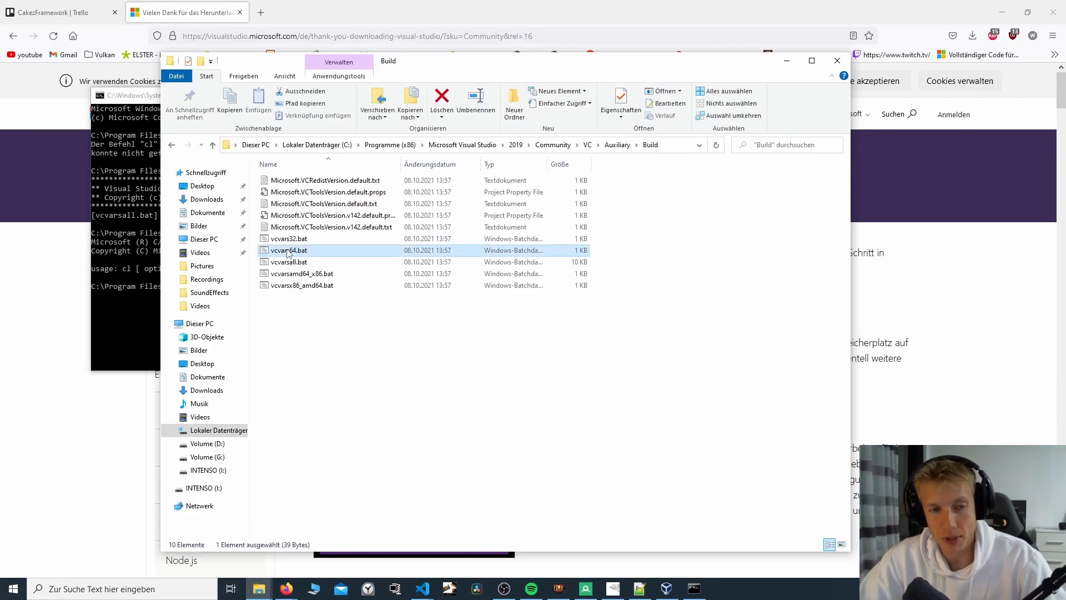
mouse_move(288, 249)
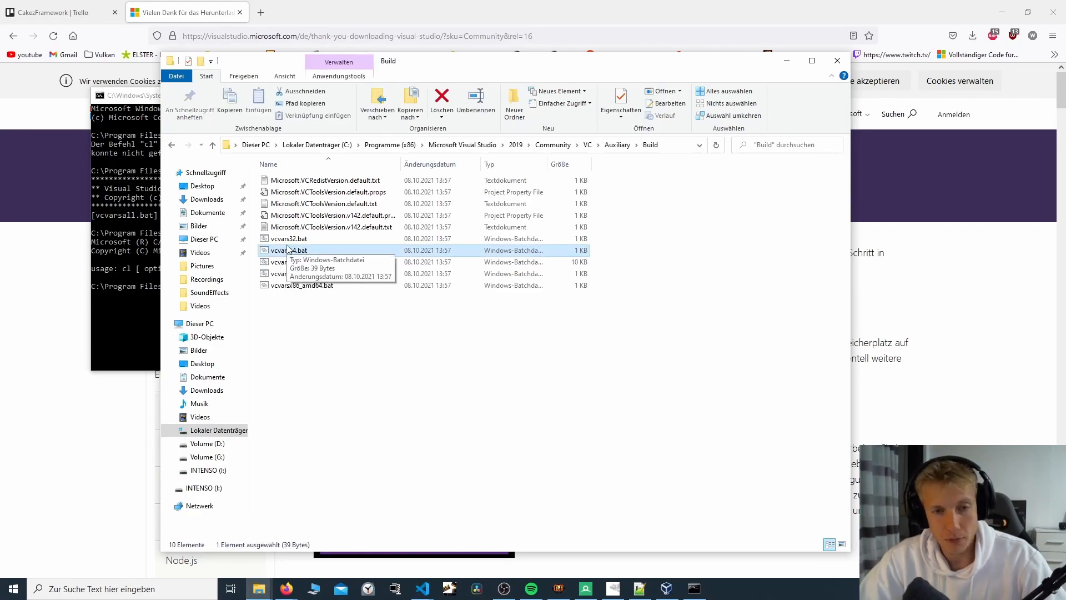
right_click(289, 250)
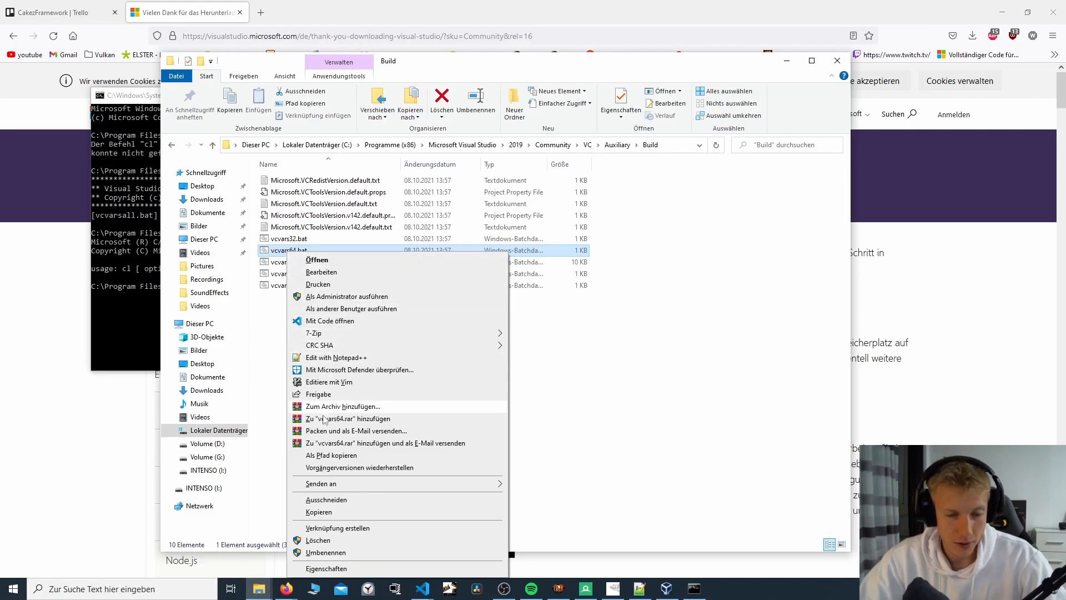
mouse_move(331, 455)
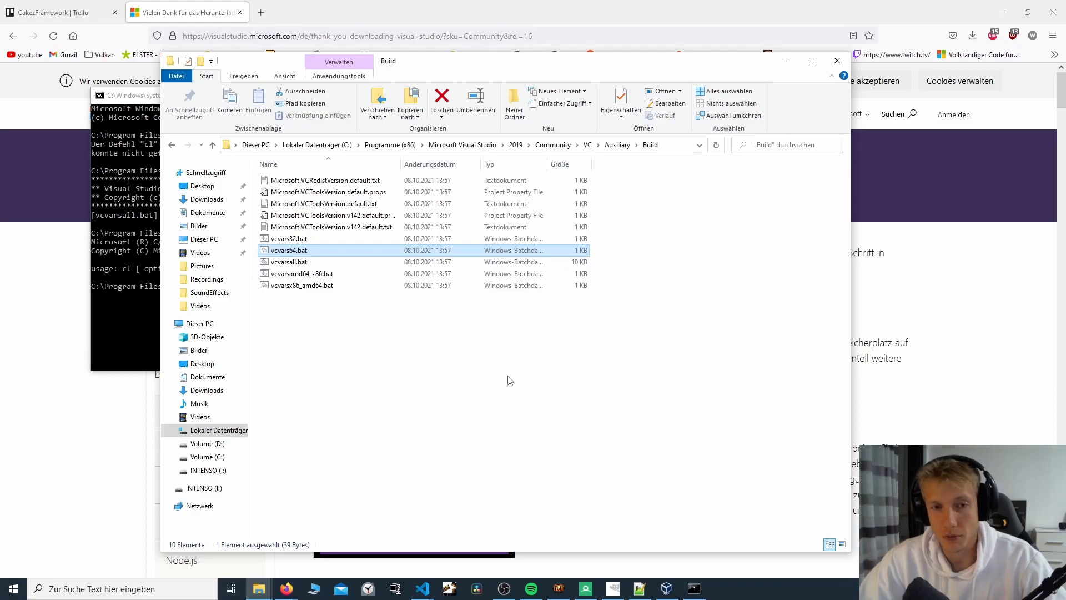
key(alt+tab)
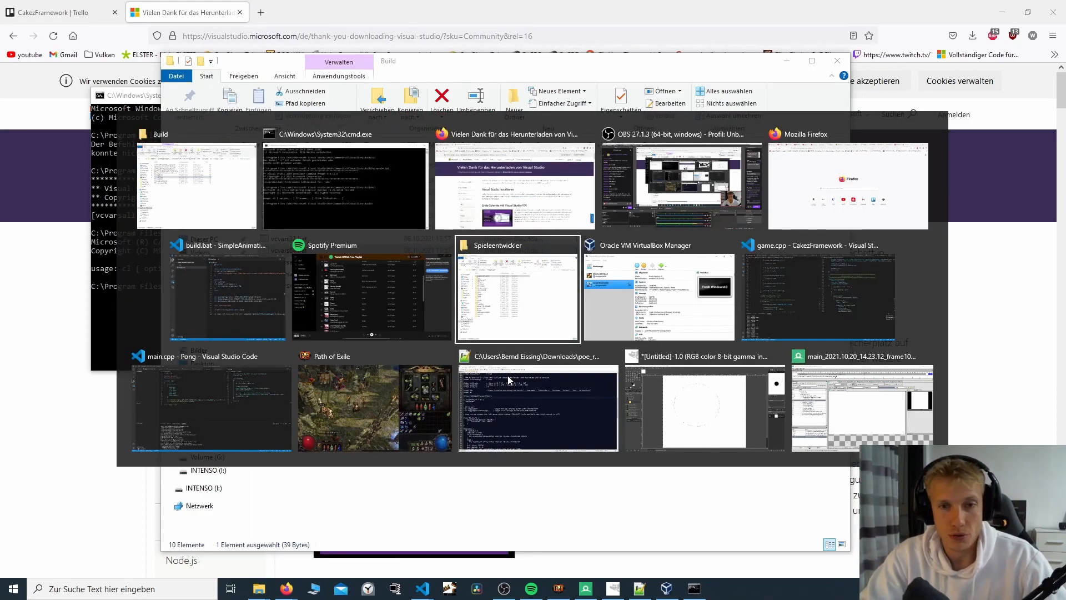
Step: Create a SimpleBuildSystem folder in D:\Spieleentwickler with a src subfolder inside
click(516, 288)
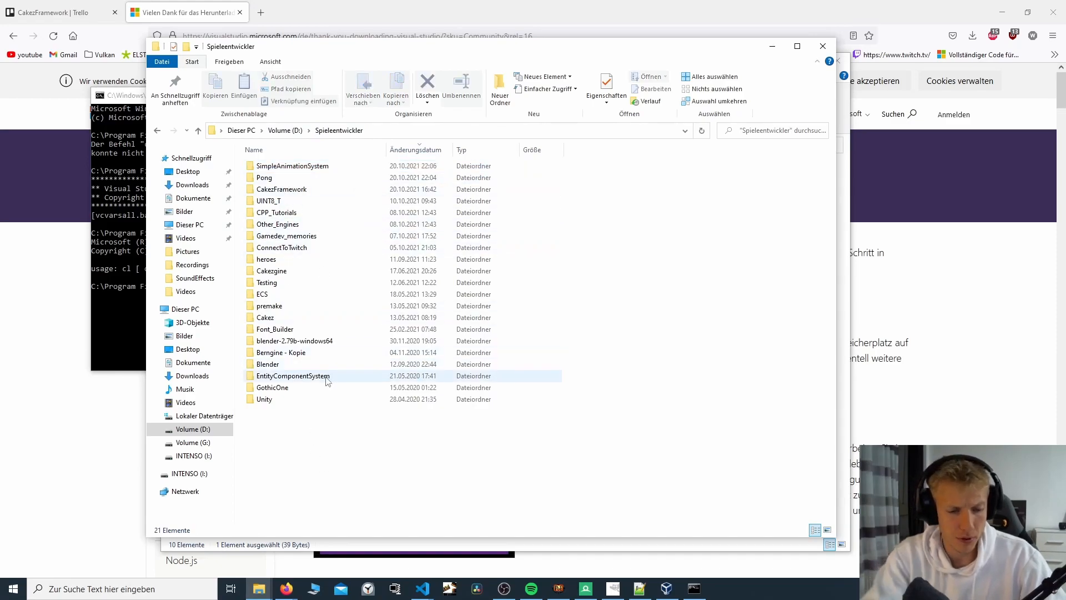
click(500, 89)
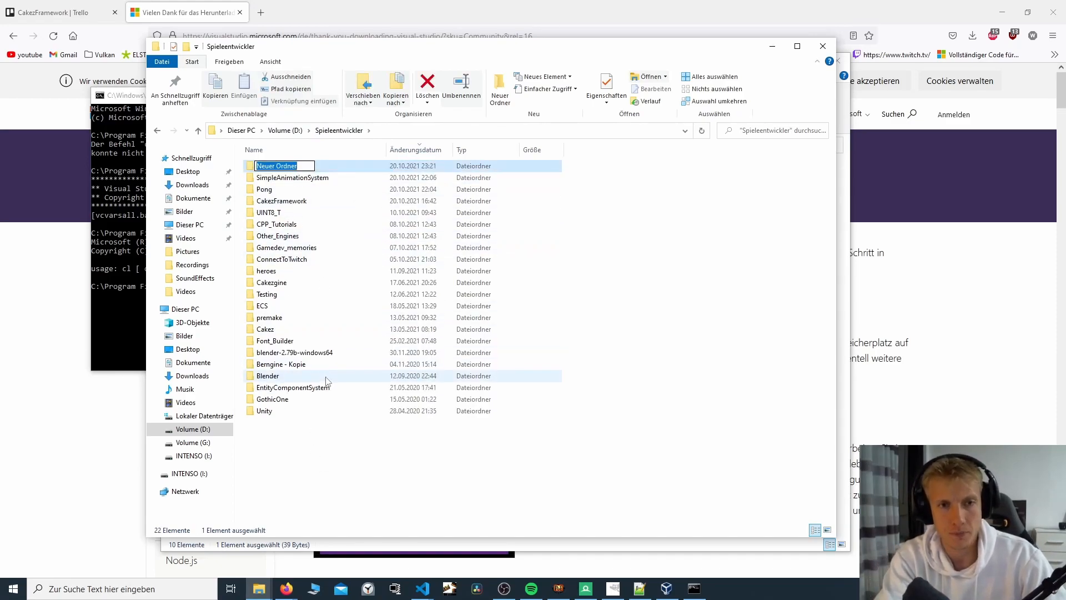
key(Ctrl+a)
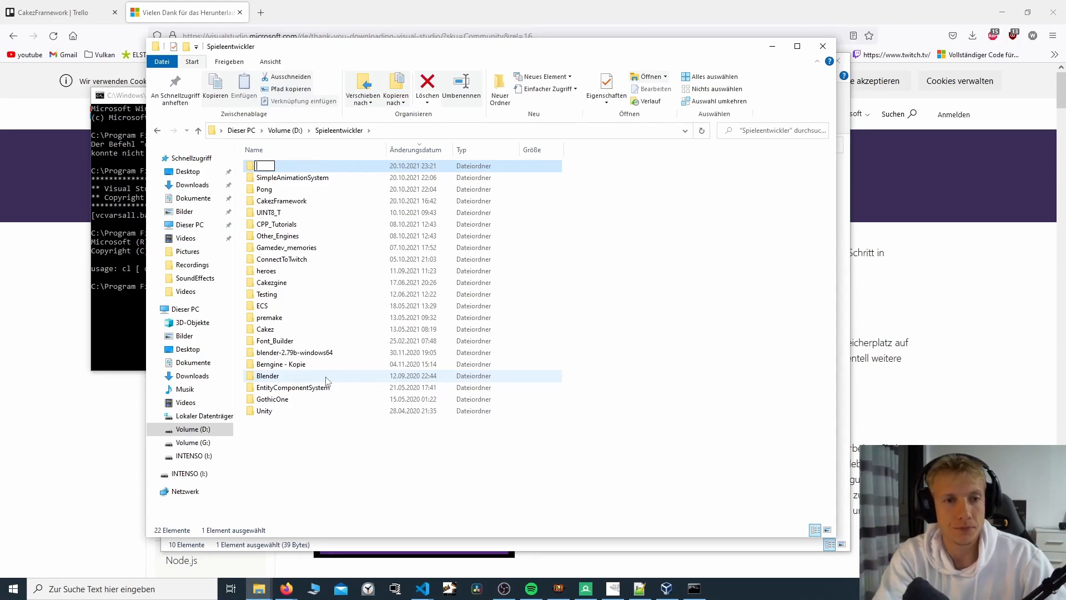
text(Simplebu)
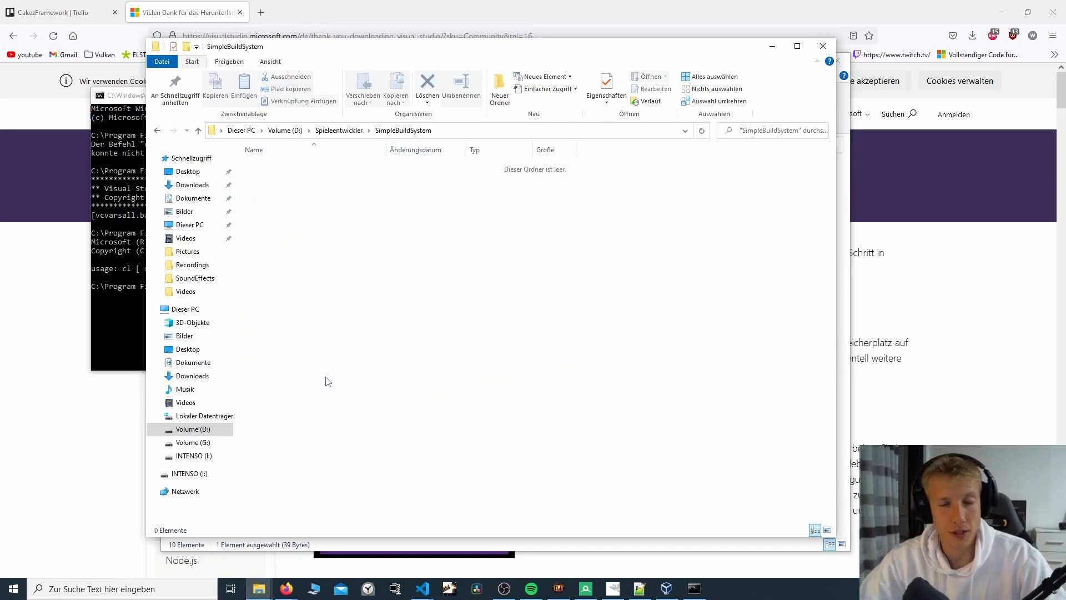
click(500, 89)
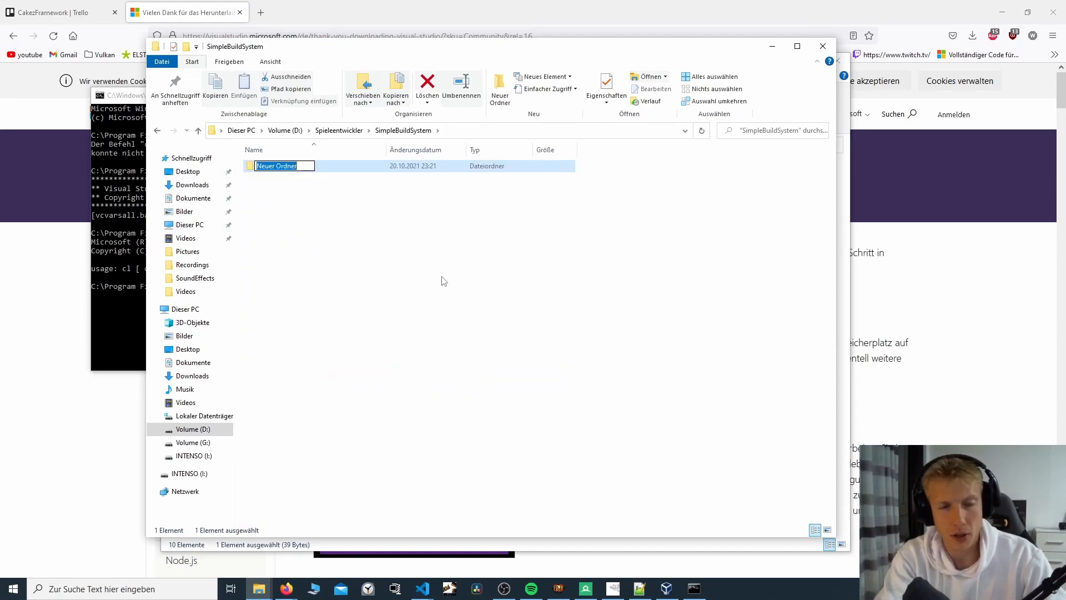
text(scr)
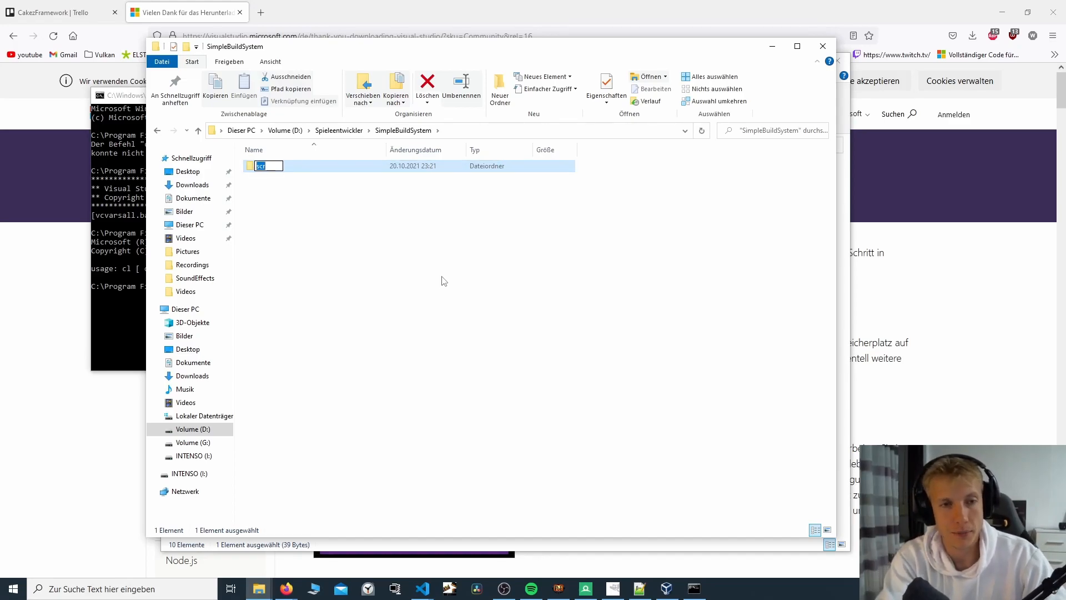
key(Return)
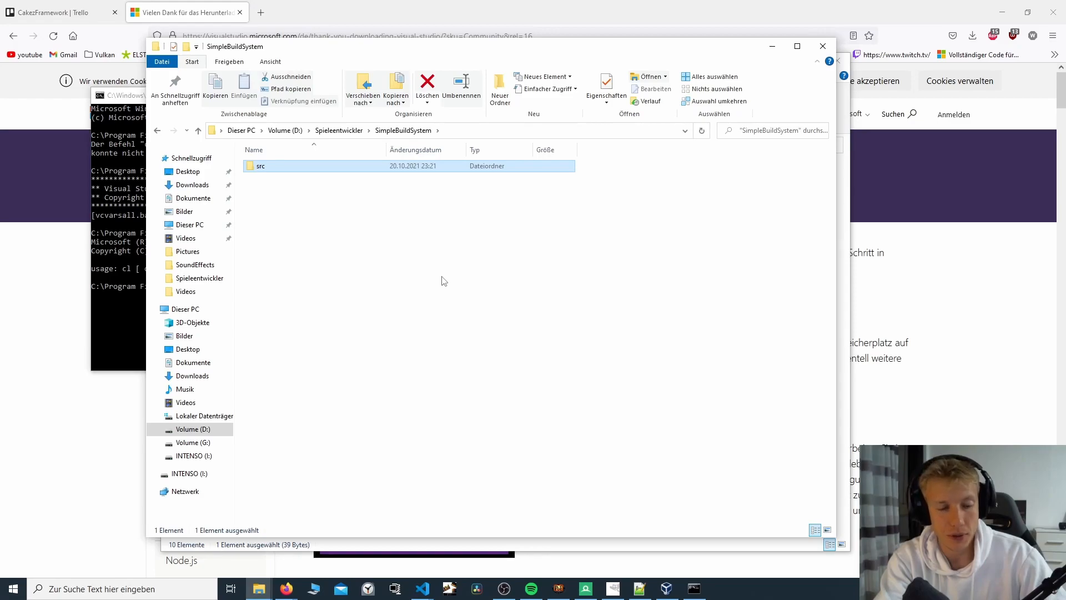
click(500, 89)
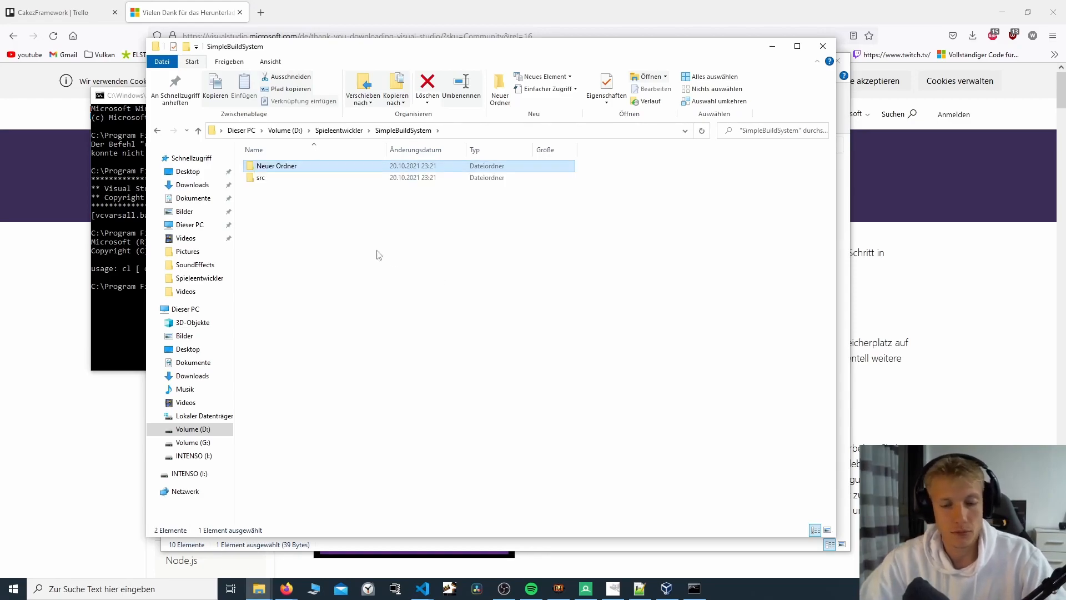
Step: Create a new text document in SimpleBuildSystem named build.bat, accepting the extension change
right_click(408, 237)
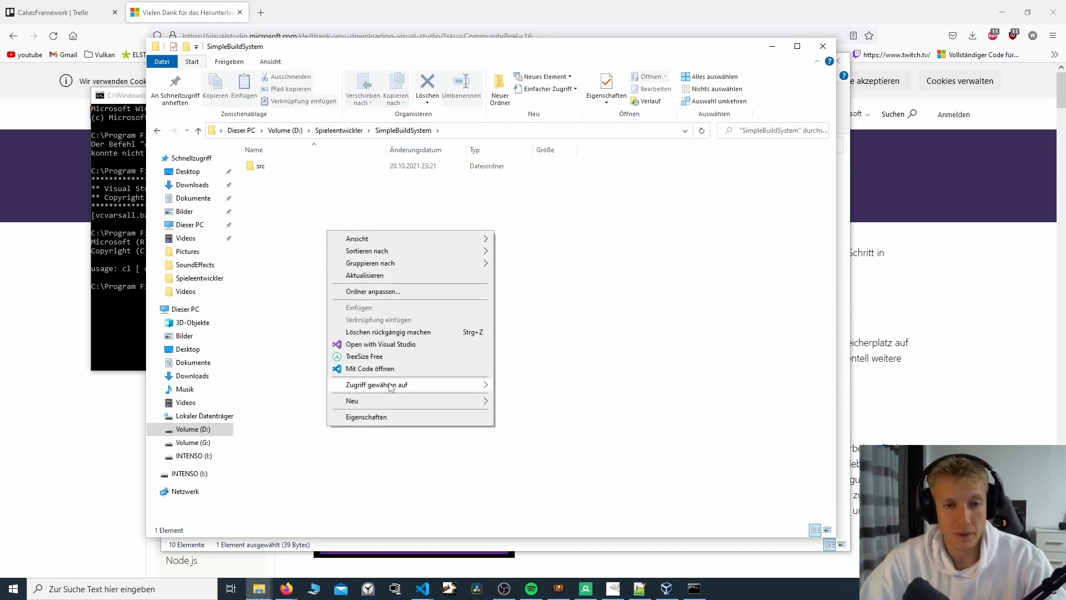
click(352, 401)
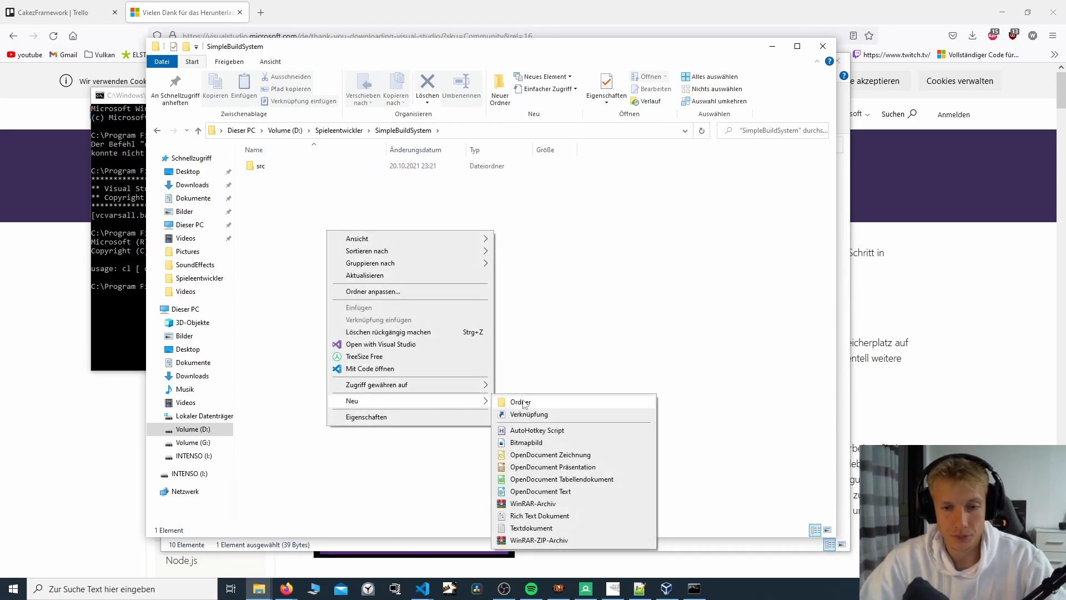
click(531, 528)
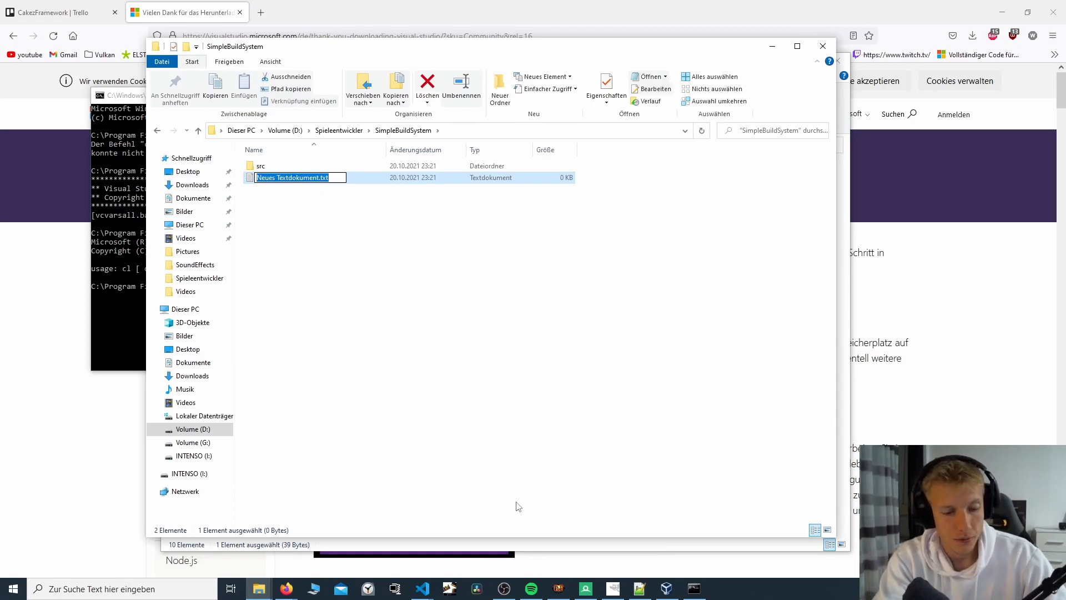
text(build.)
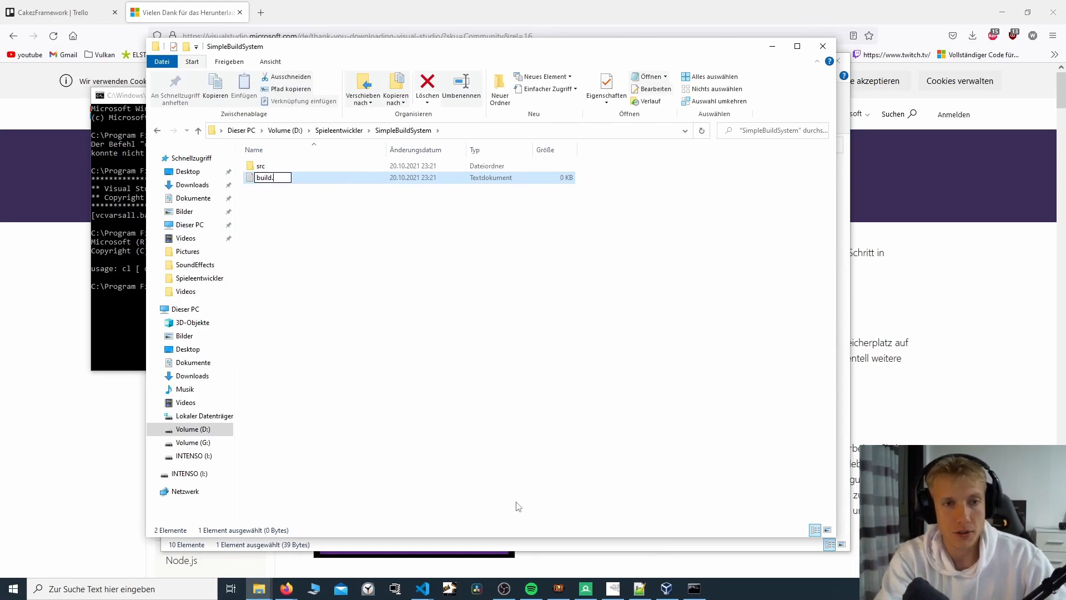
text(bta)
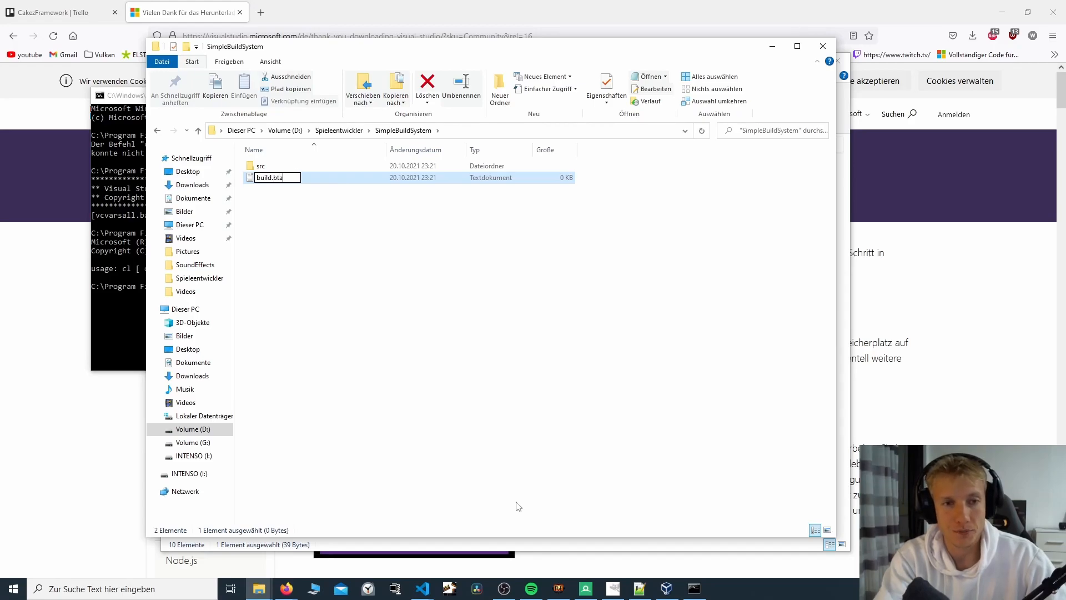
text(atch)
key(Return)
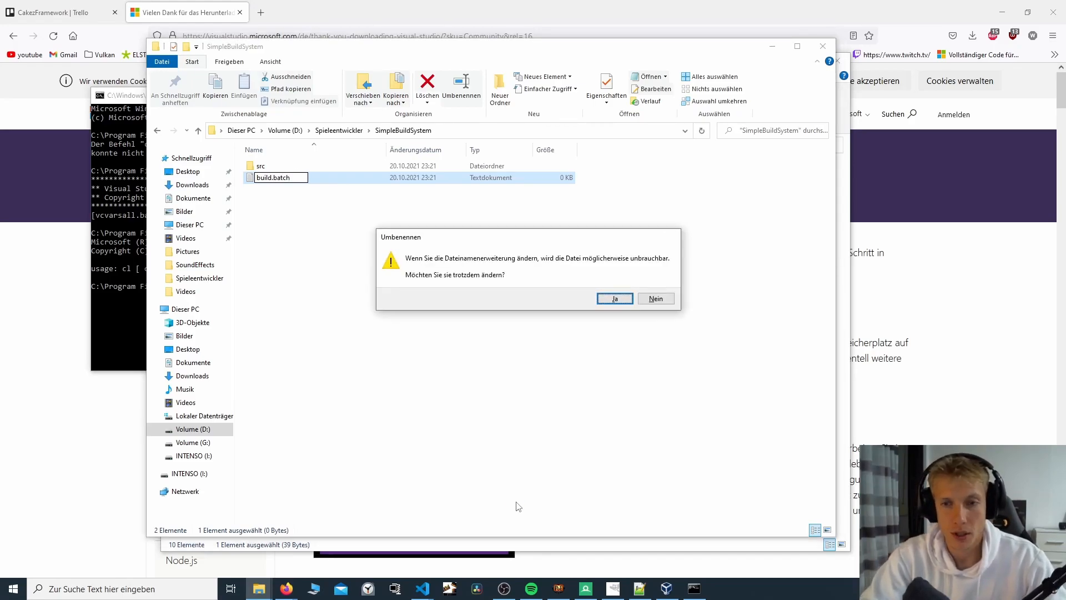
click(655, 298)
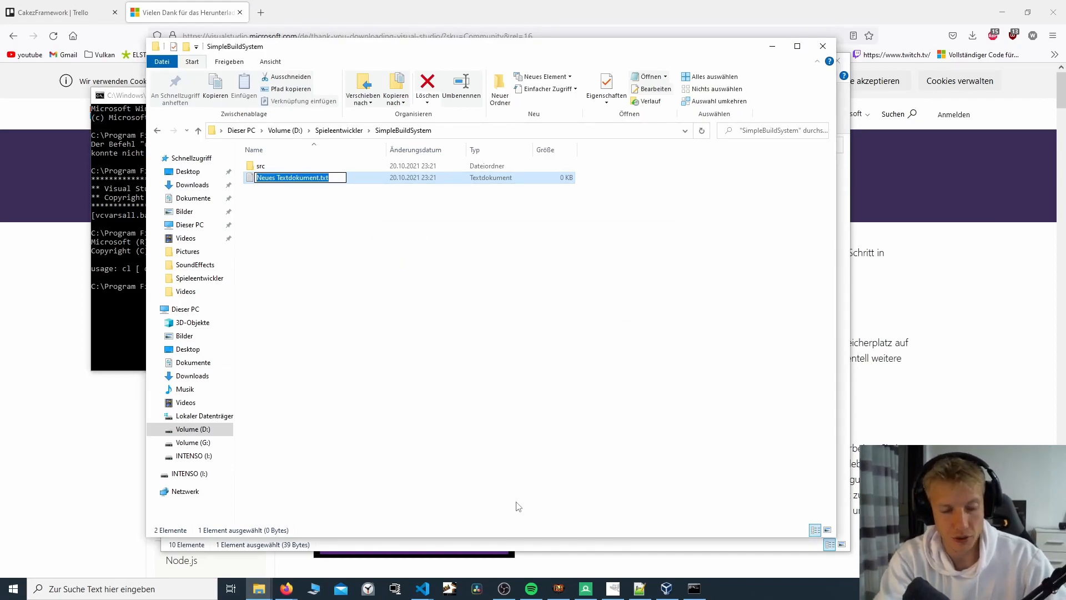
text(build.bat)
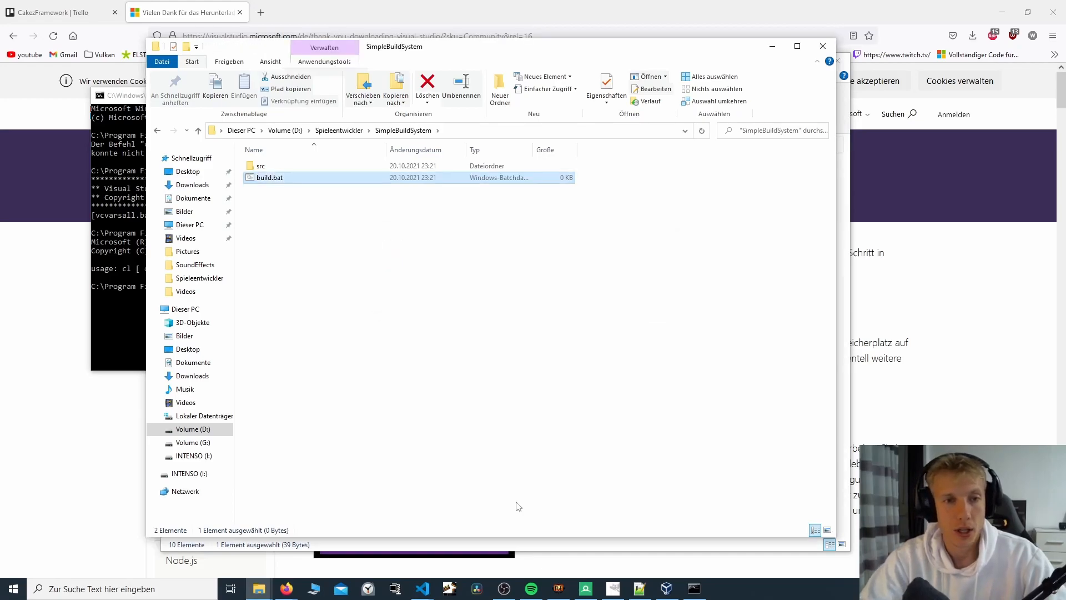
mouse_move(268, 178)
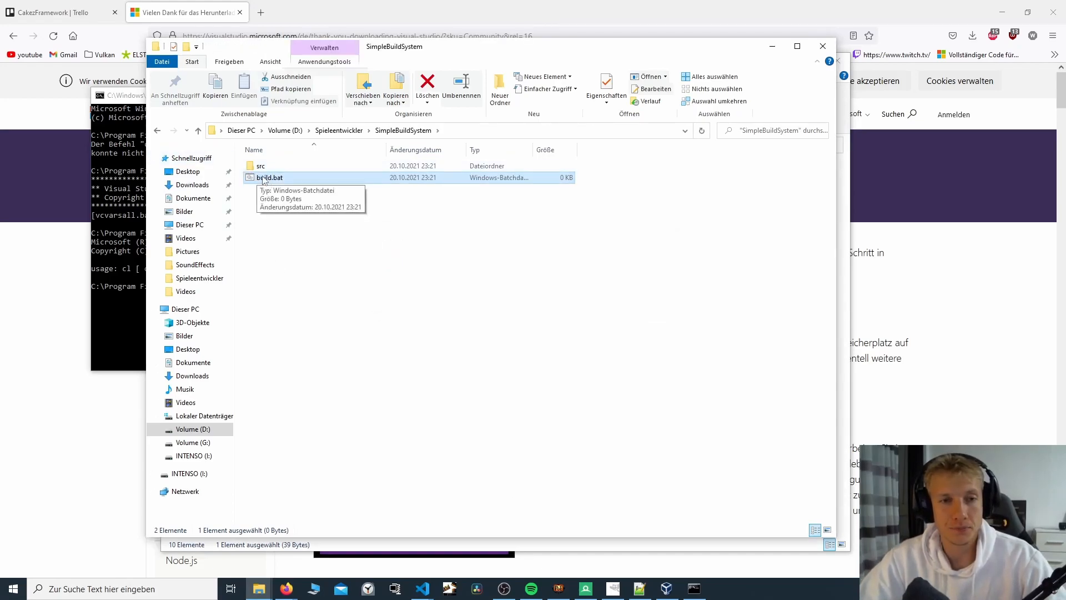
mouse_move(344, 137)
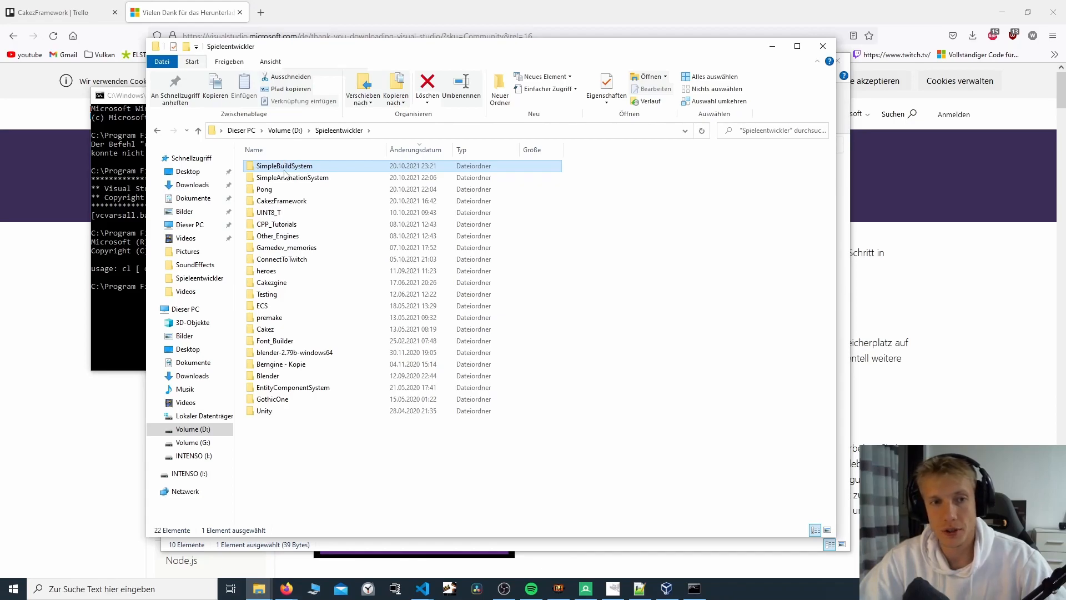
right_click(283, 165)
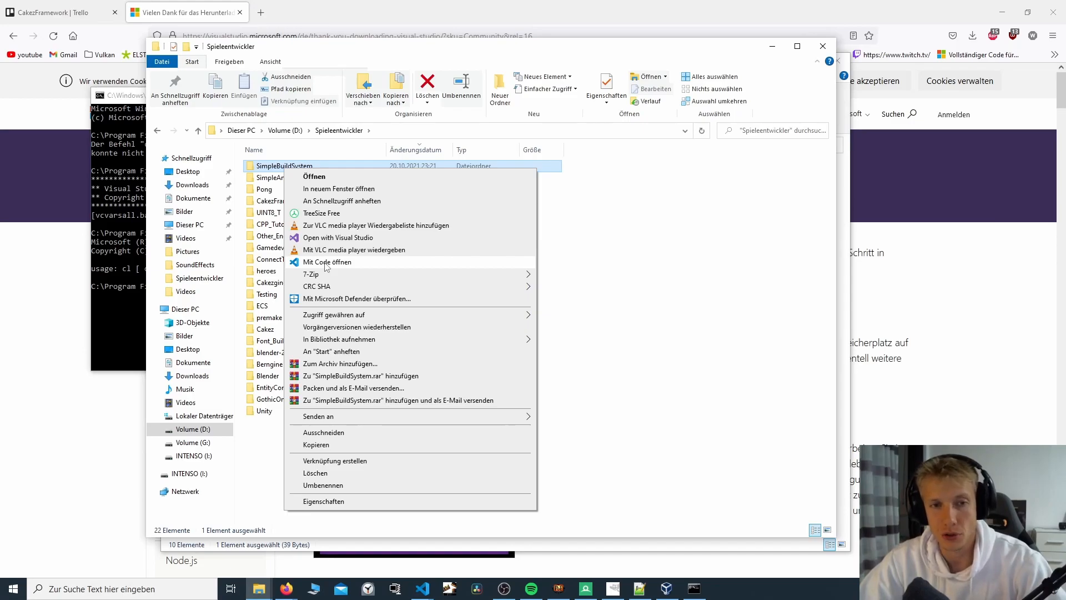
mouse_move(262, 13)
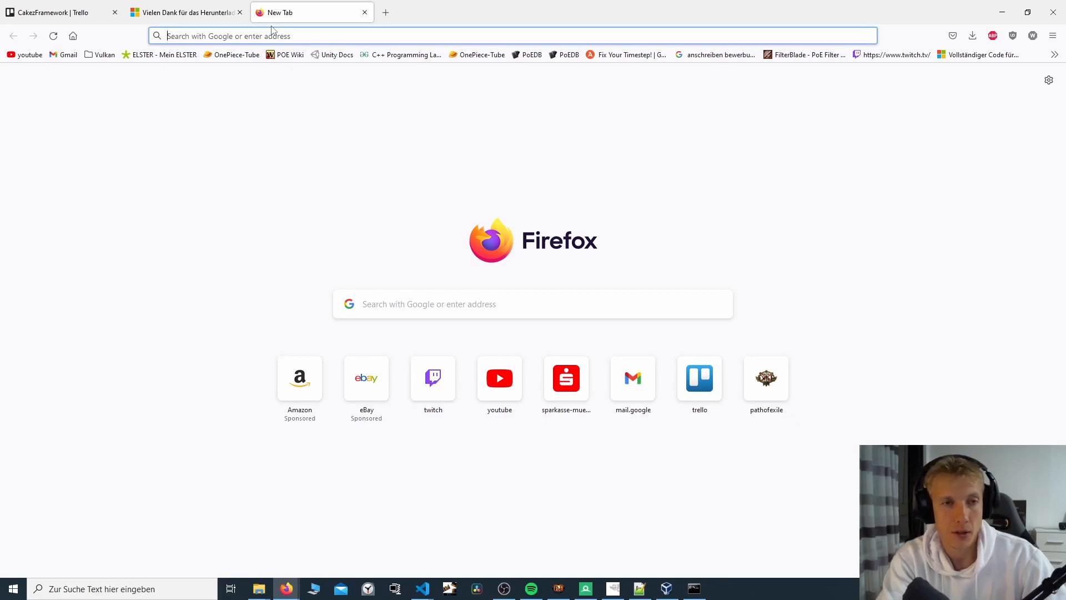
Step: Search Google for 'download vscode' and reach the Visual Studio Code download page
text(g)
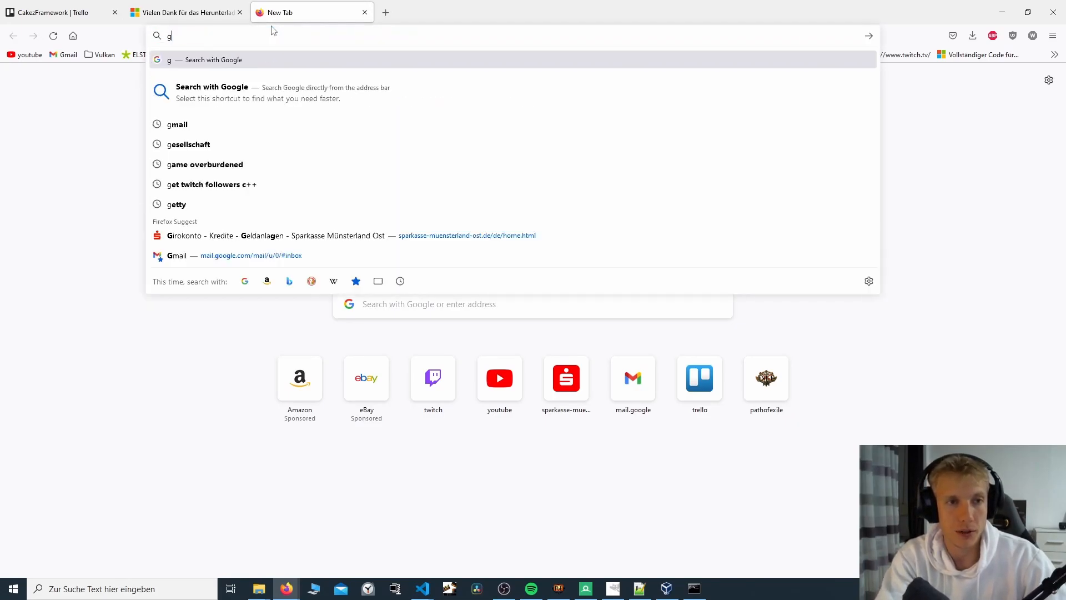
text(download v)
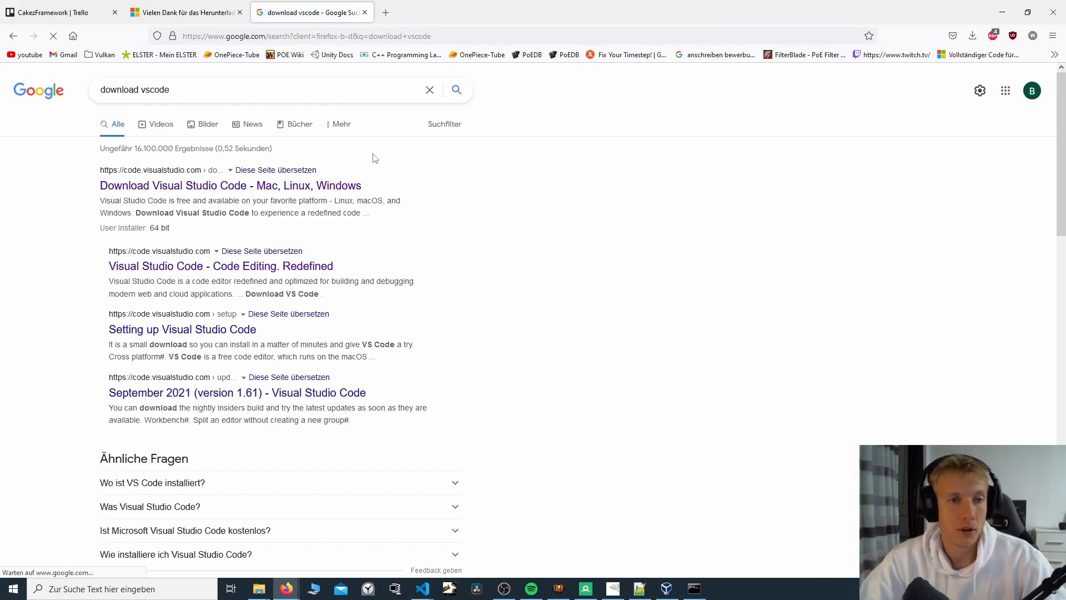
click(231, 186)
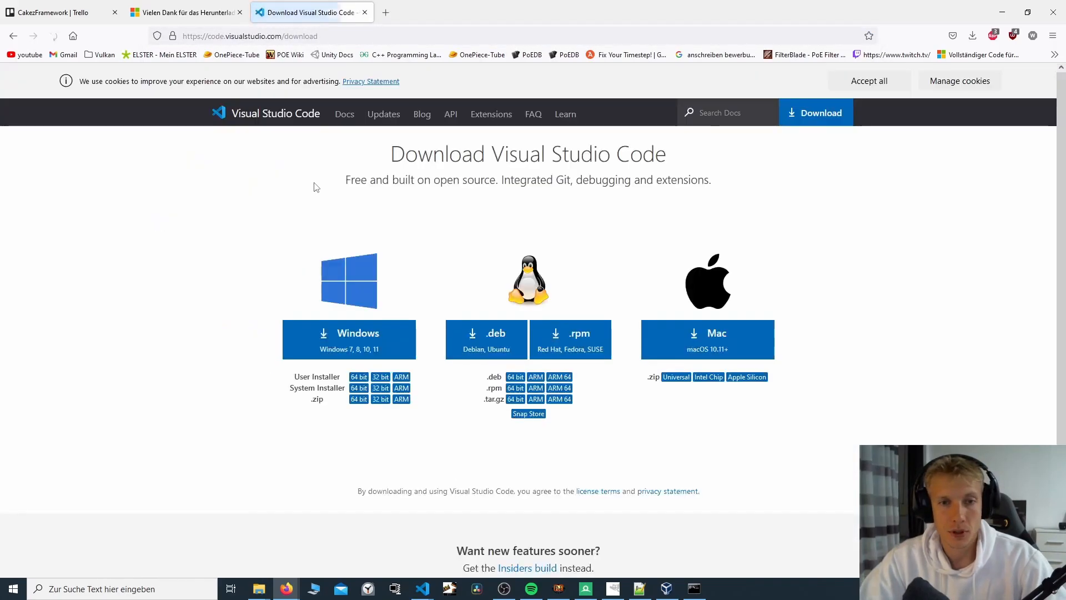
mouse_move(356, 413)
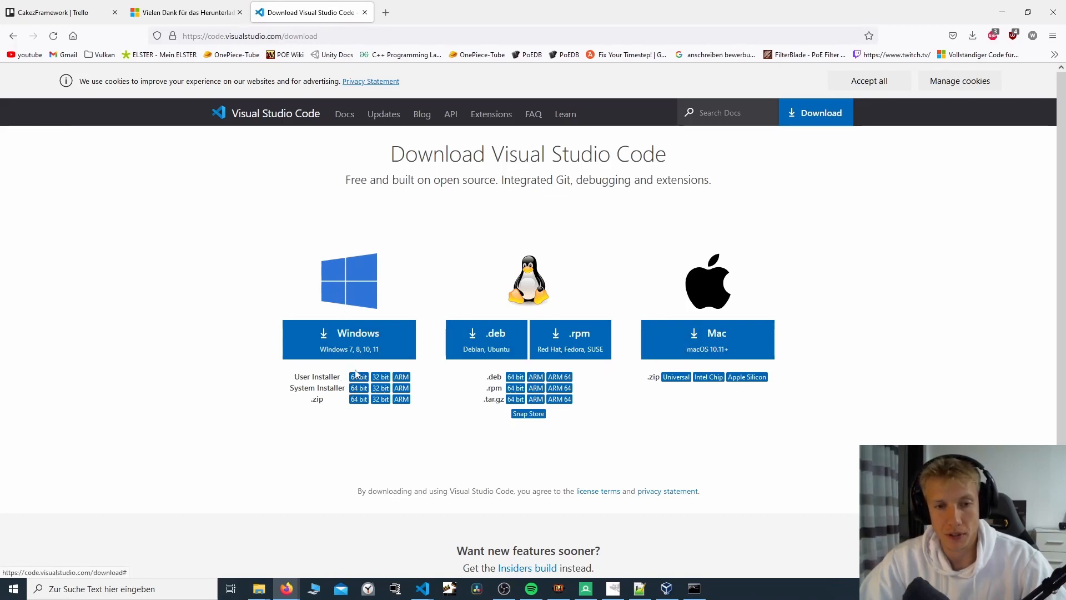
key(alt+tab)
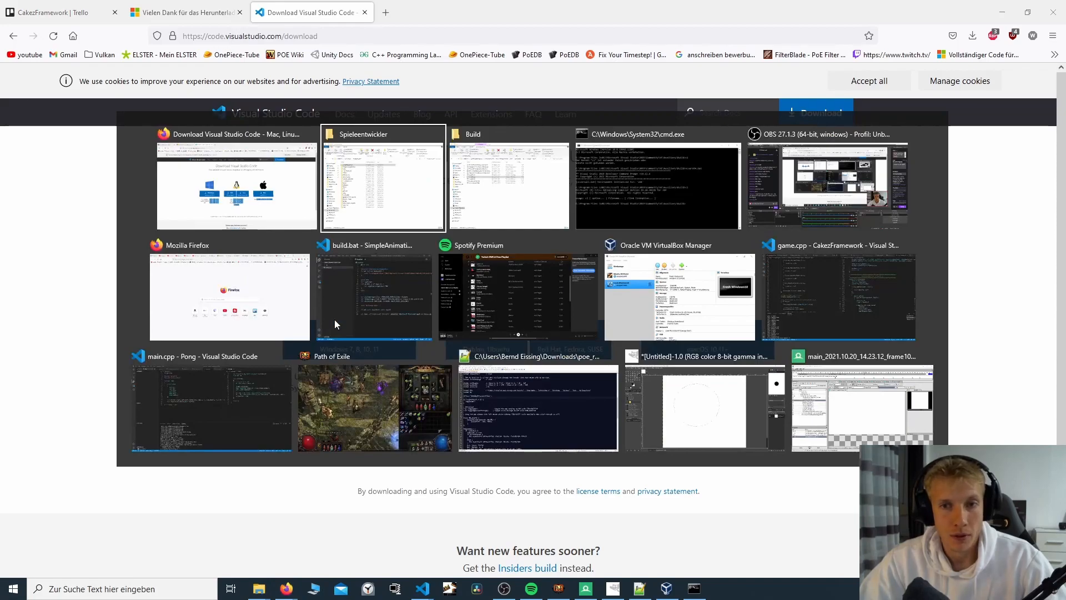
Step: Bring the Spieleentwickler window forward and show SimpleBuildSystem's context menu
click(382, 176)
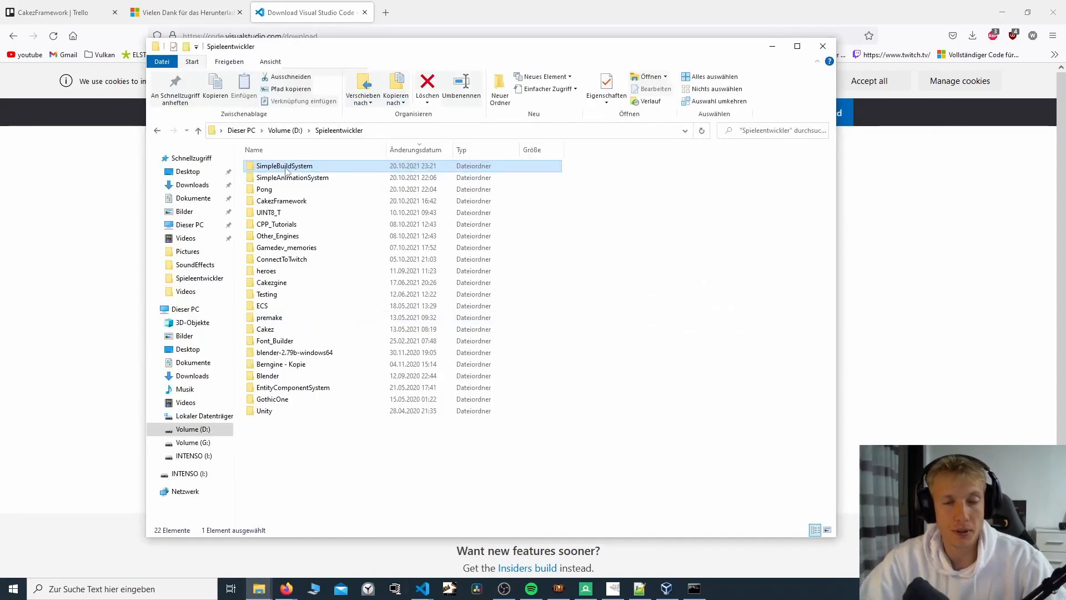
right_click(283, 166)
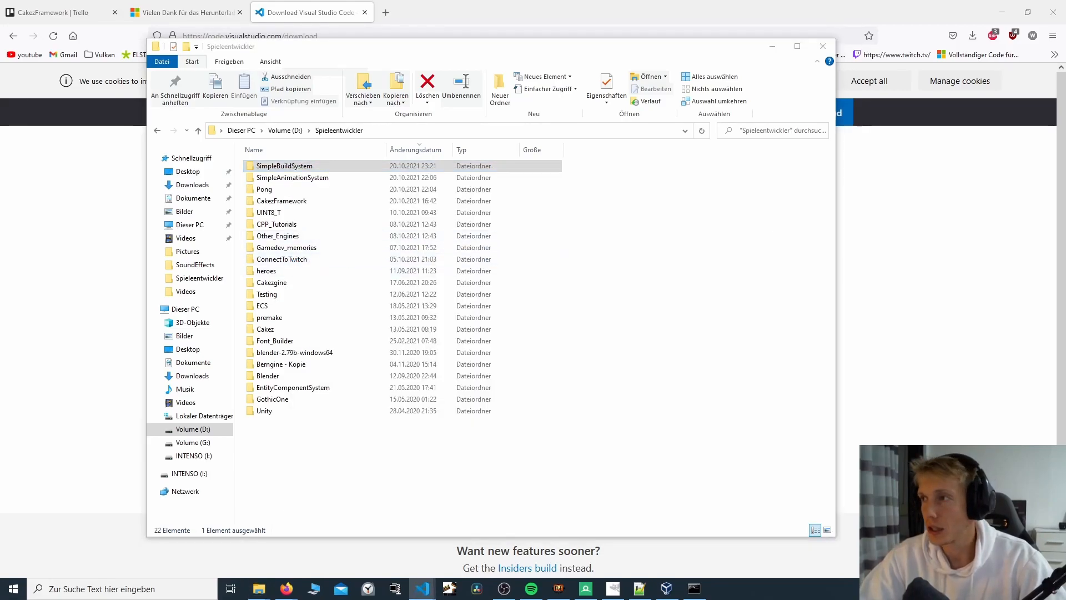
Step: Open SimpleBuildSystem in Code and put the quoted vcvars64.bat path in build.bat with blank lines above
double_click(283, 166)
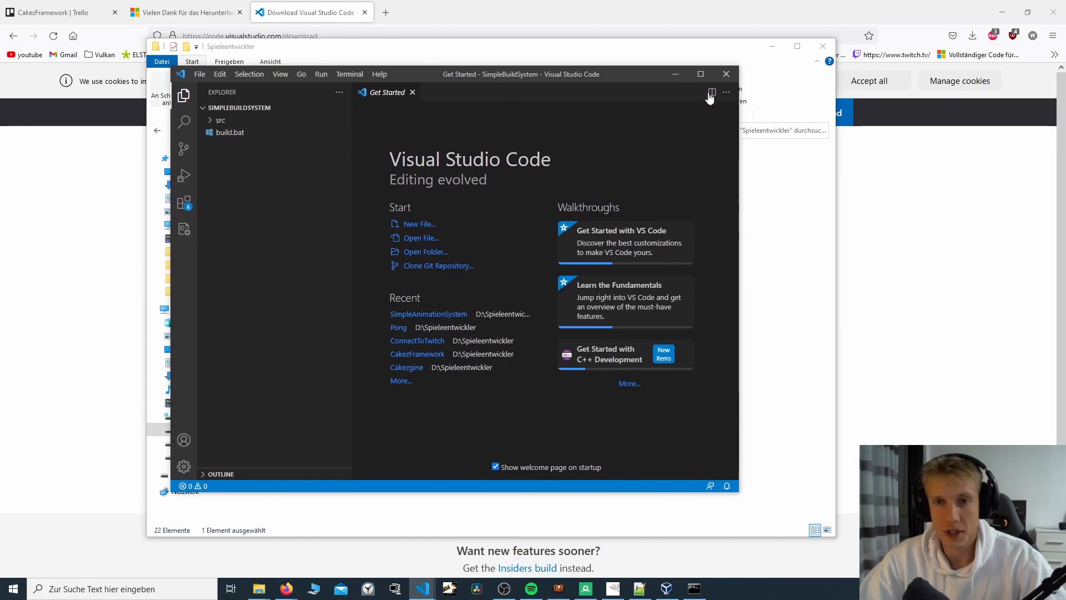
click(701, 73)
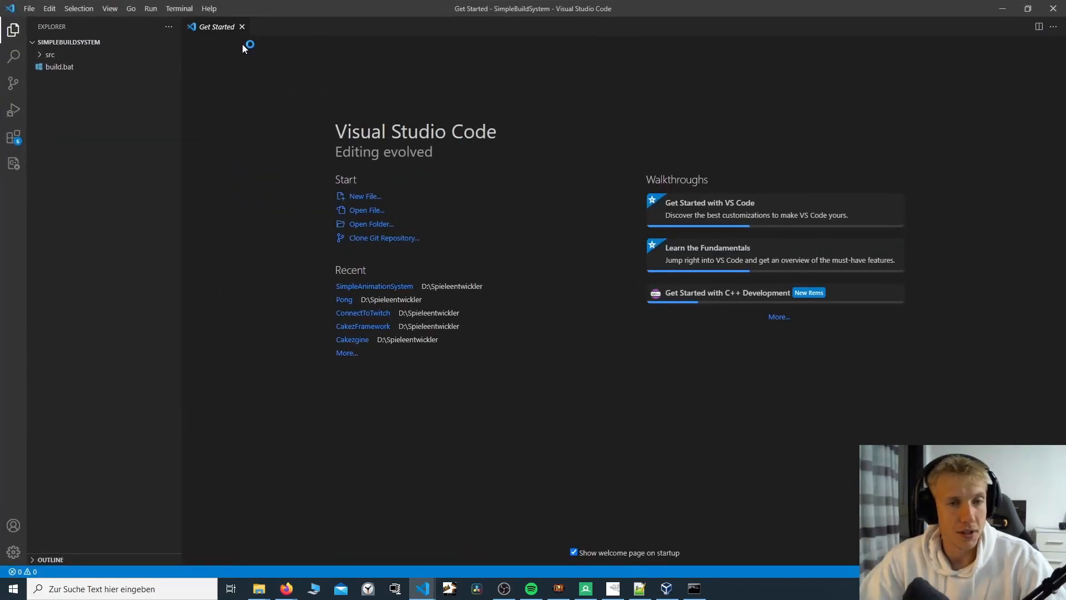
click(241, 27)
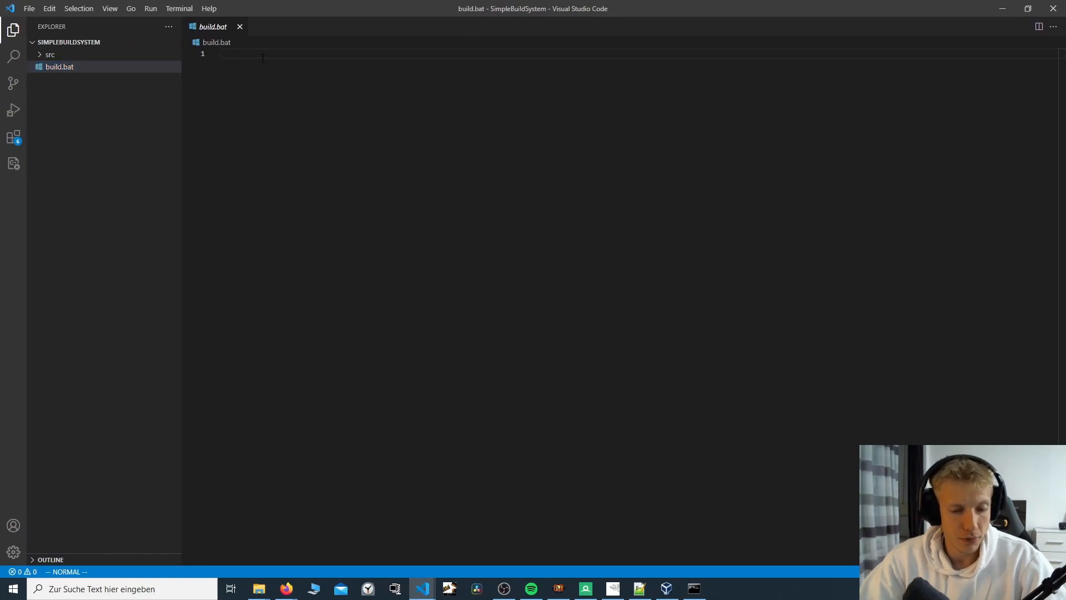
text("C:\Program Files (x86)\Microsoft Visual Studio\2019\Community\VC\Auxiliary\Build\vcvars64.bat")
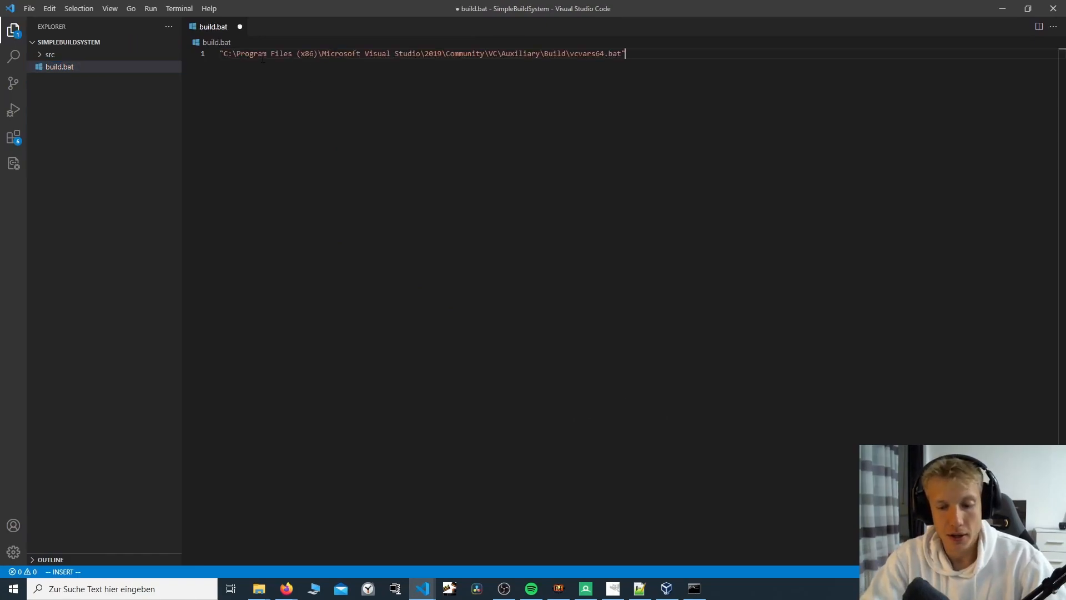
key(Home)
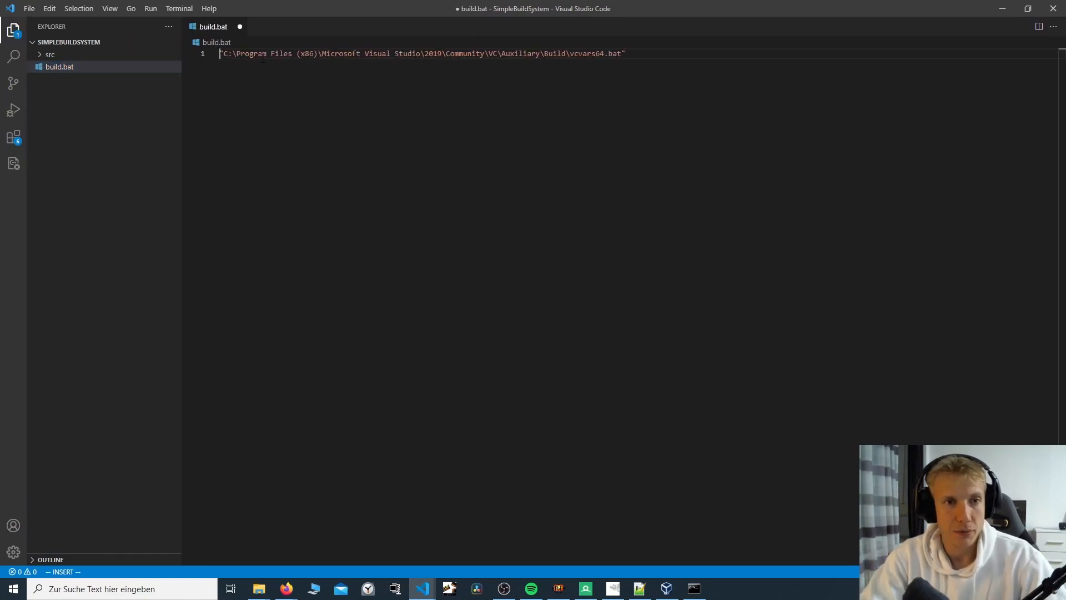
key(Enter)
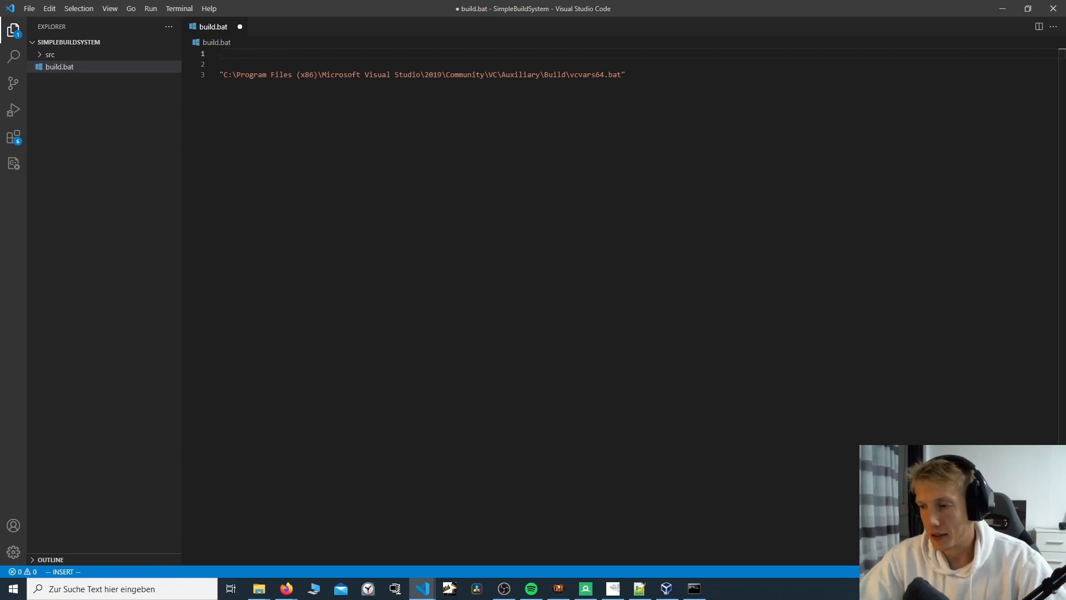
key(Escape)
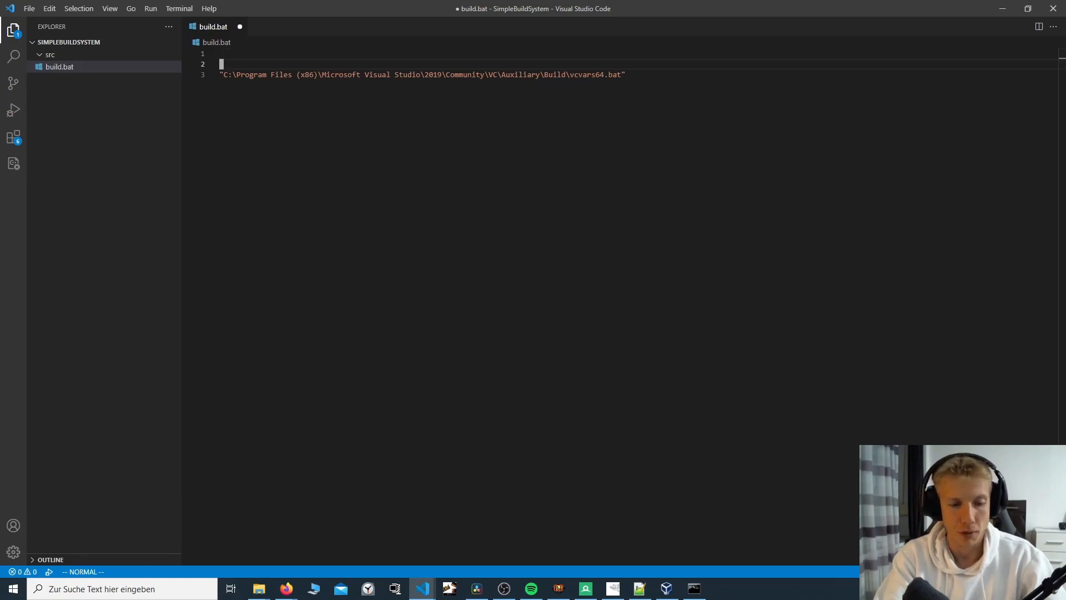
Step: Create src/main.cpp and add the #include <iostream> line
click(60, 67)
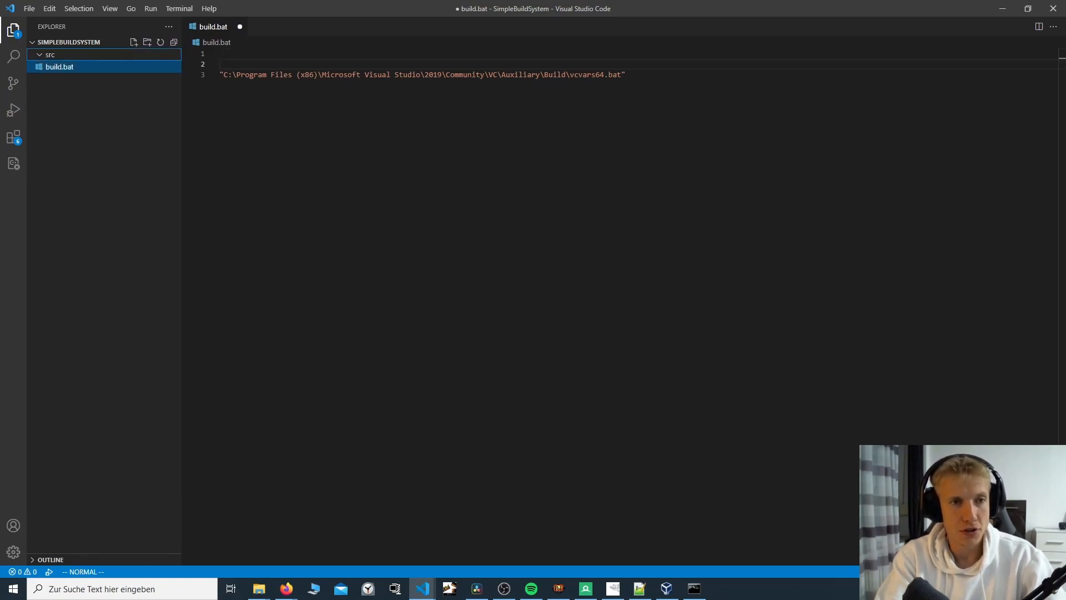
click(133, 42)
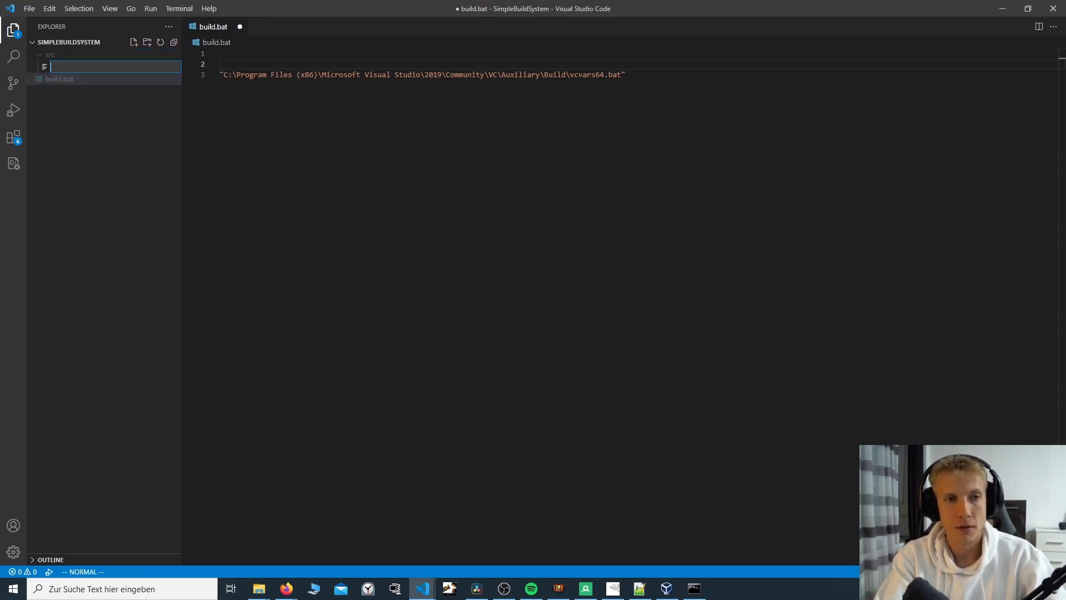
text(main.cpp)
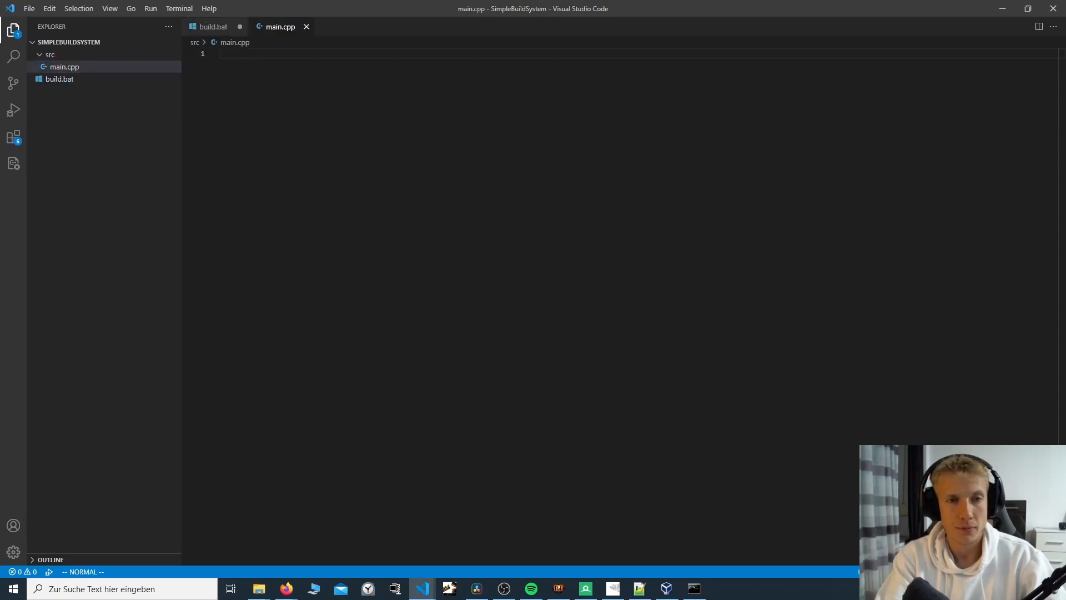
text(#)
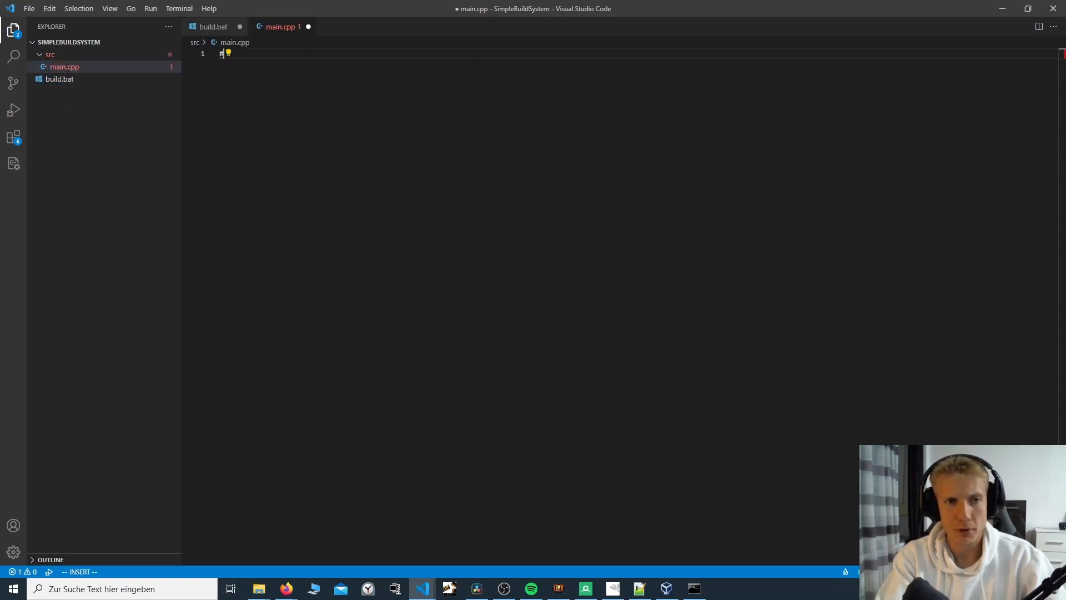
text(include <iostream>)
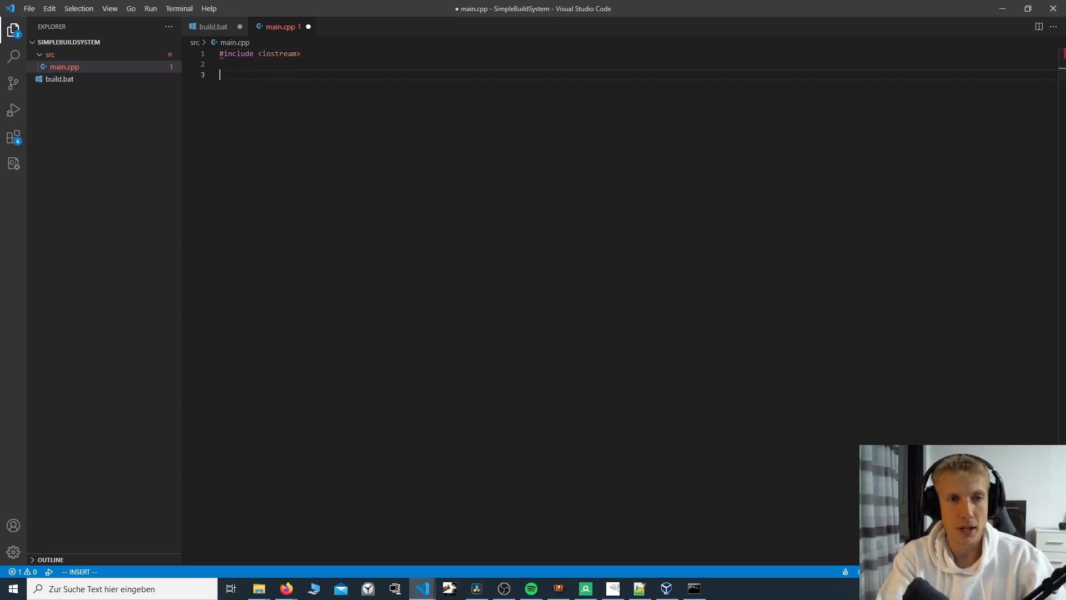
Step: Write main() printing "Hello World" via std::cout << ... << std::endl;
text(int main(){)
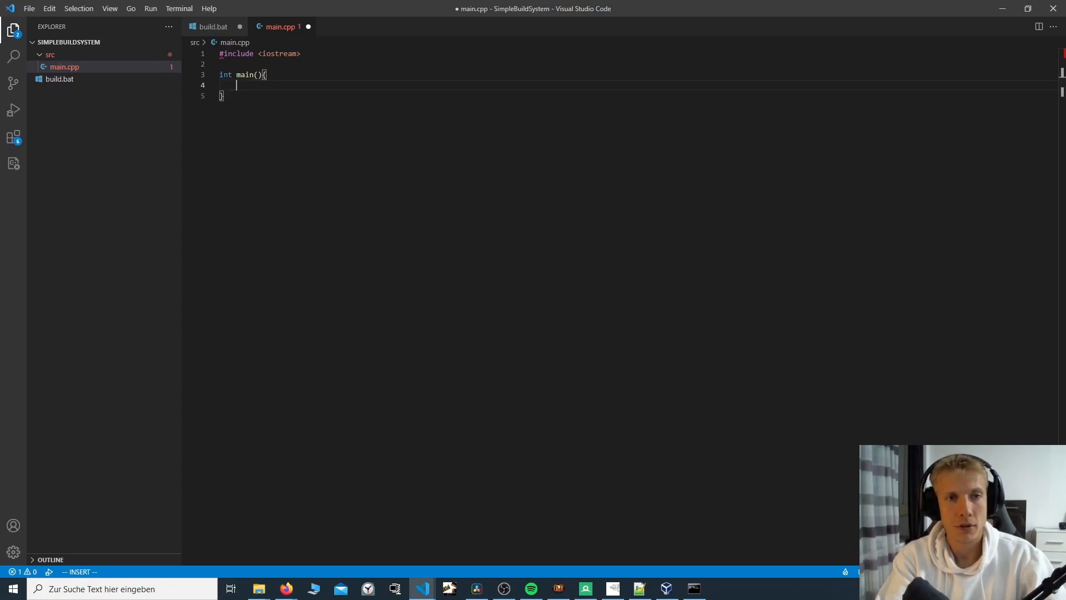
text(std)
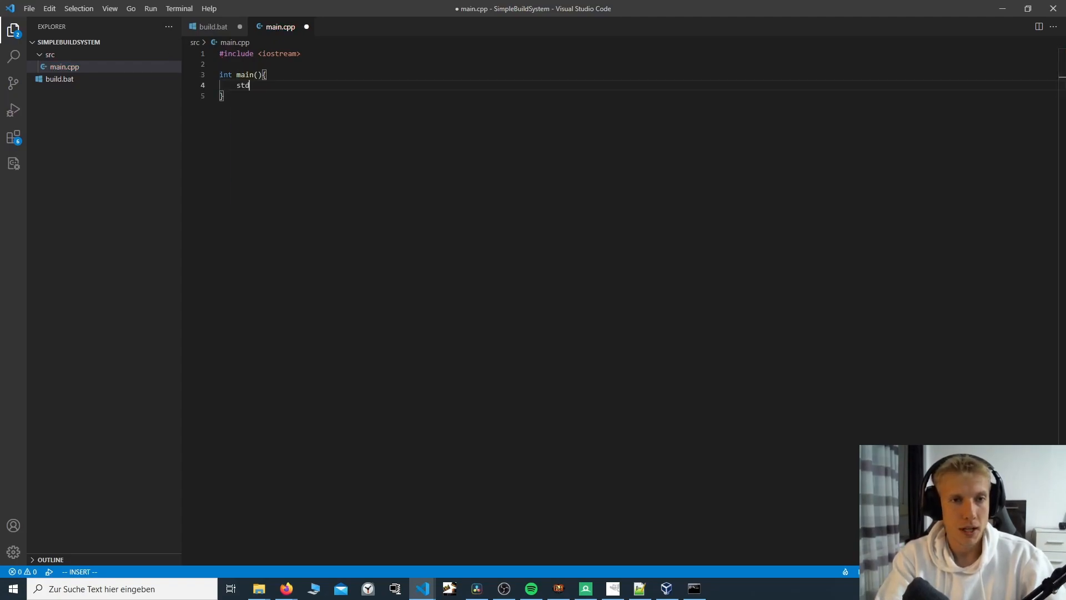
text(::cout <)
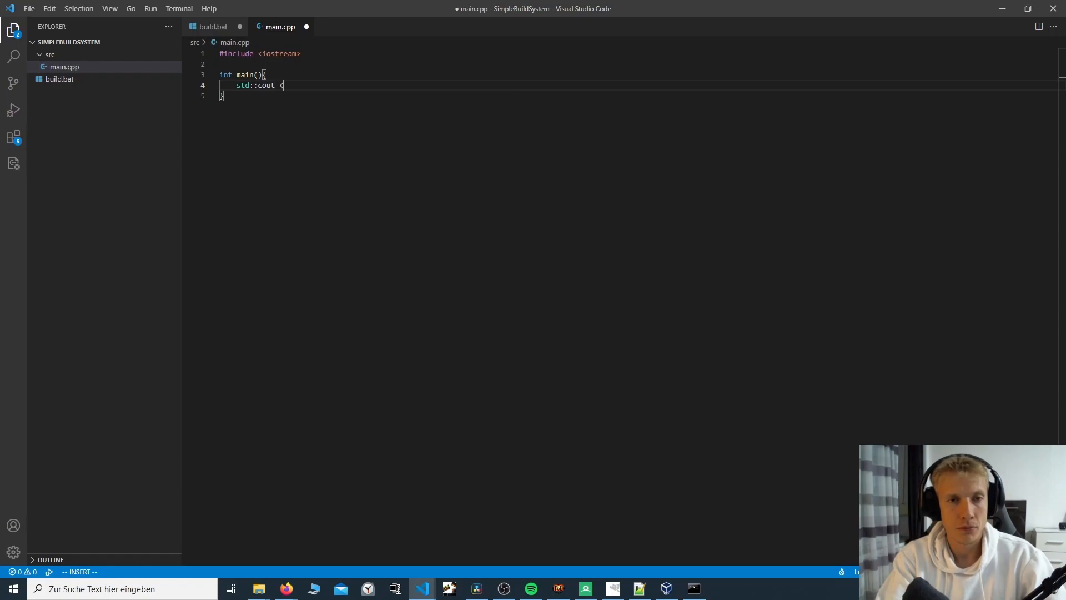
text(< "Hello Wor)
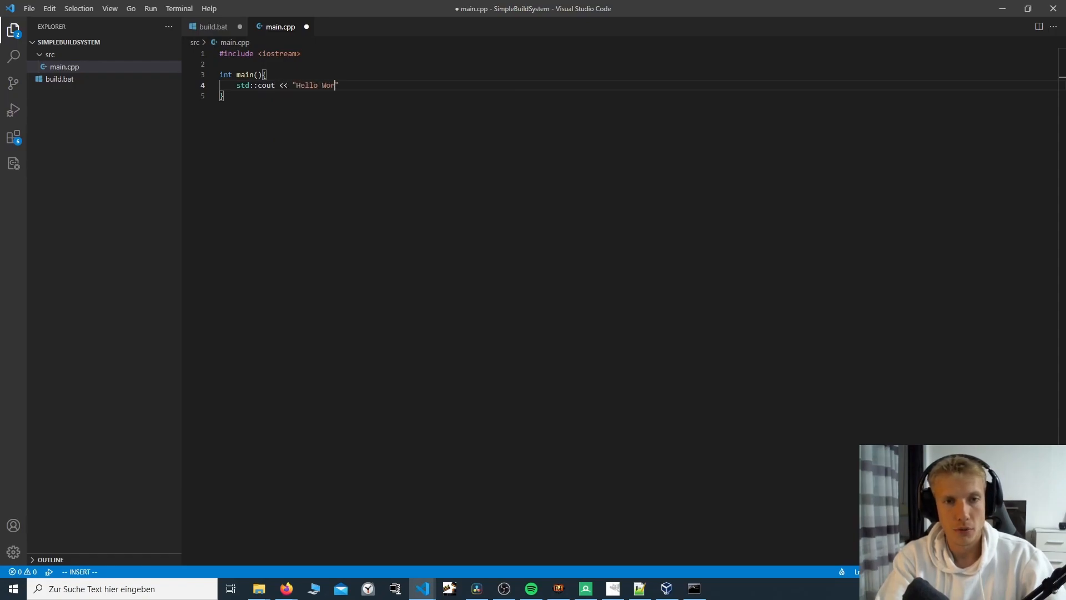
text(ld" <<)
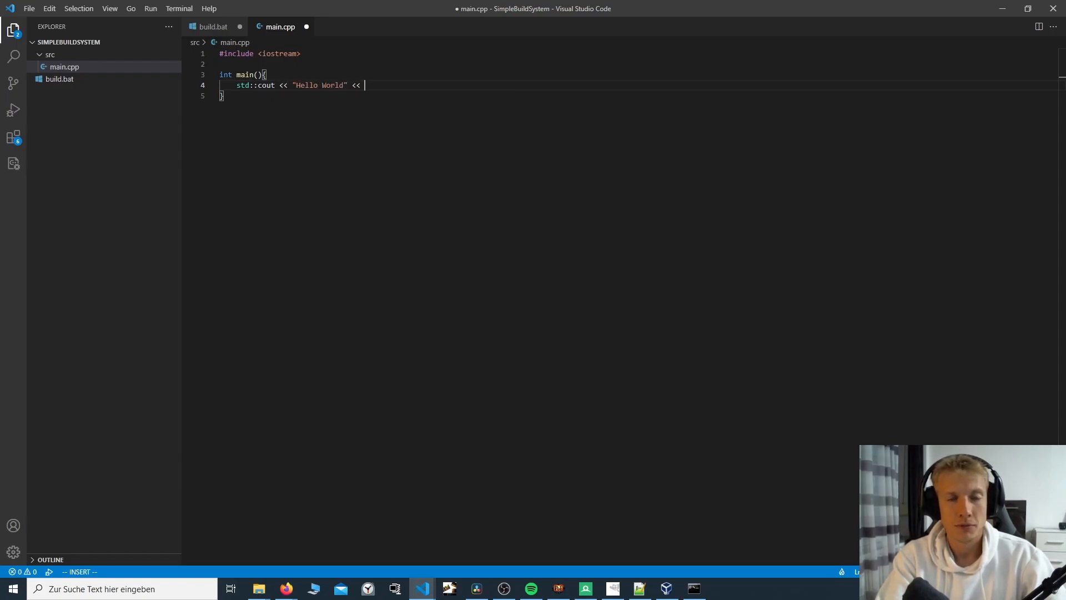
text(std::endl;)
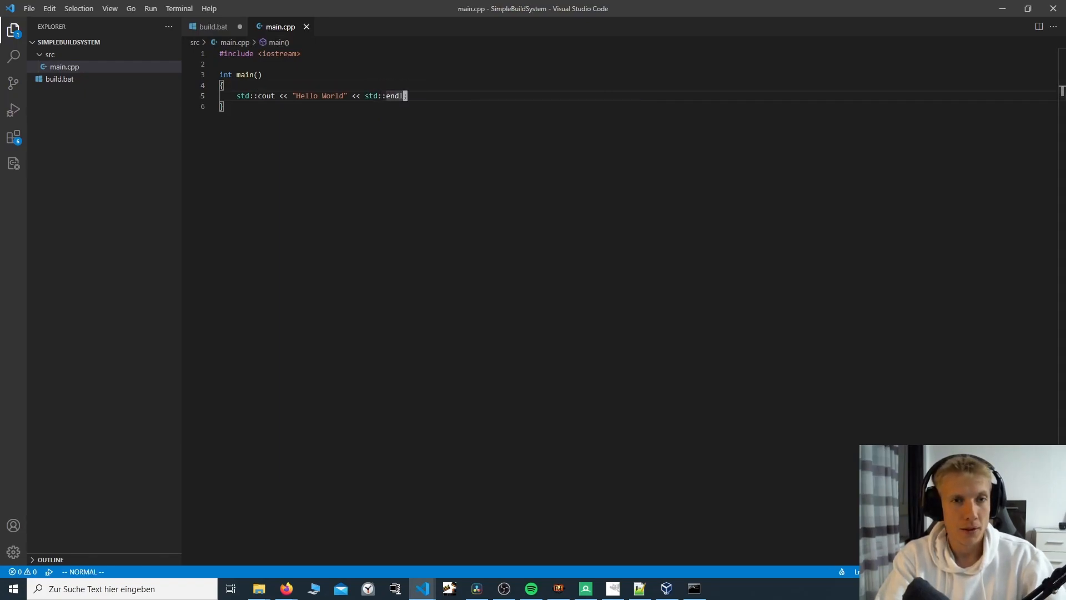
text(;)
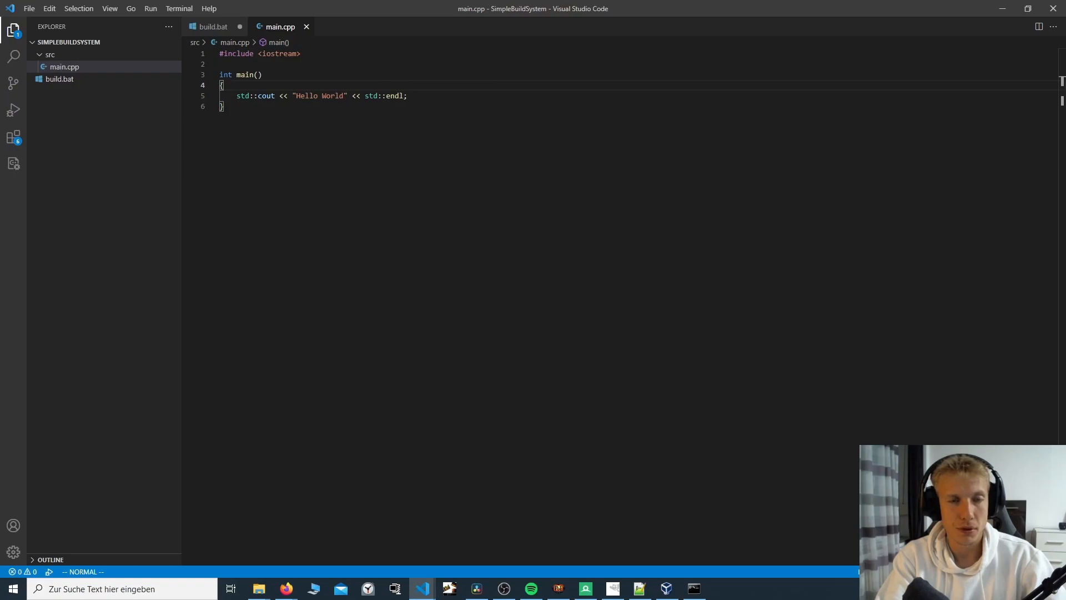
click(212, 27)
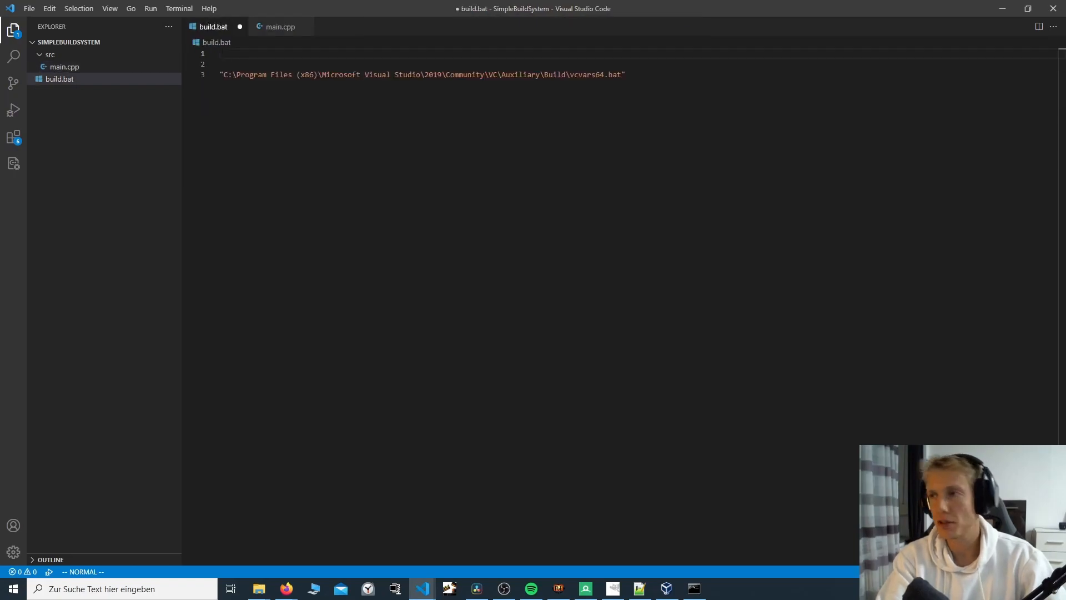
click(223, 54)
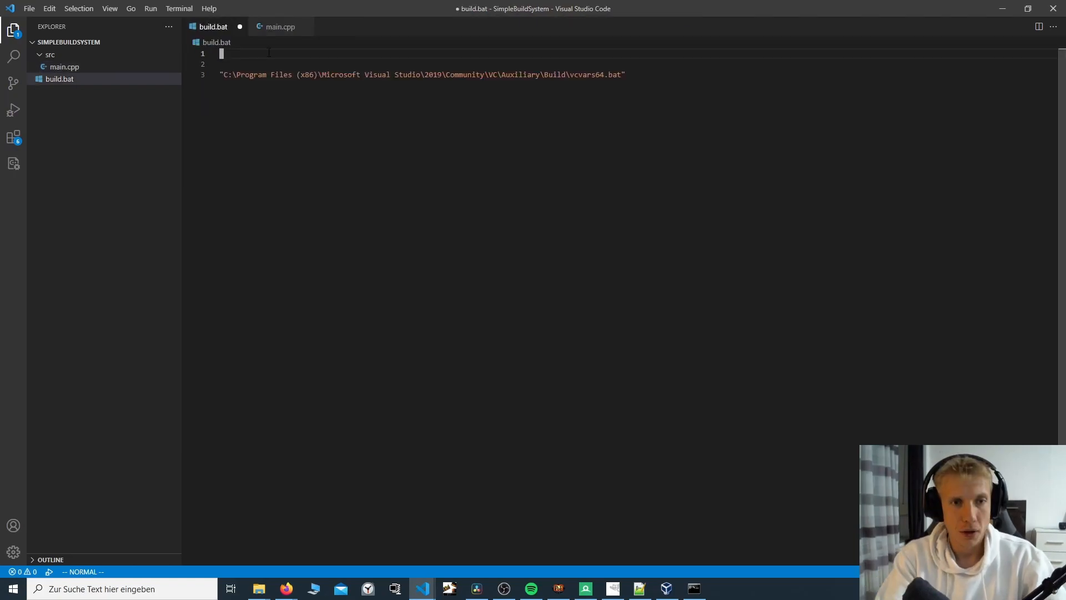
key(i)
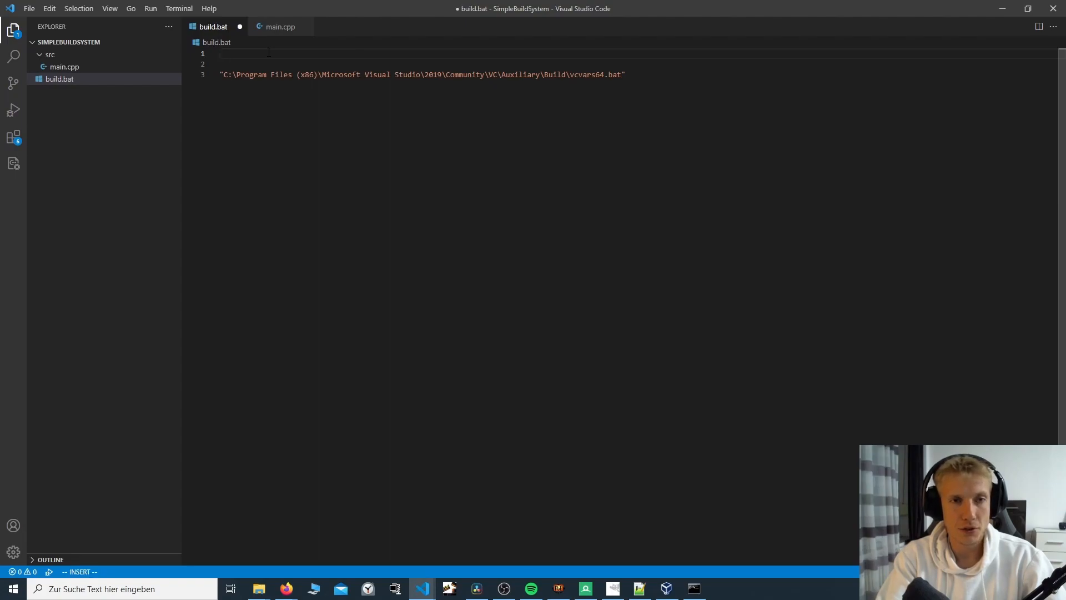
text(@)
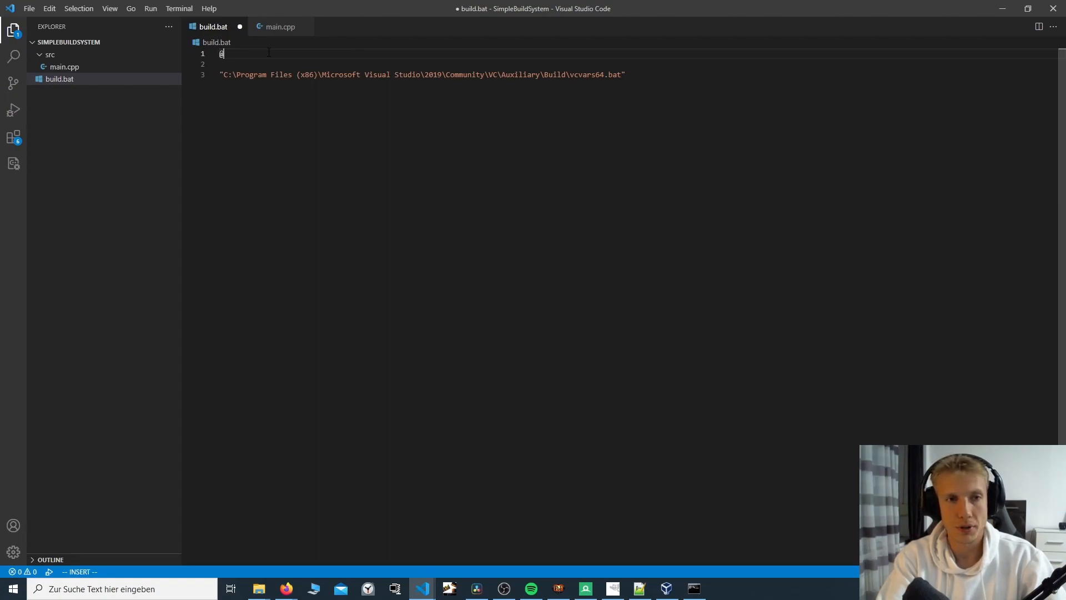
text(echo)
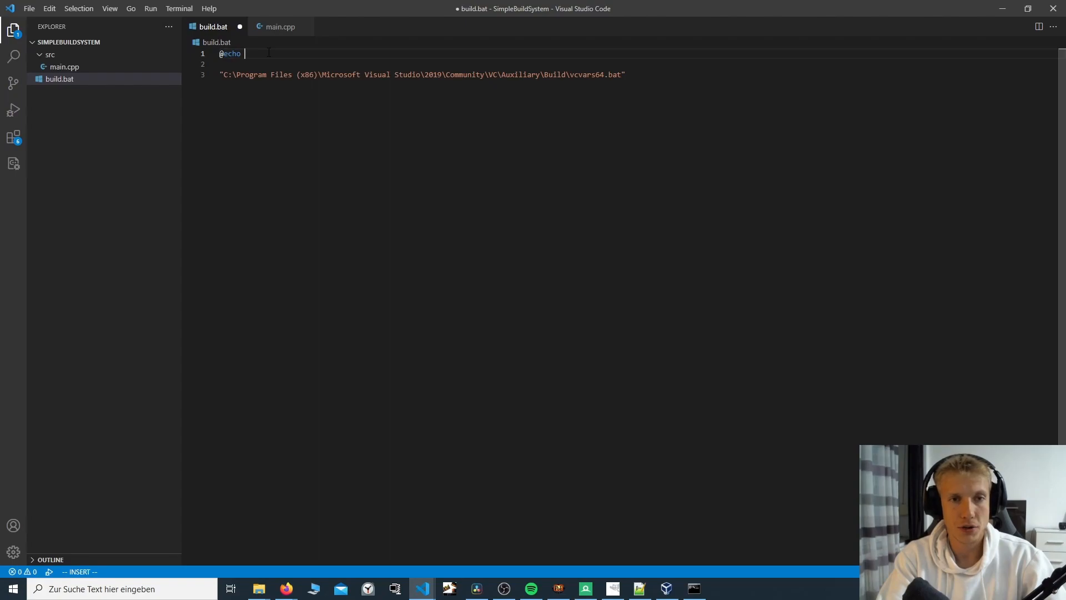
text(off)
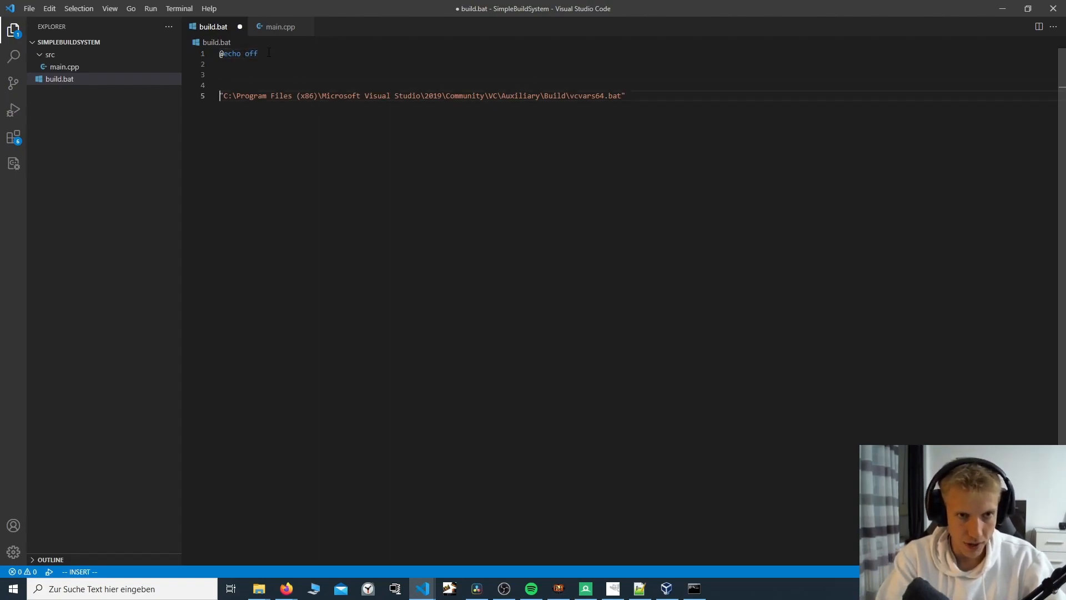
Step: Prefix the vcvars64.bat environment script line with call
text(ca)
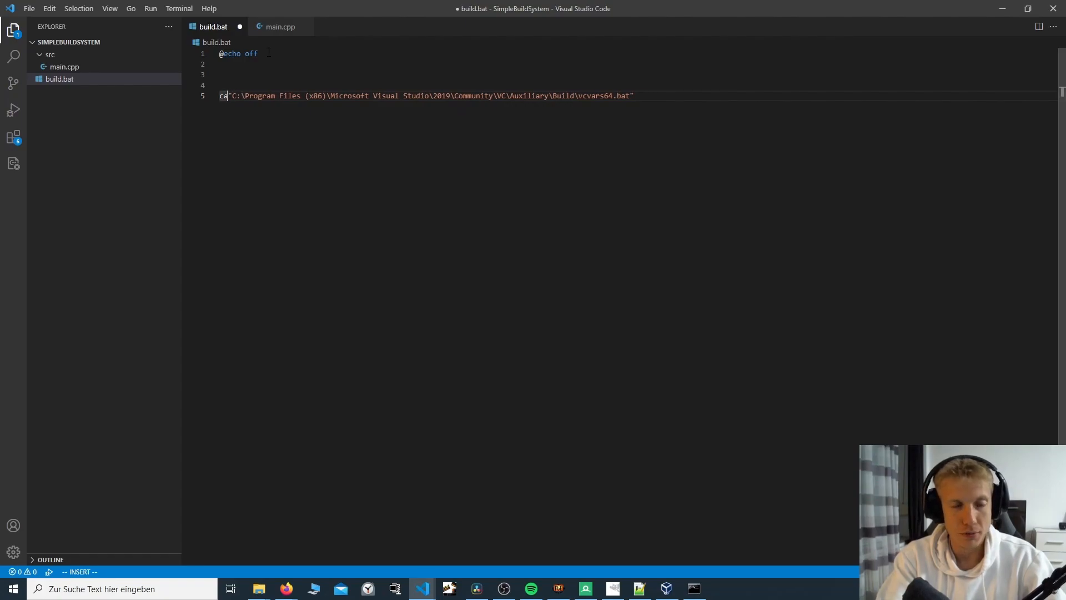
text(ll)
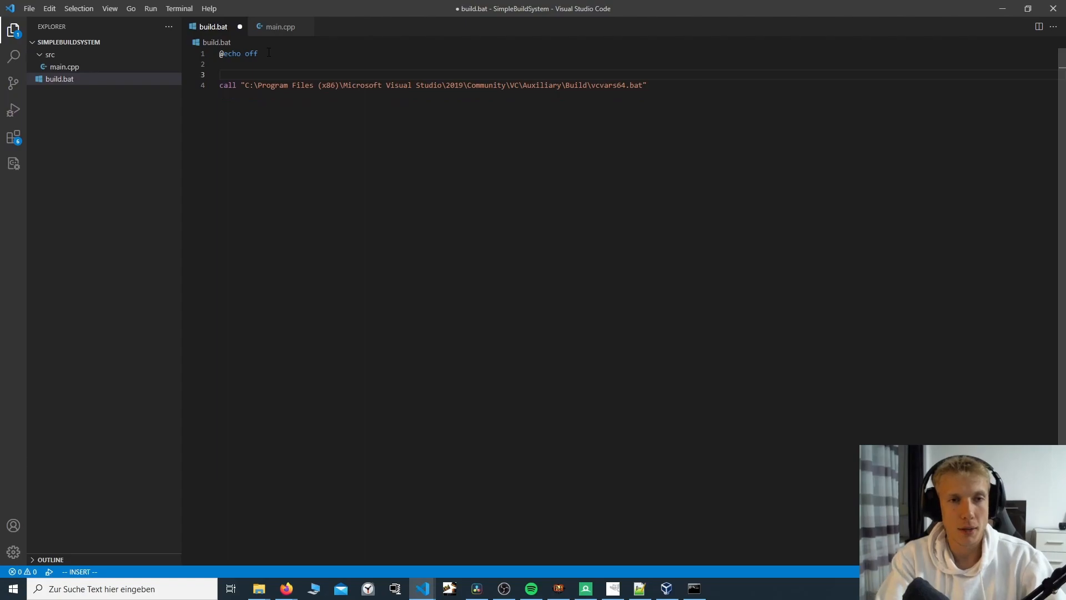
key(Escape)
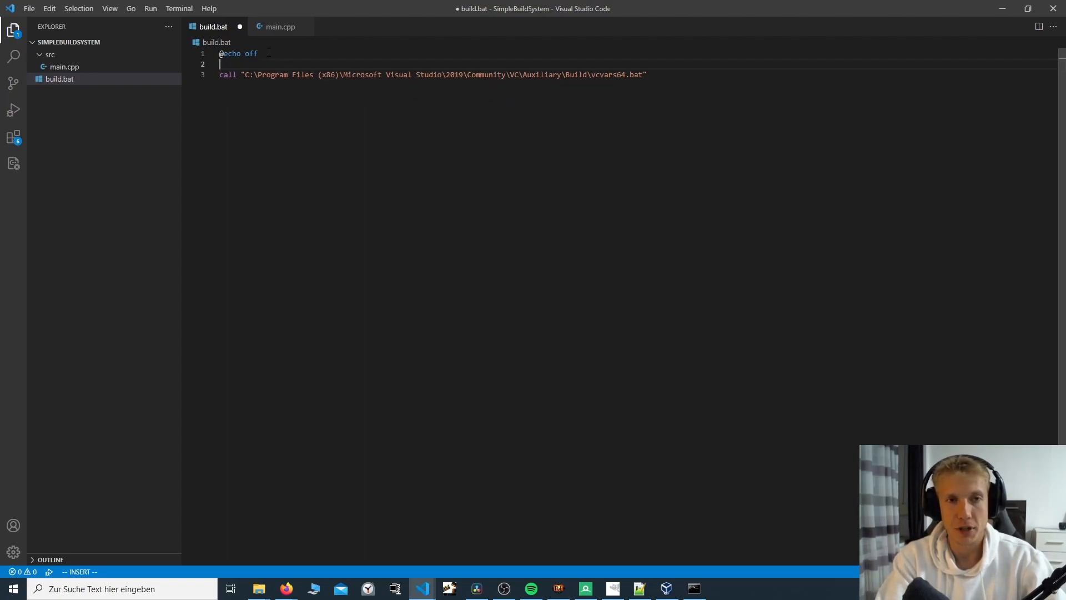
key(Return)
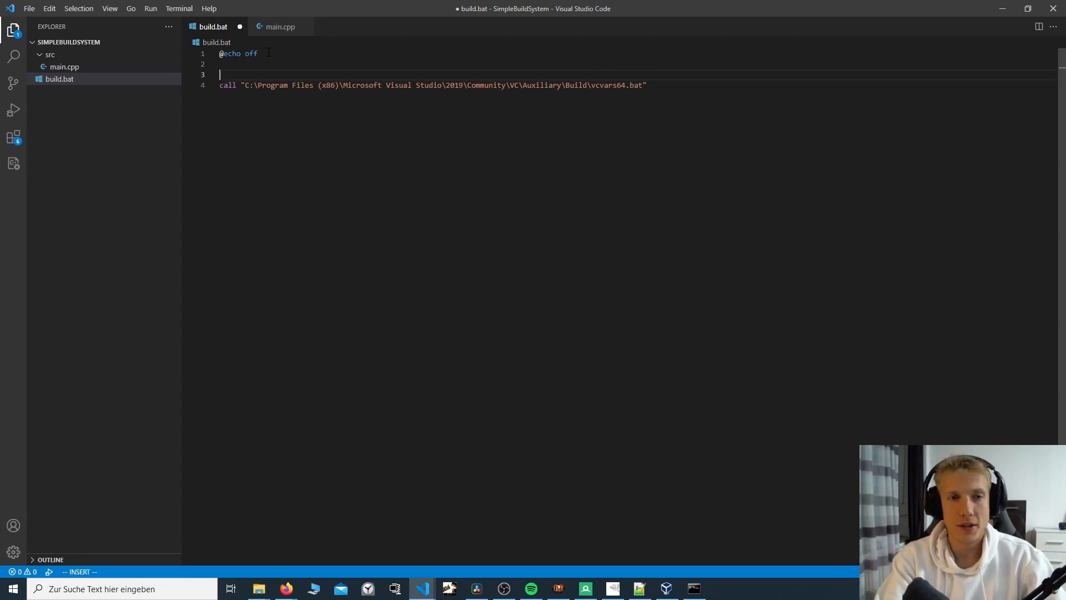
Step: Try an if not defined DevEnvDir wrapper around the call line, then undo it
text(if not)
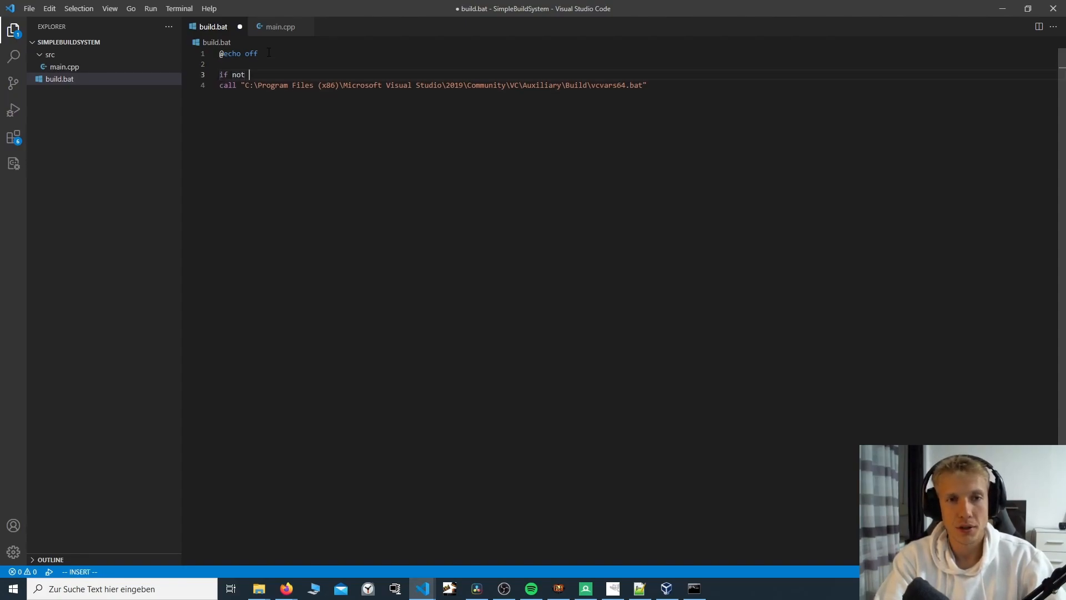
text(defin)
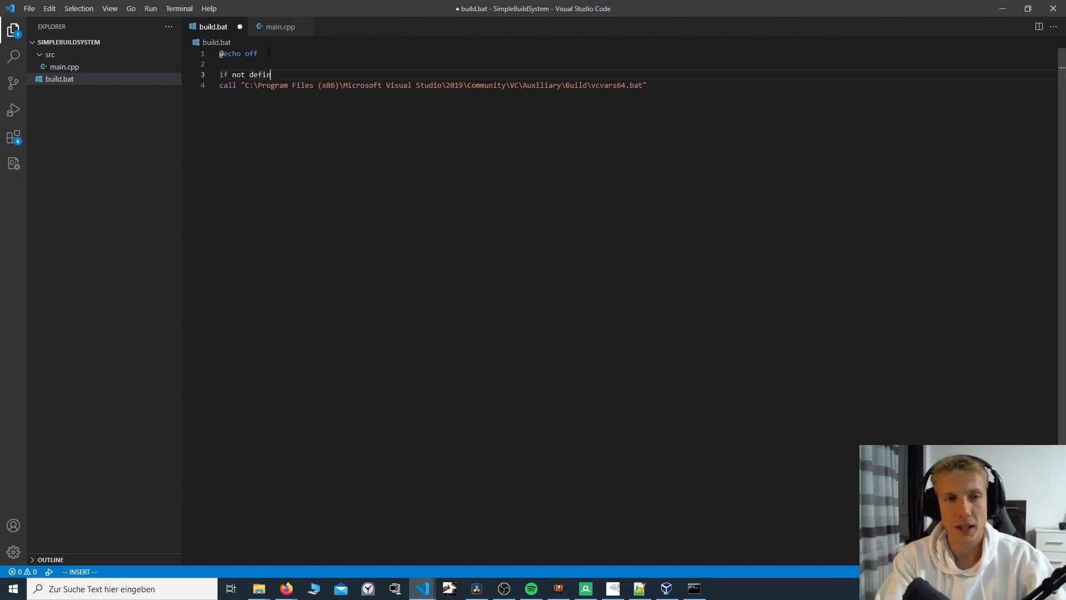
text(ed)
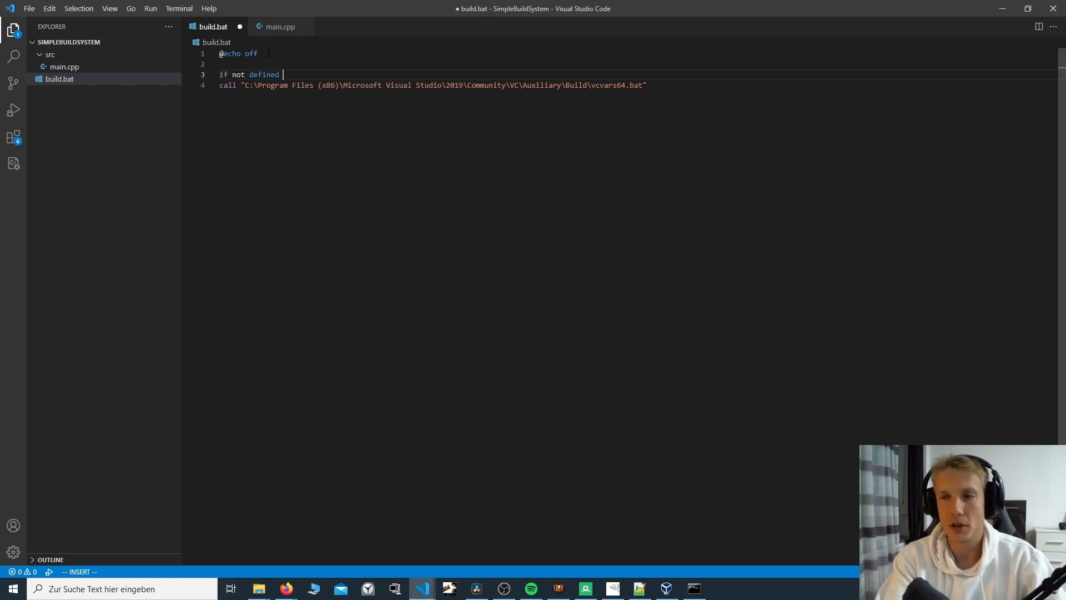
text(DevEnvDir()
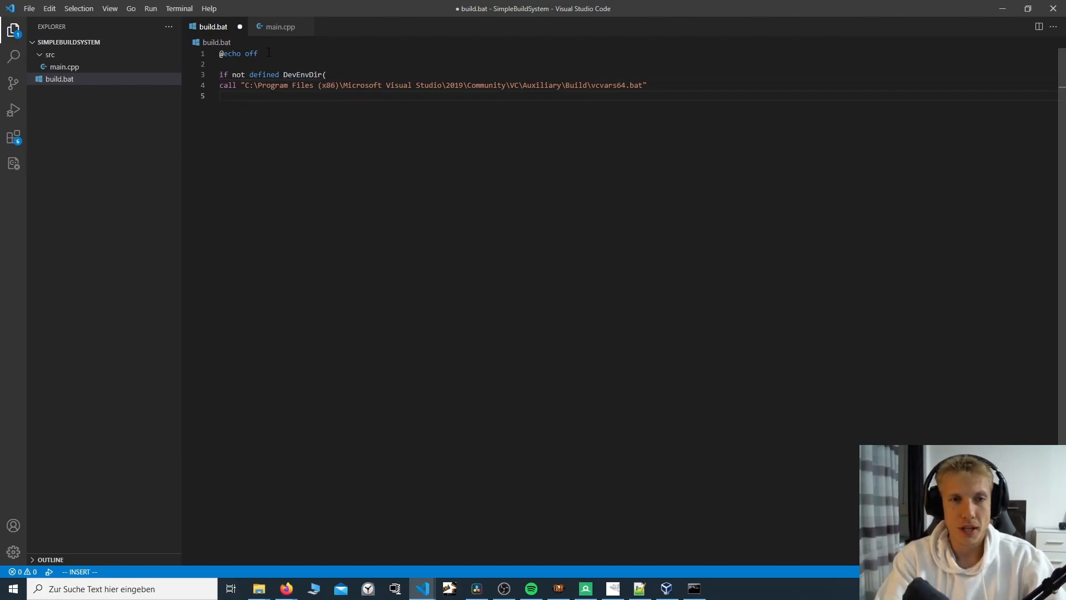
key(Escape)
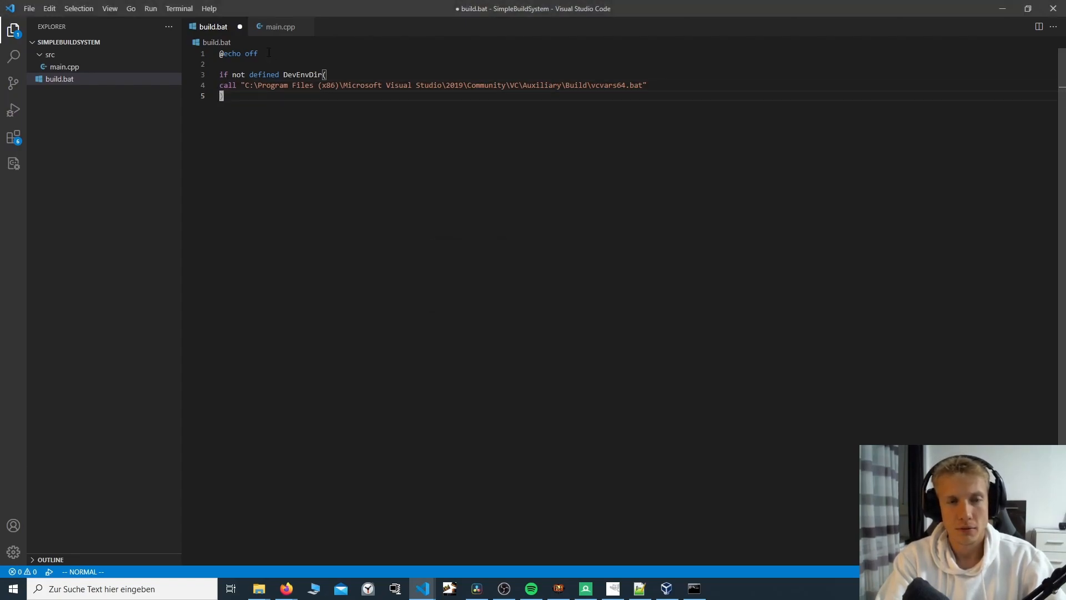
key(i)
text())
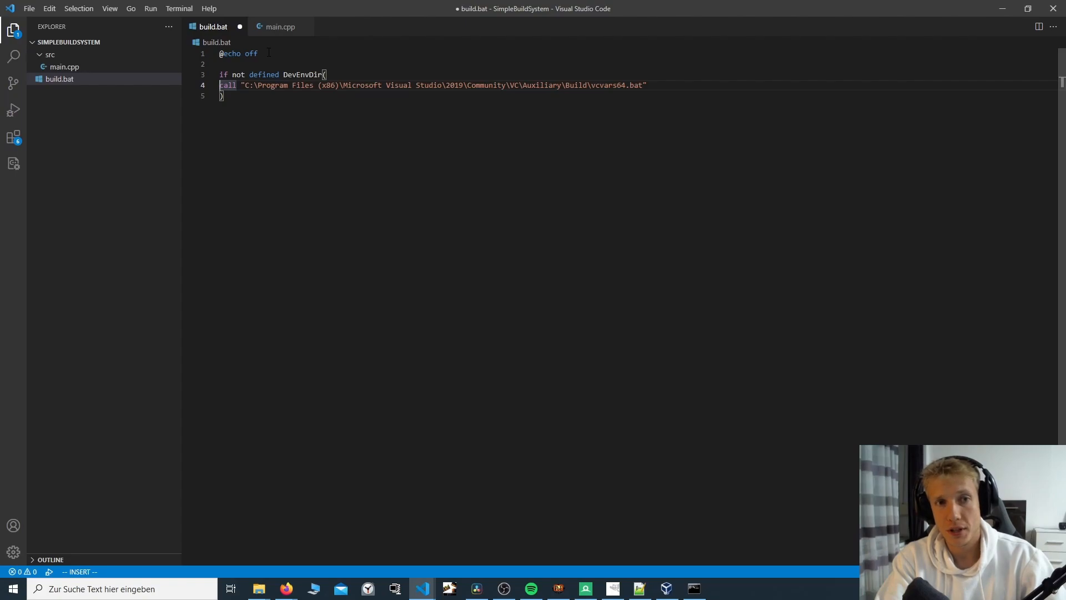
key(Escape)
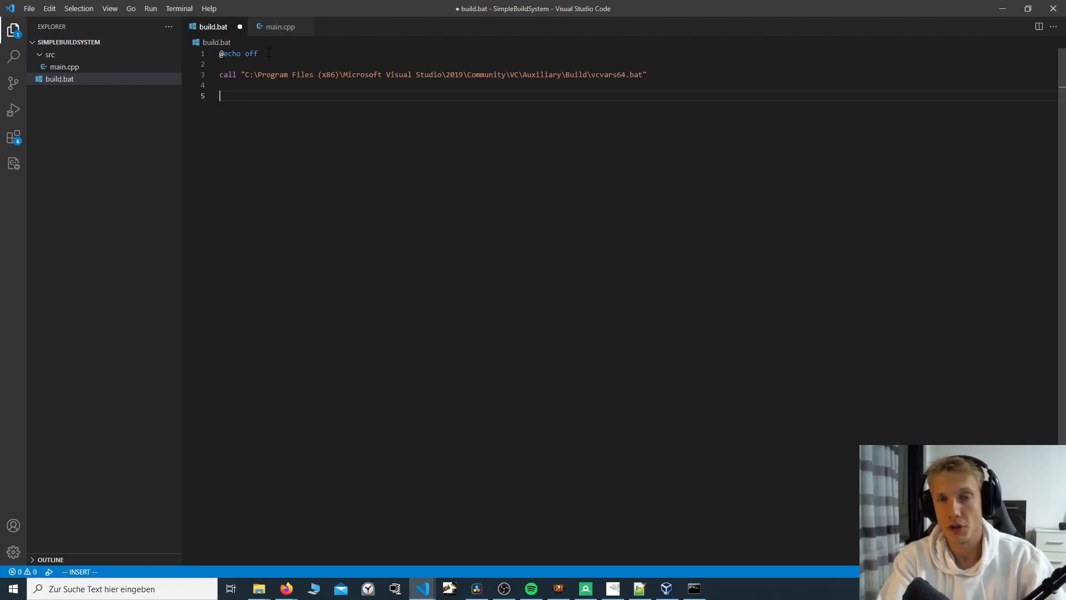
Step: Add SET includes=/Isrc to build.bat
text(SET)
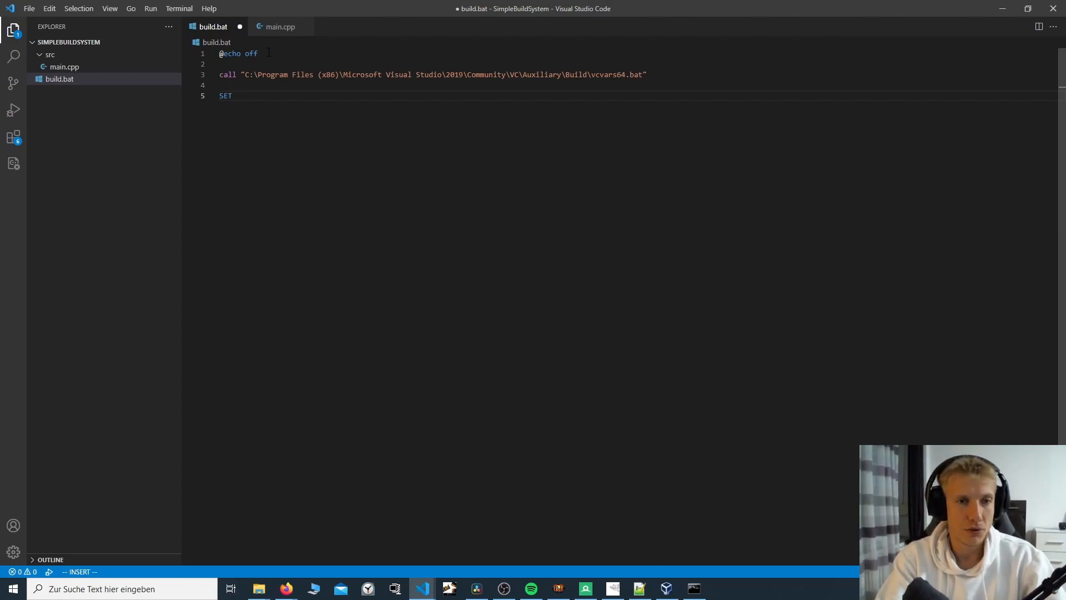
text(inludes)
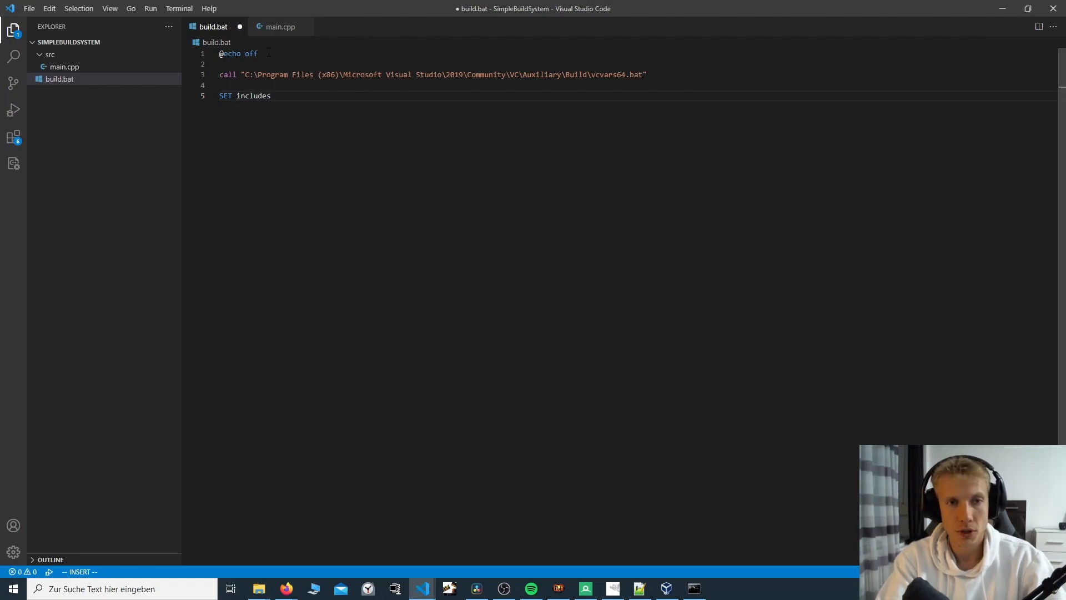
key(Backspace)
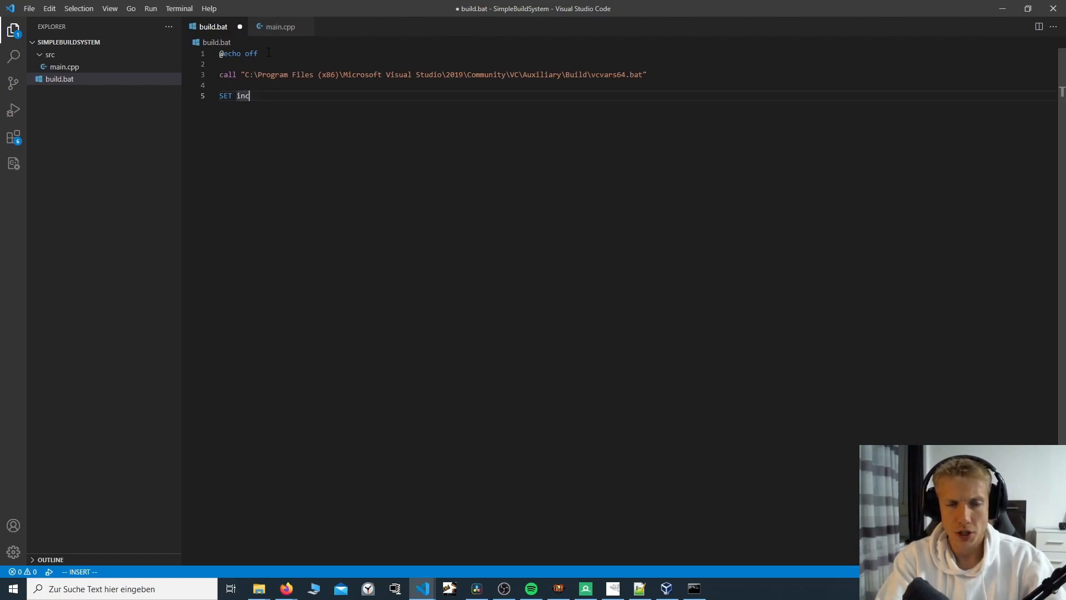
text(ludes)
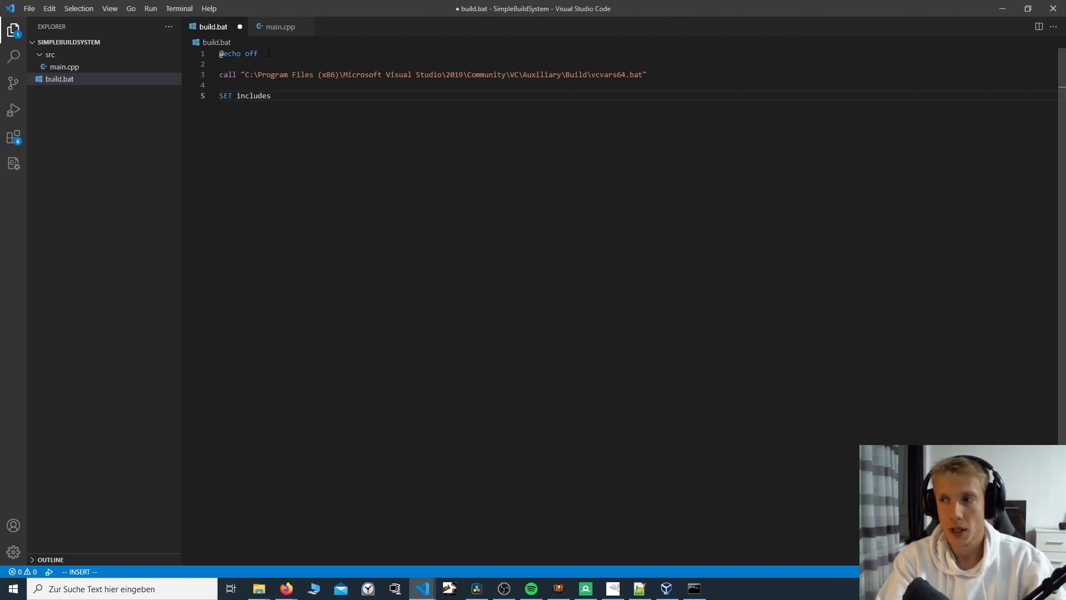
text(=)
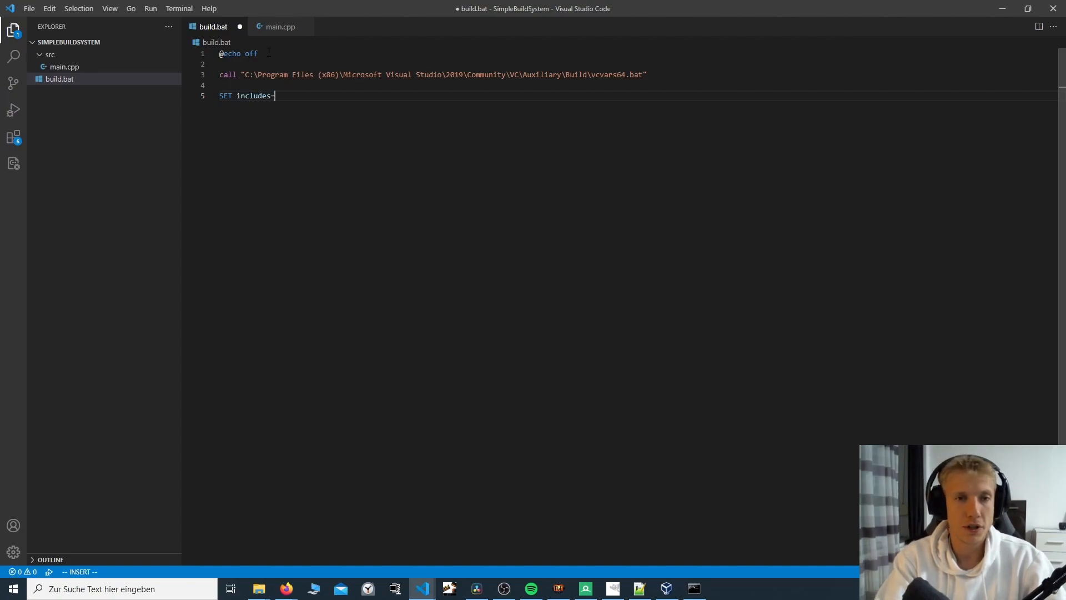
text(/)
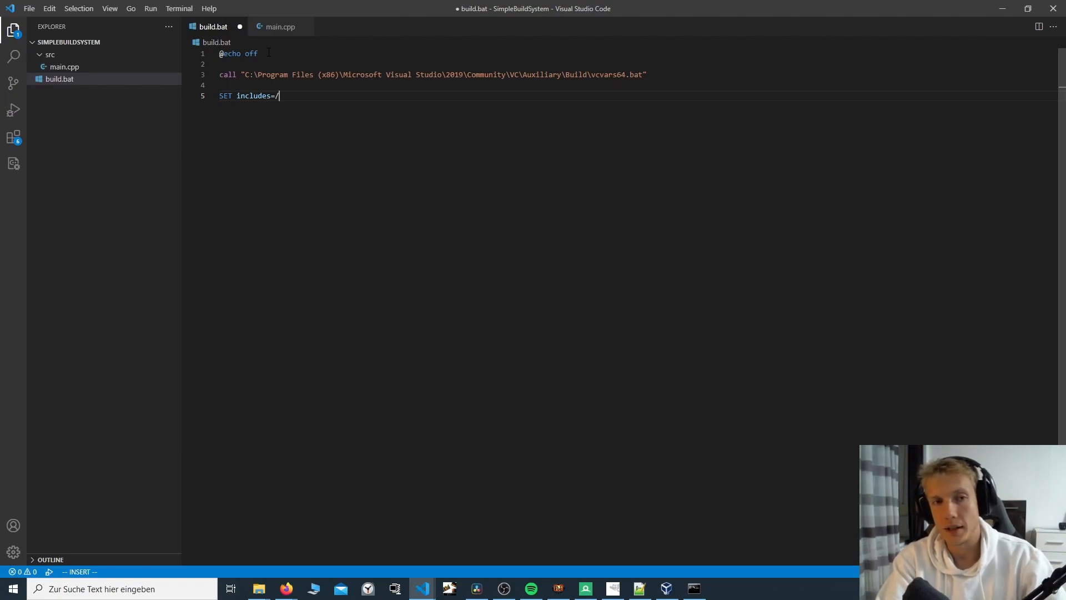
text(I)
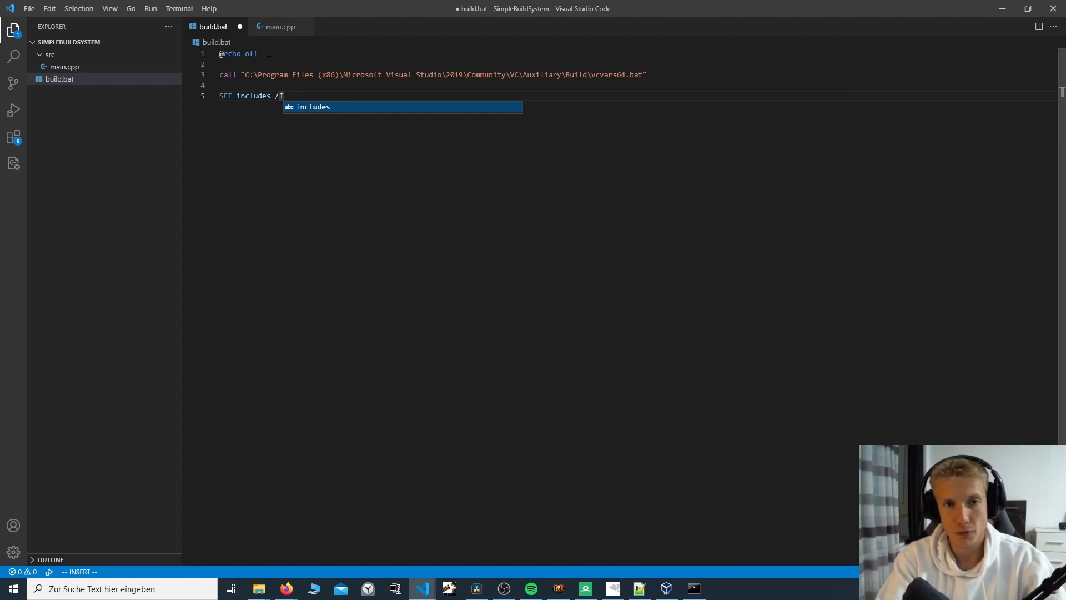
text(sr)
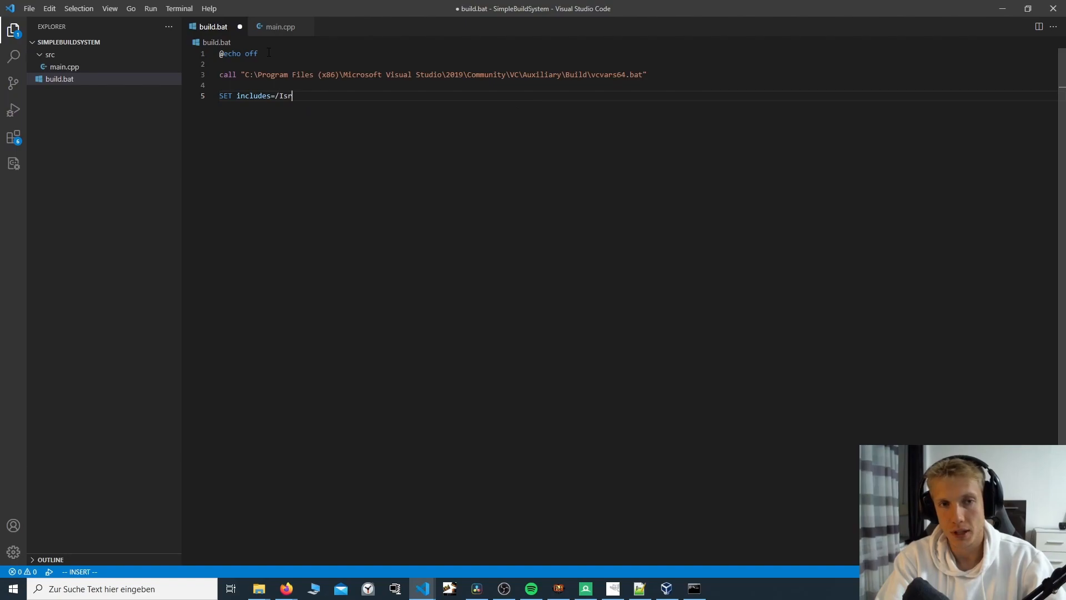
Step: Add SET links=/link user32.lib
text(SET)
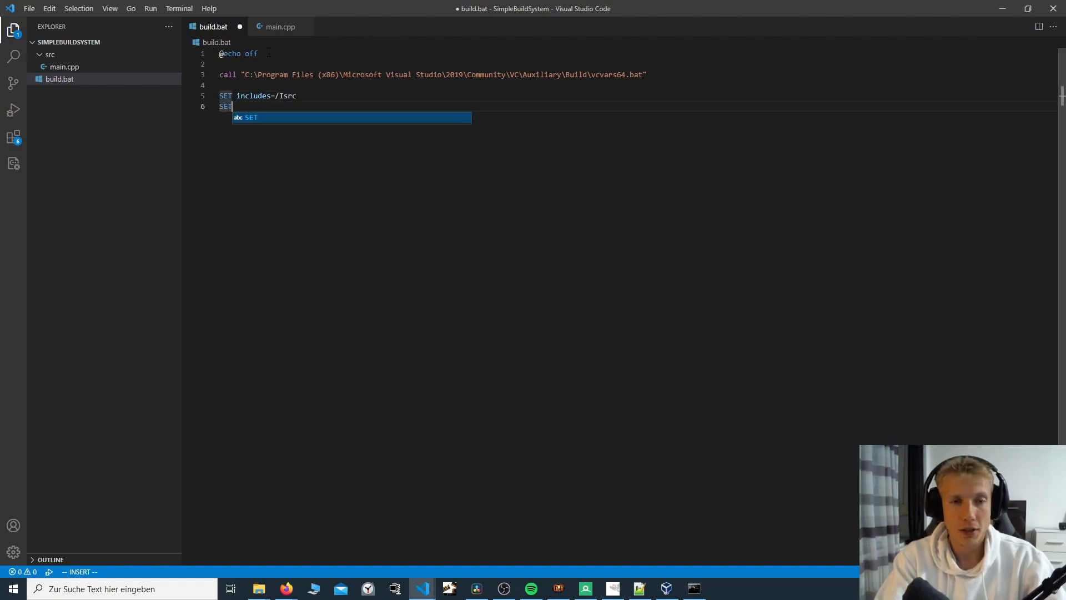
text(lin)
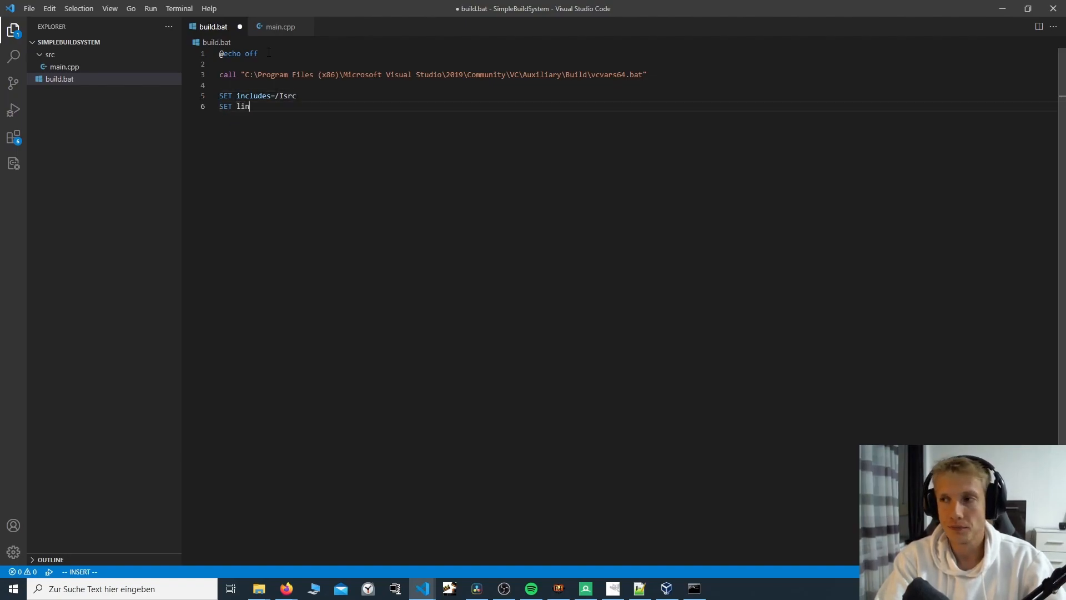
text(ks=)
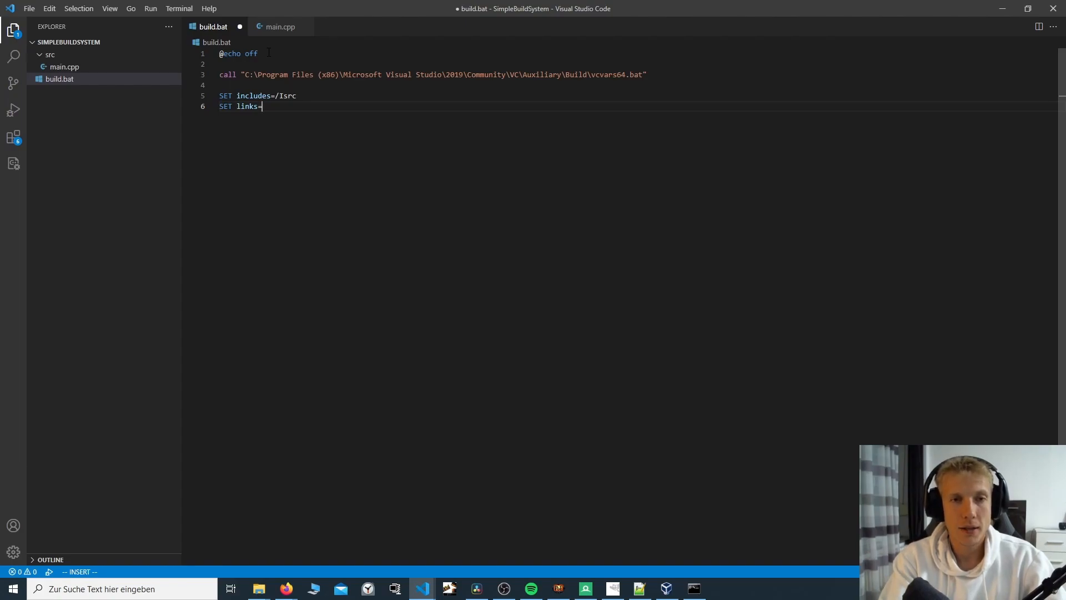
text(/)
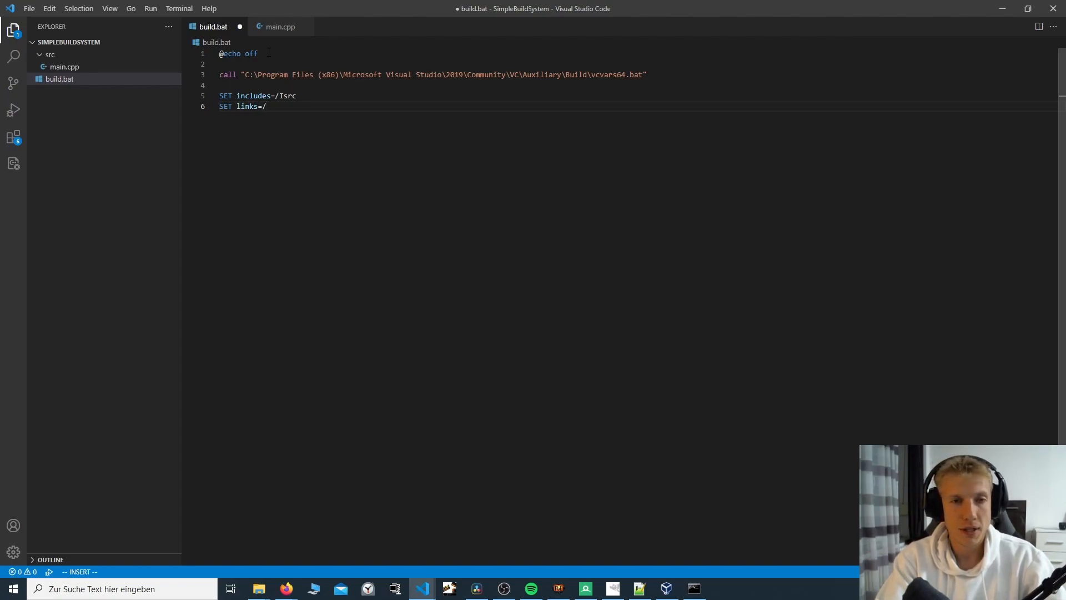
text(link)
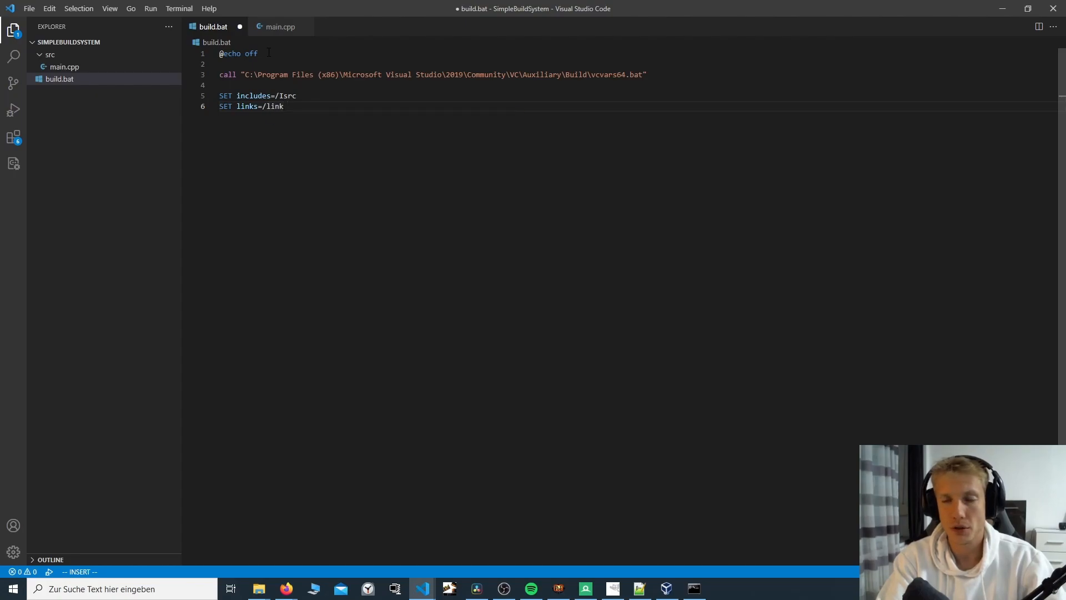
text(us)
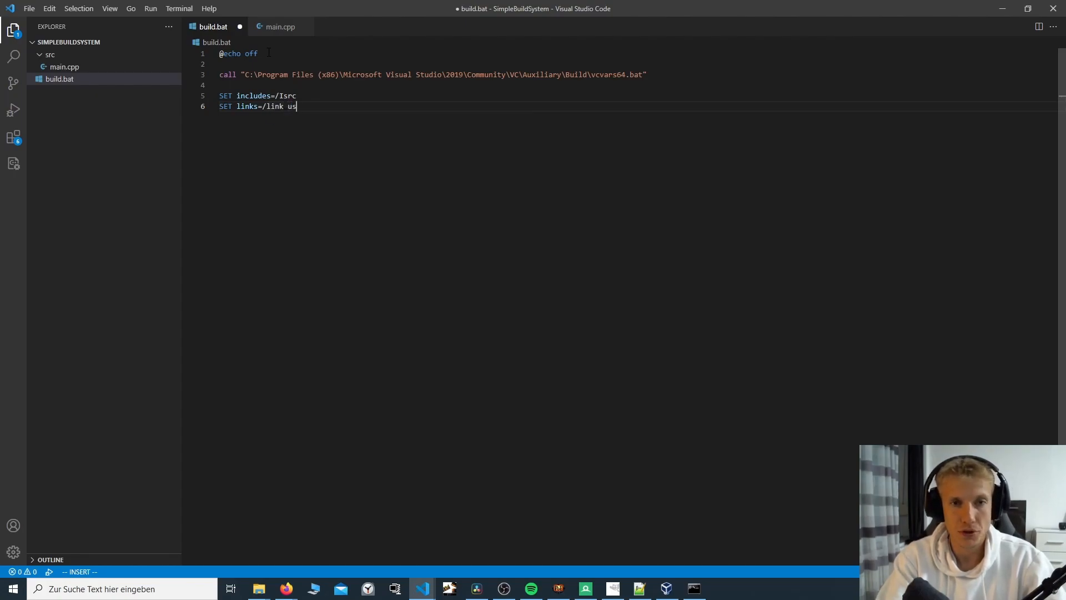
text(er32.lib)
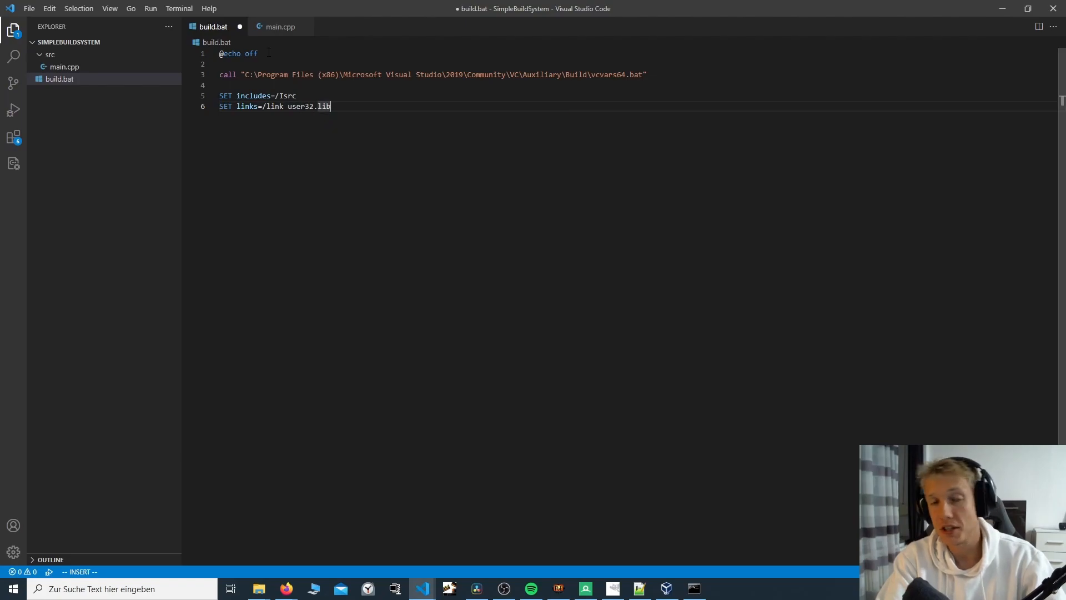
key(Return)
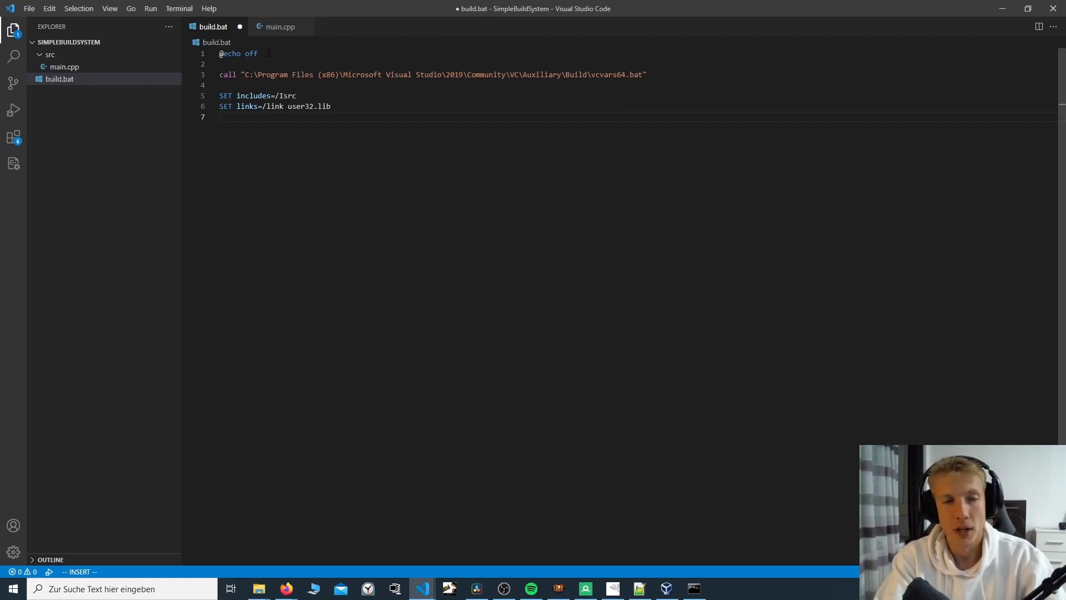
Step: Add SET defines=/D DEBUG
text(SET)
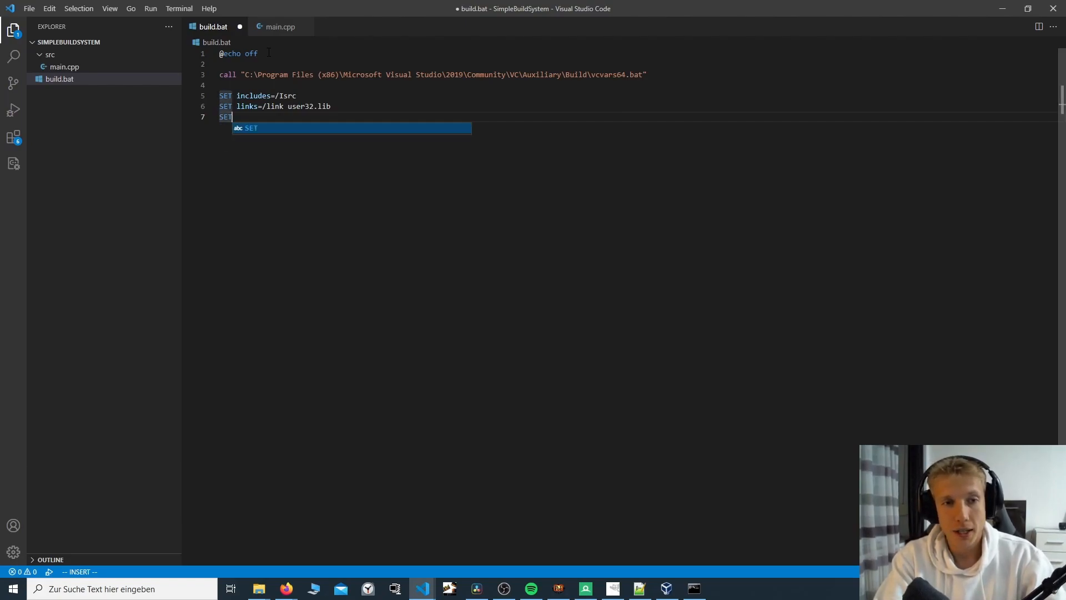
text(defines=)
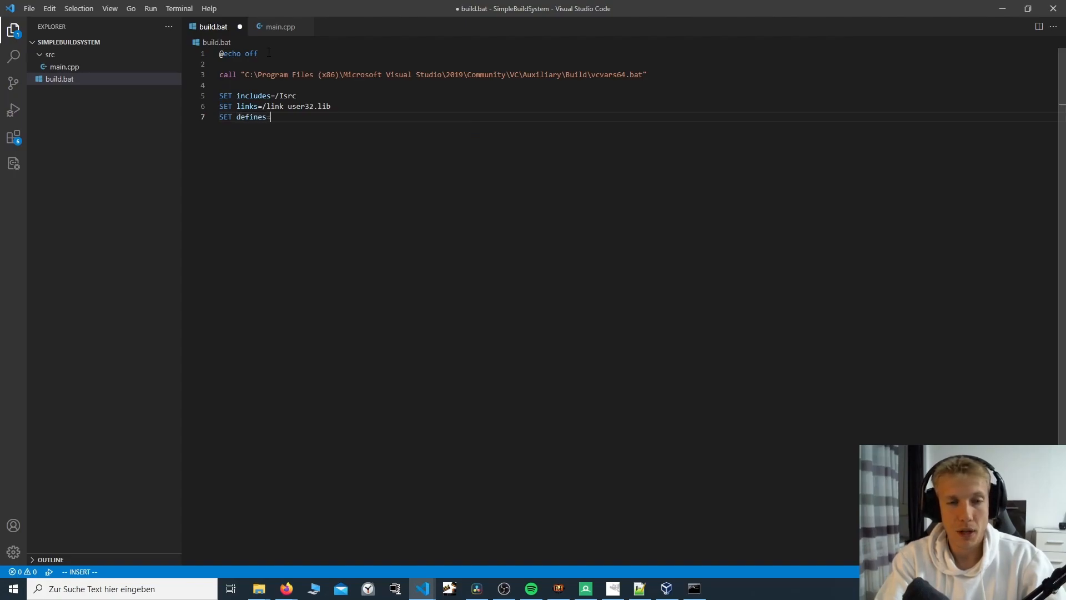
text(/)
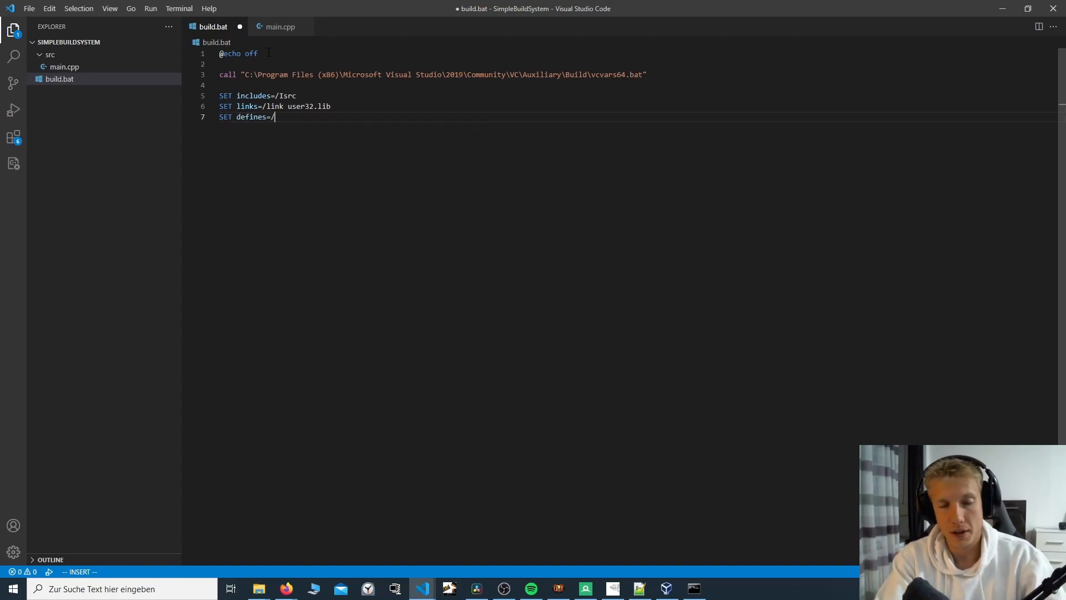
text(D)
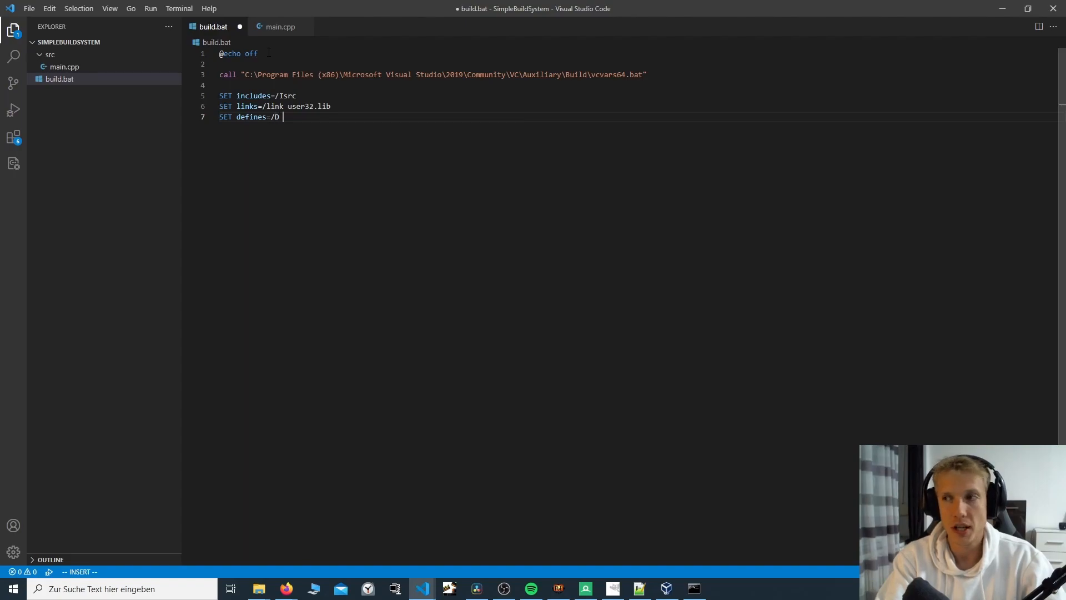
text(DEBUG)
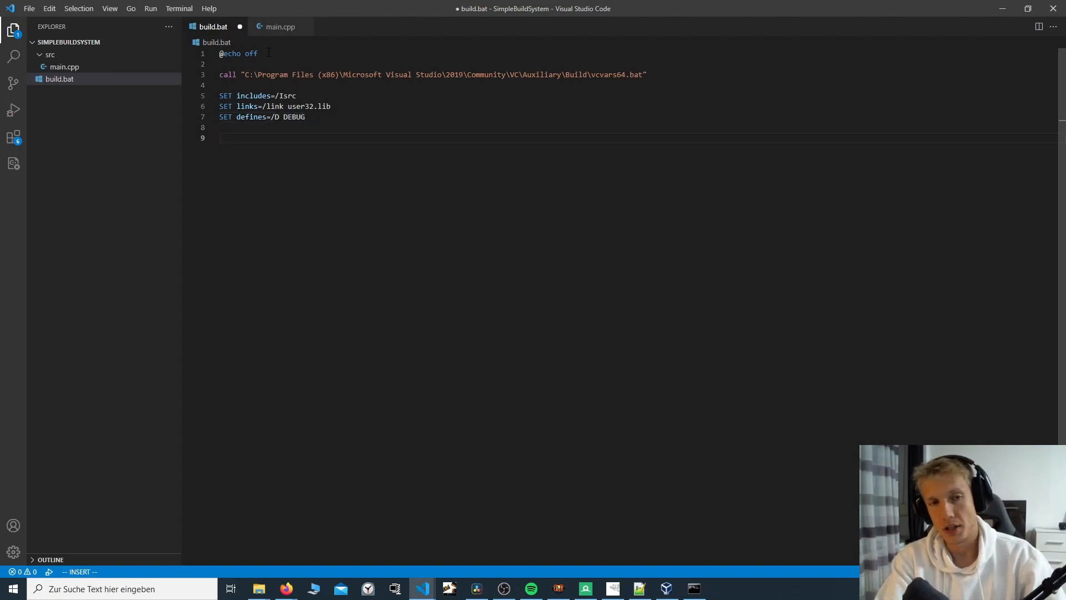
Step: Add an echo line announcing Building main..
text(echo "Building)
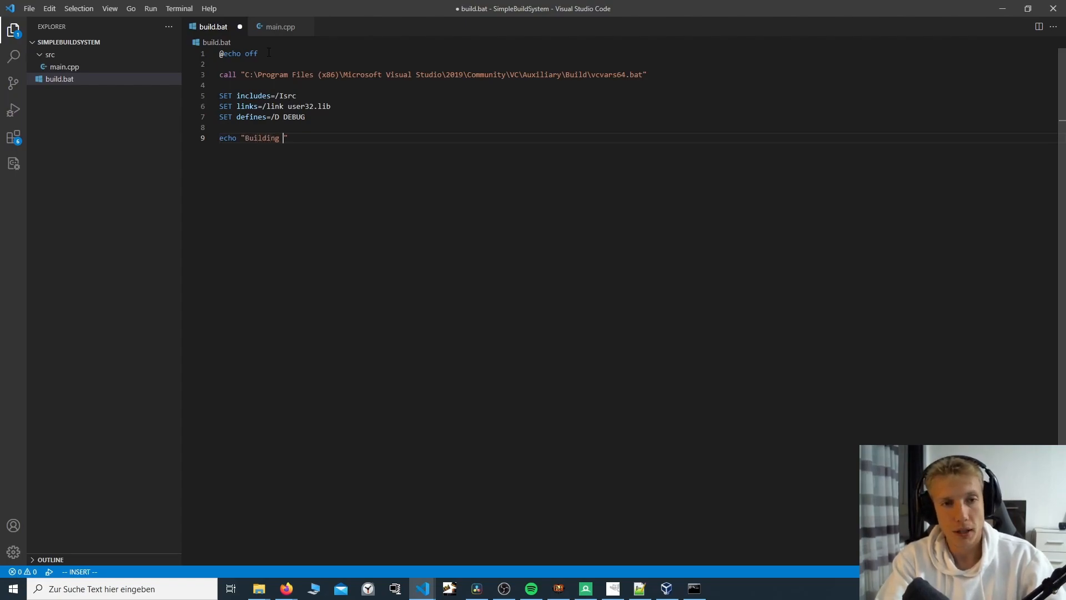
text(main...)
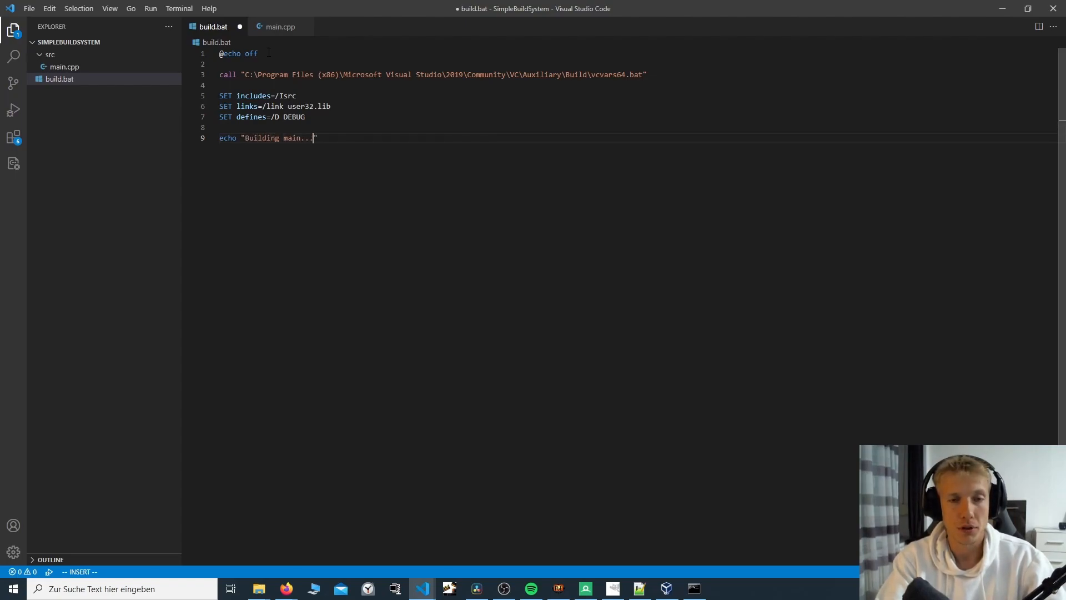
key(Enter)
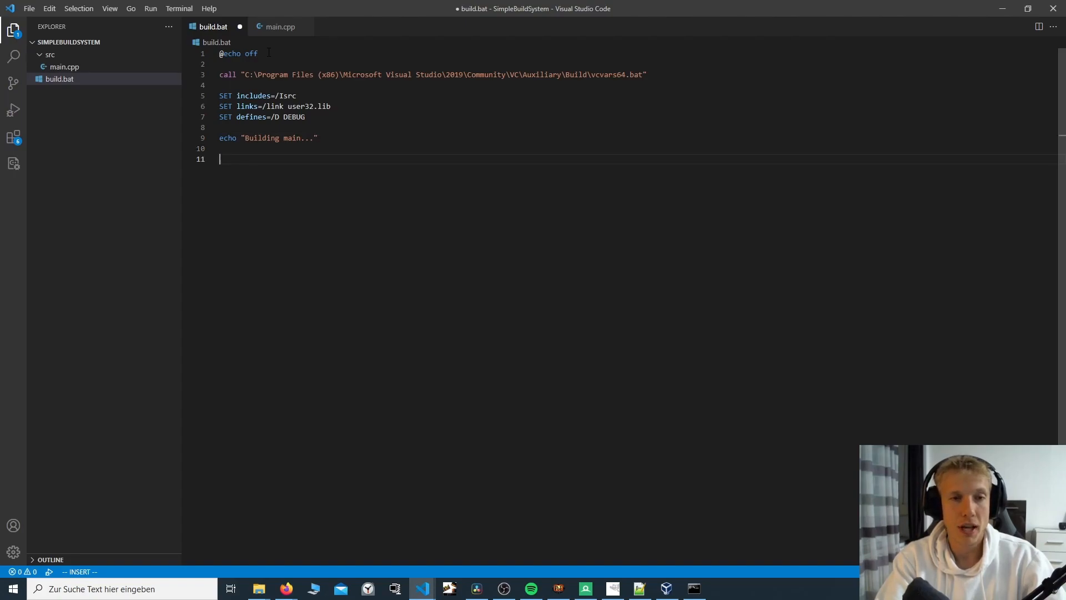
Step: Start the compile line cl /EHsc %includes% %defines%
text(cl)
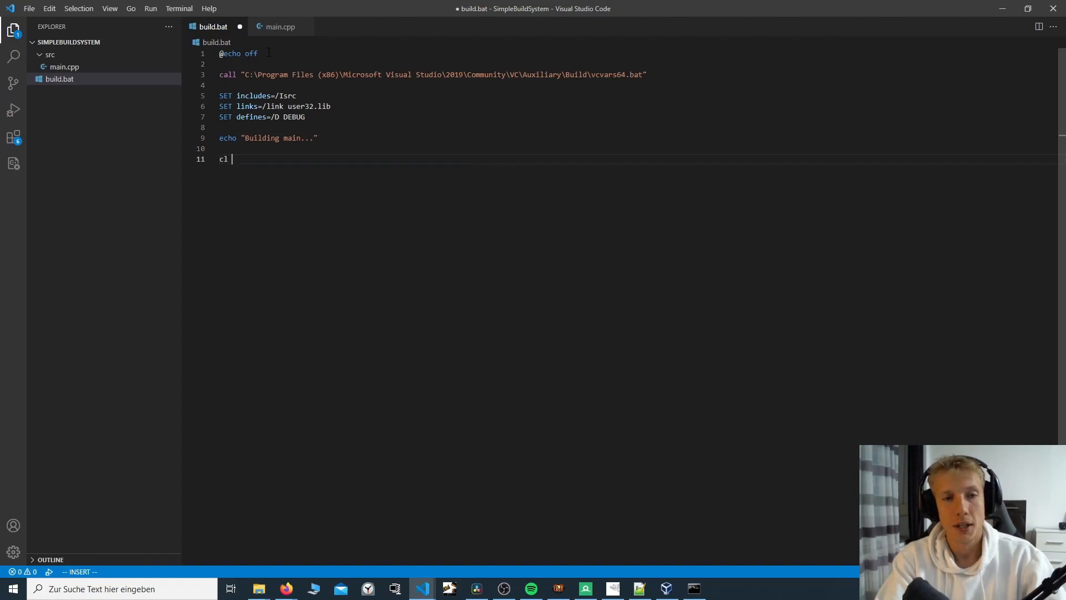
text(/)
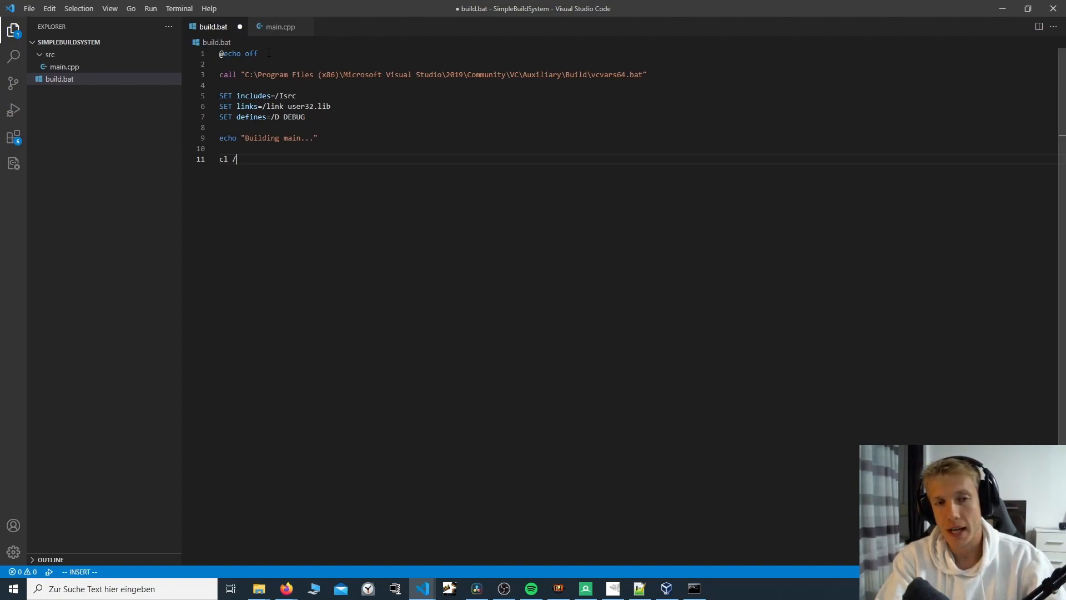
text(EH)
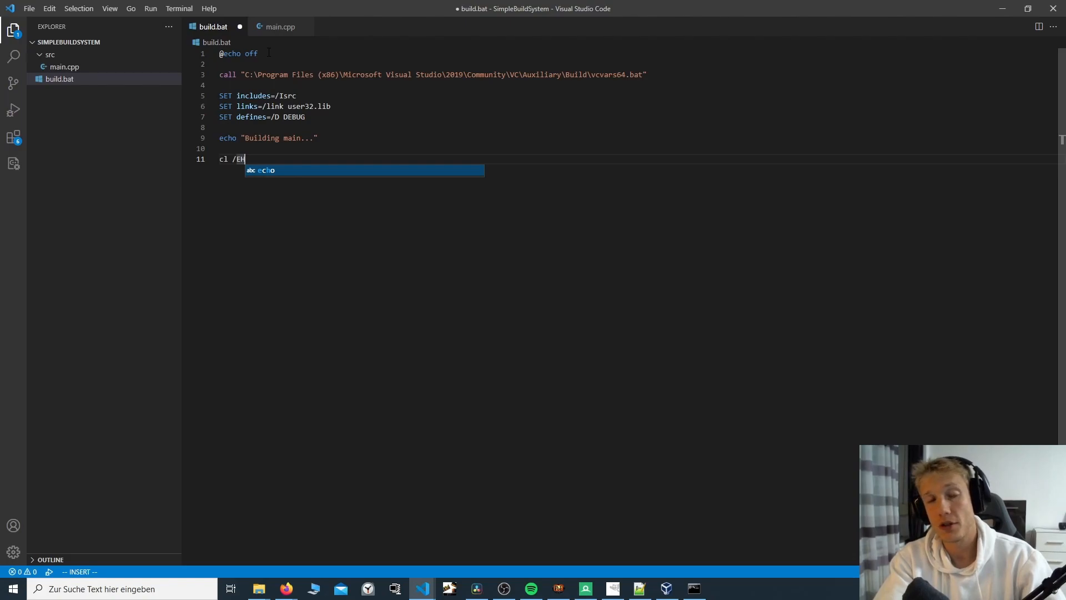
text(s)
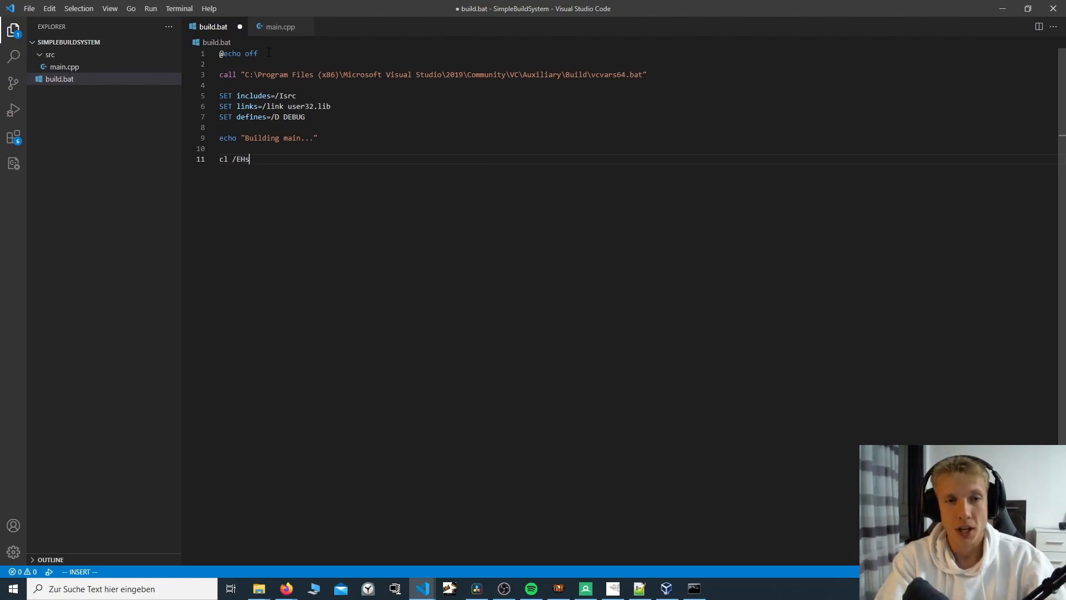
text(c)
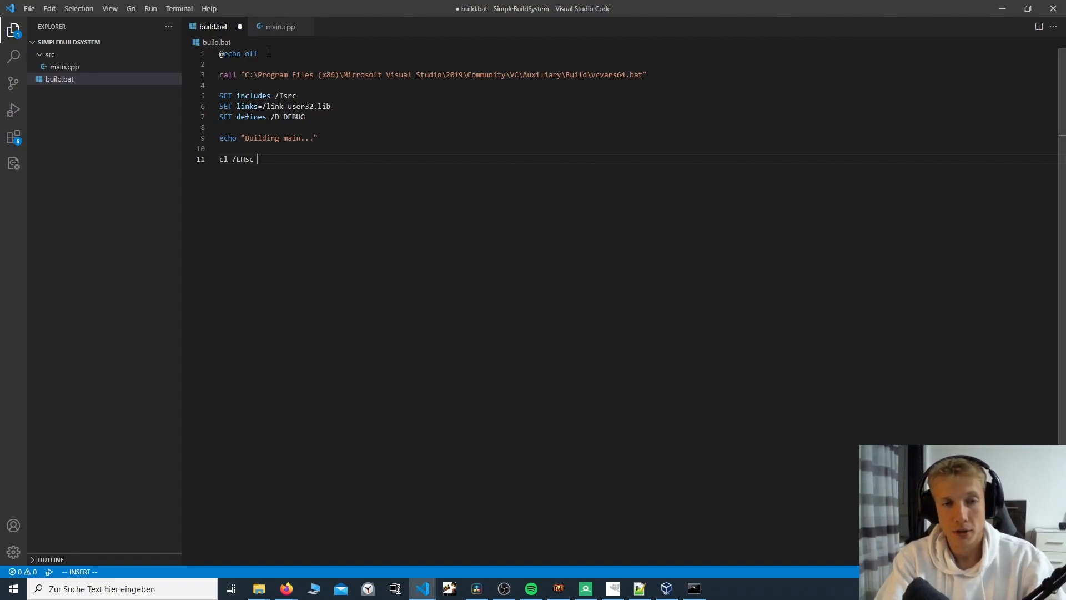
text(%)
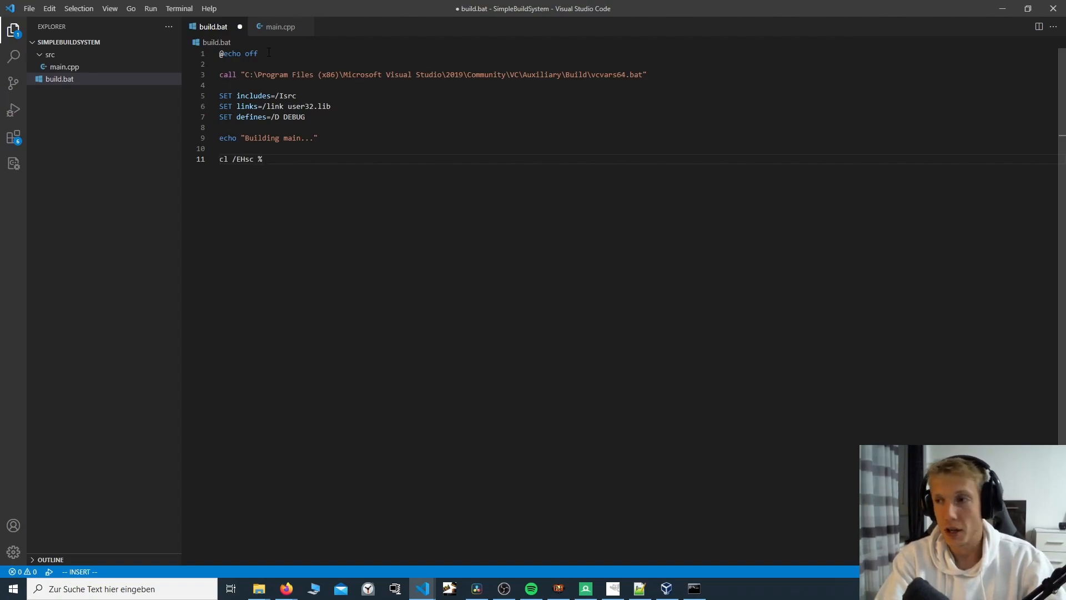
text(includes)
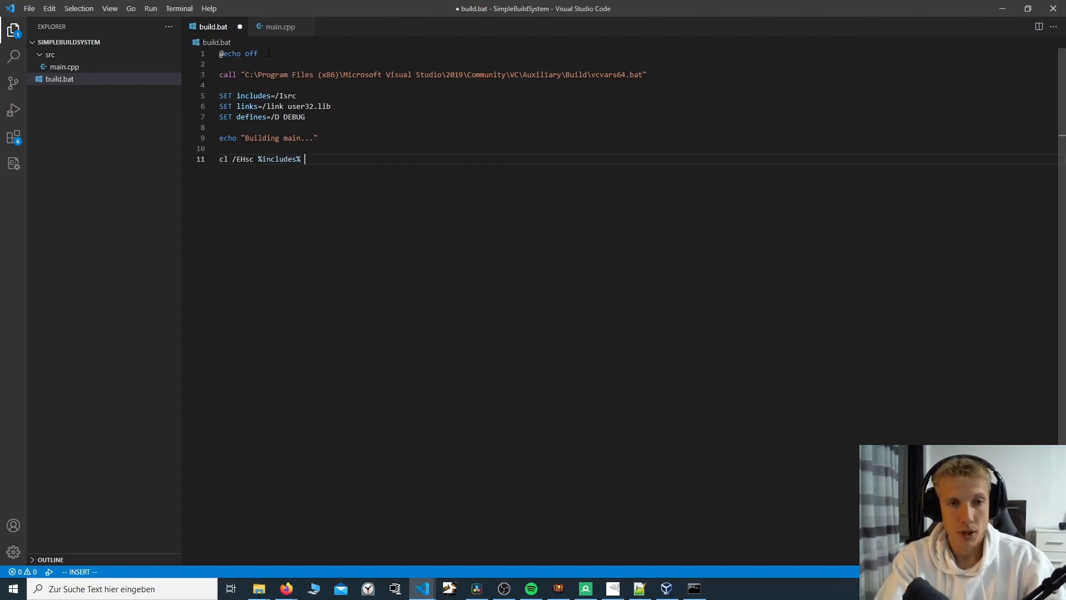
text(%defines%)
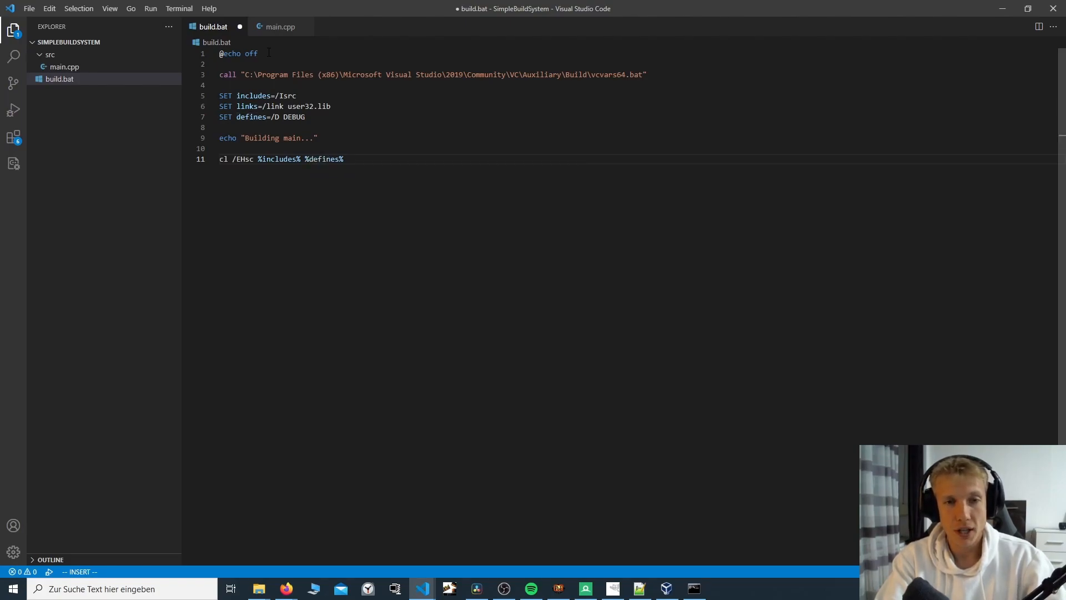
Step: Finish the compile line with src/main.cpp %links% and save build.bat
text(se)
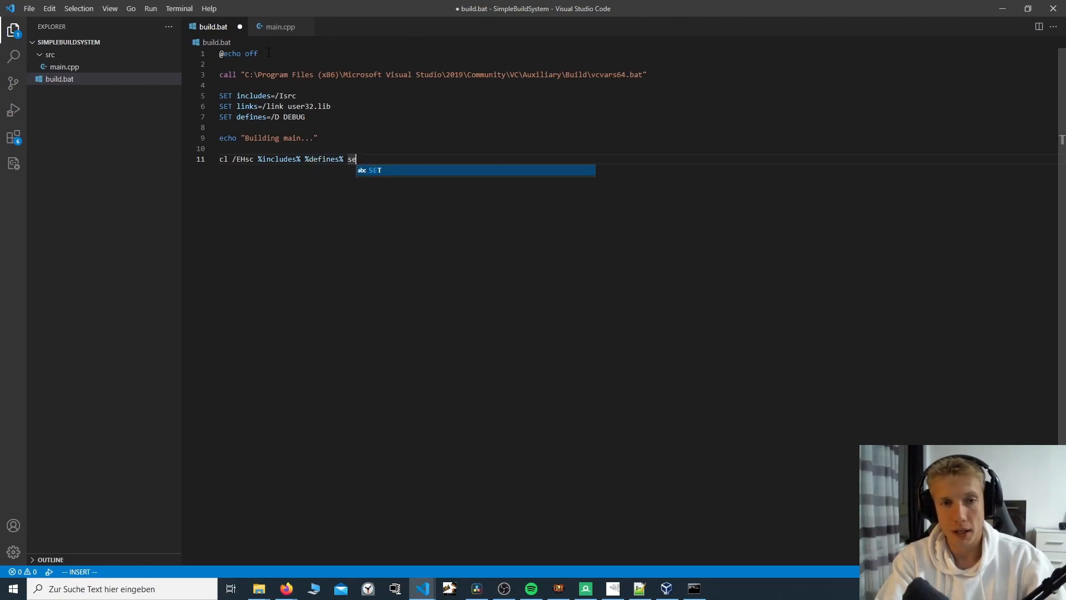
text(rc/main)
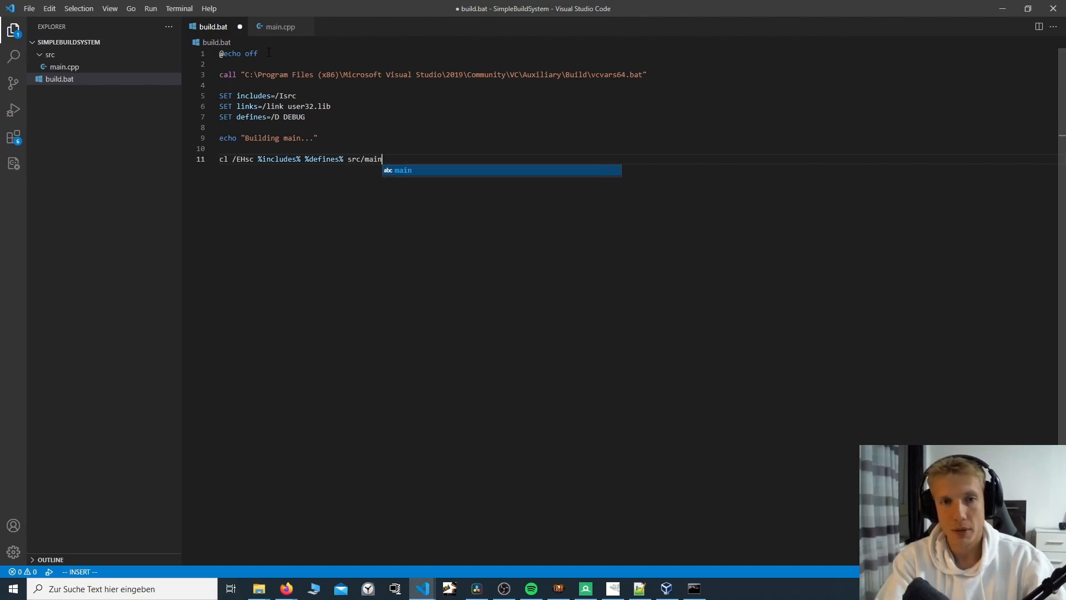
text(.cpp $)
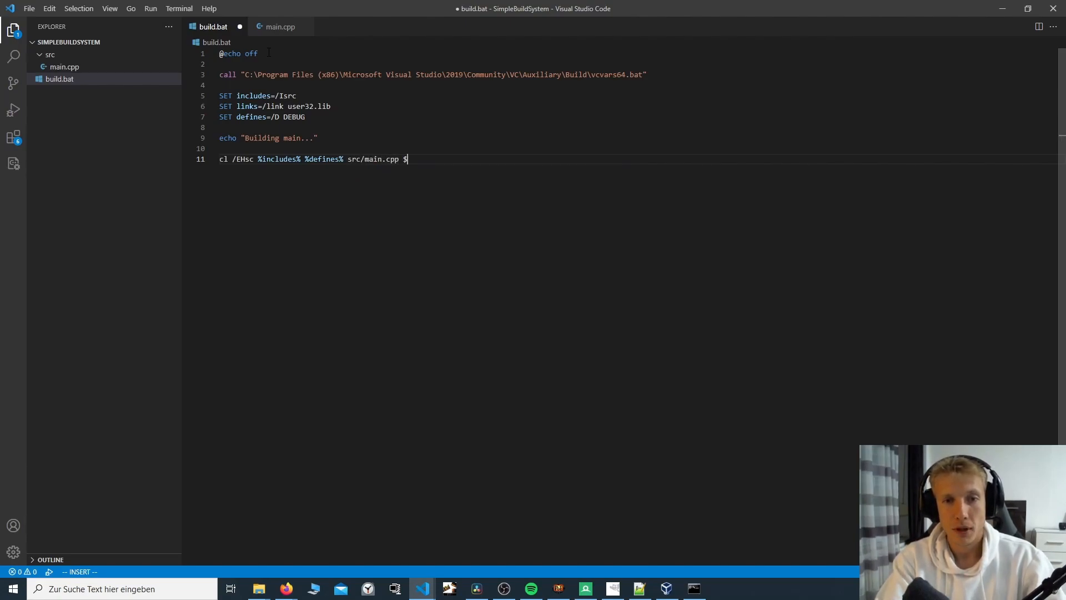
text(links)
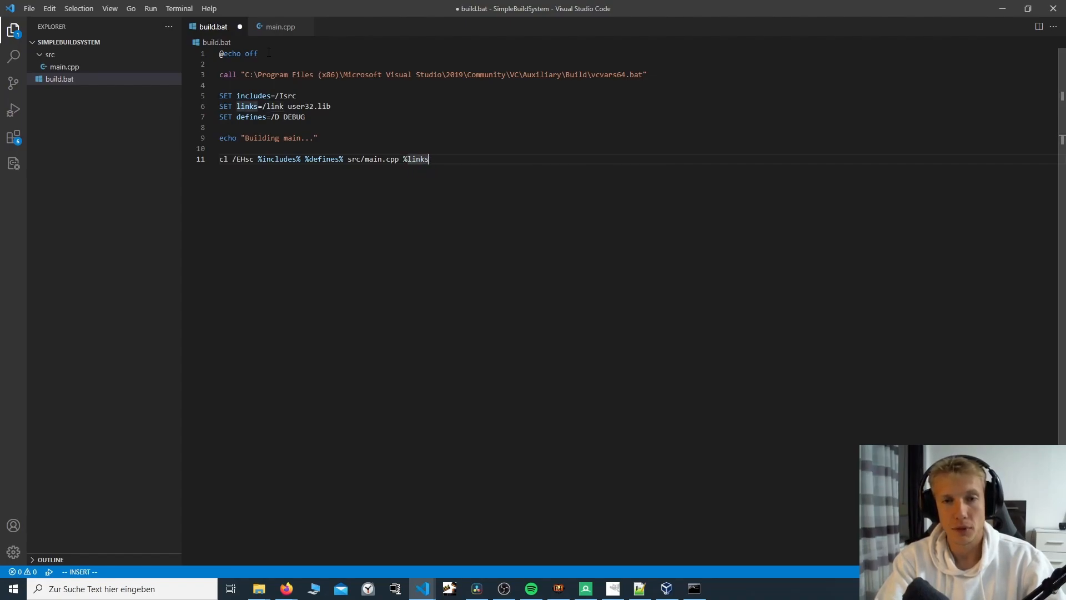
text(%)
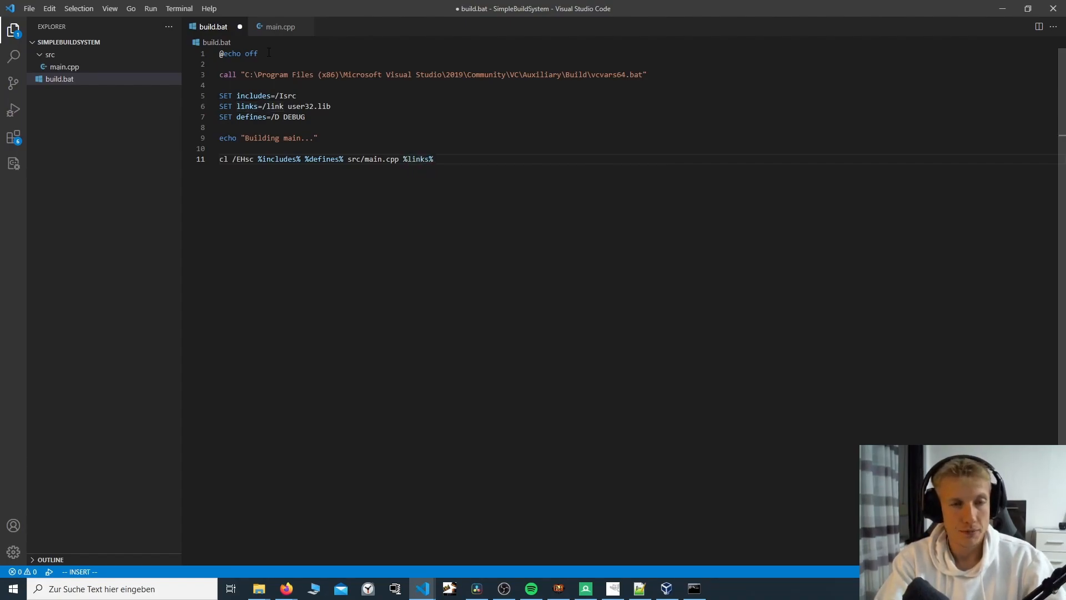
key(ctrl+s)
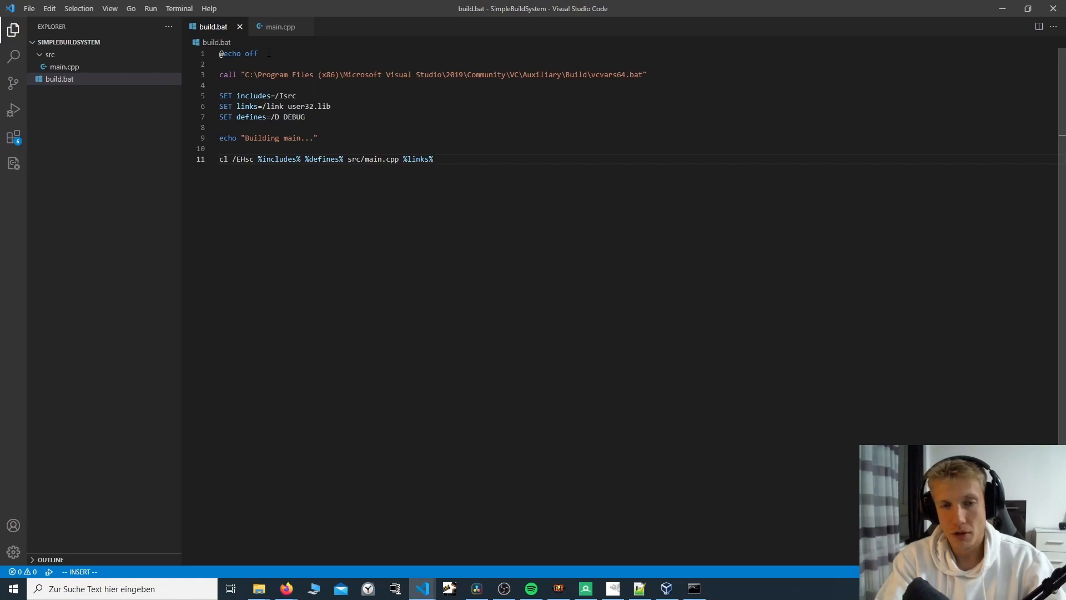
key(Escape)
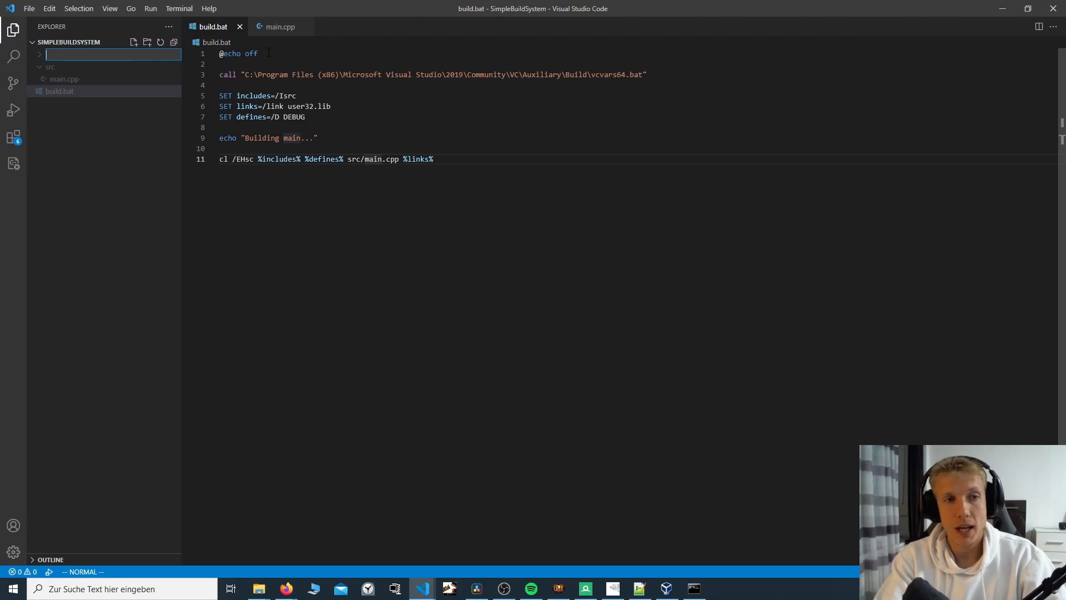
Step: Create .vscode/tasks.json with a version entry and a tasks array
text(.vscode)
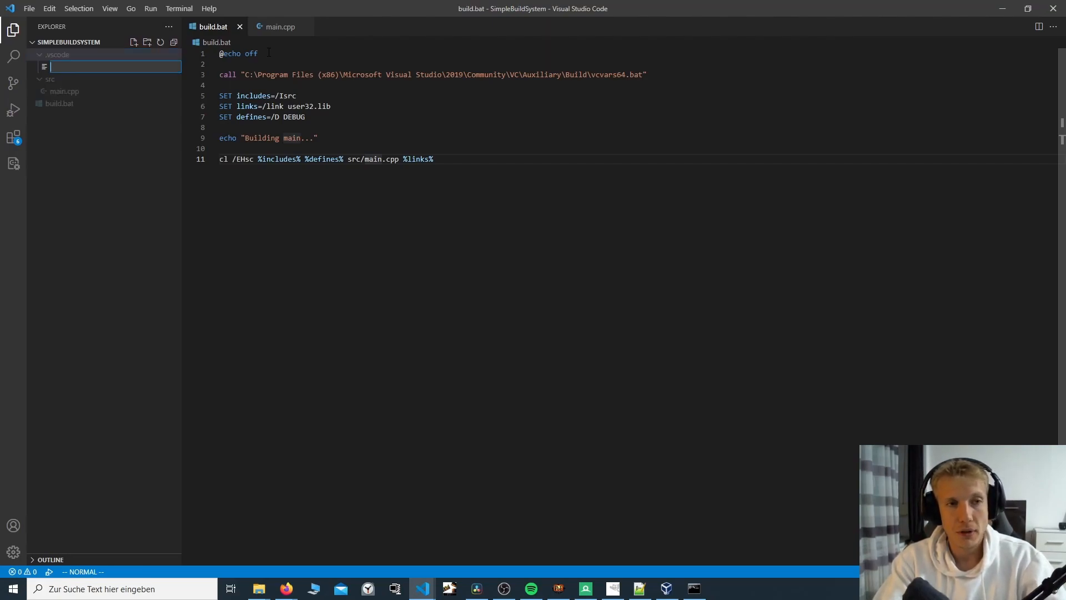
text(tasks.)
text({)
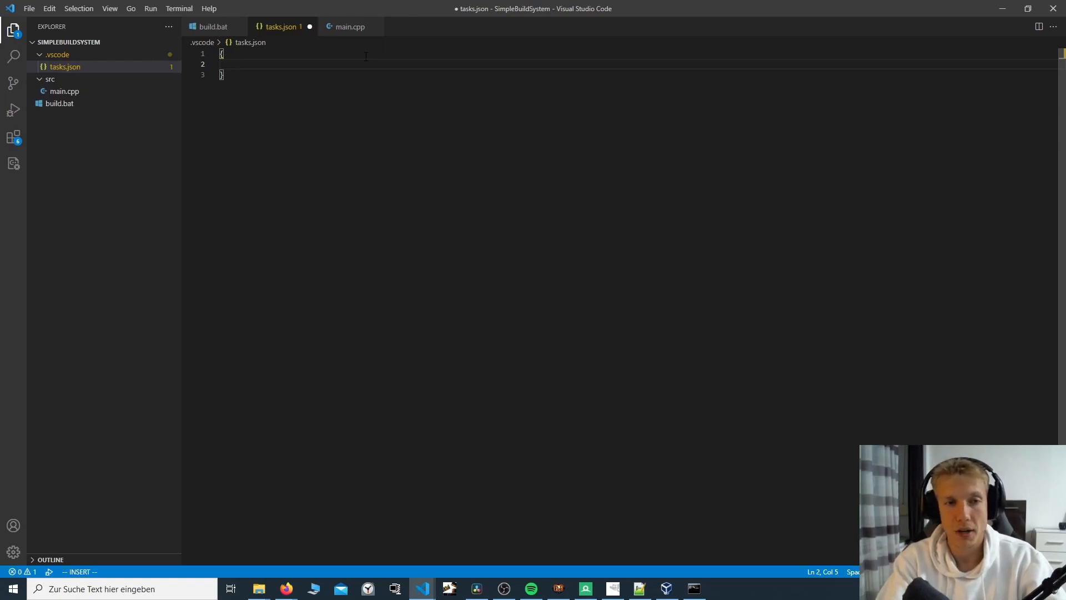
text("version": "2.0.0",)
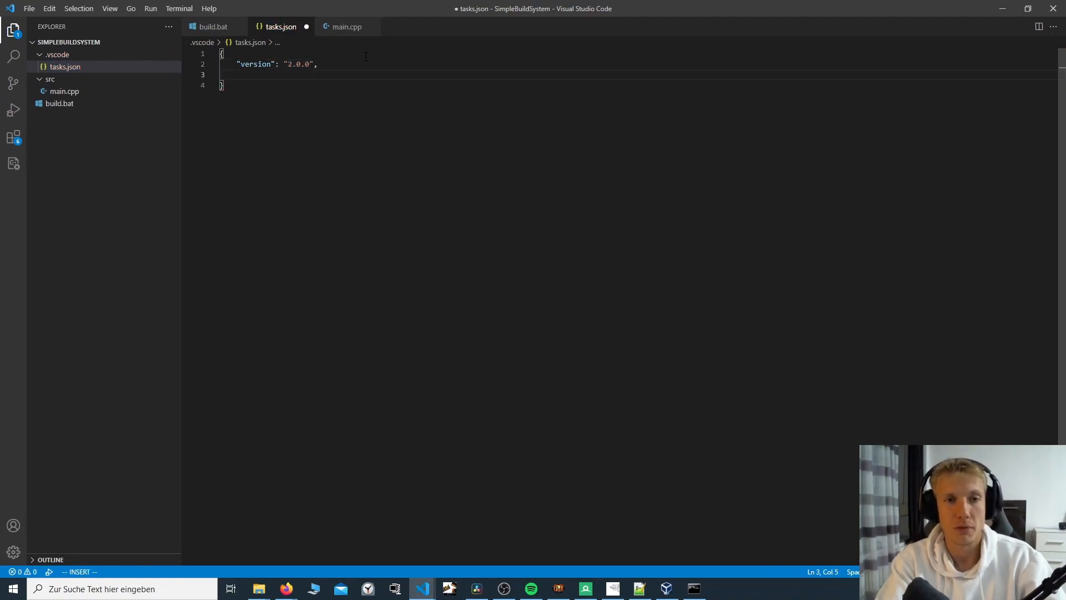
text("tasks": [)
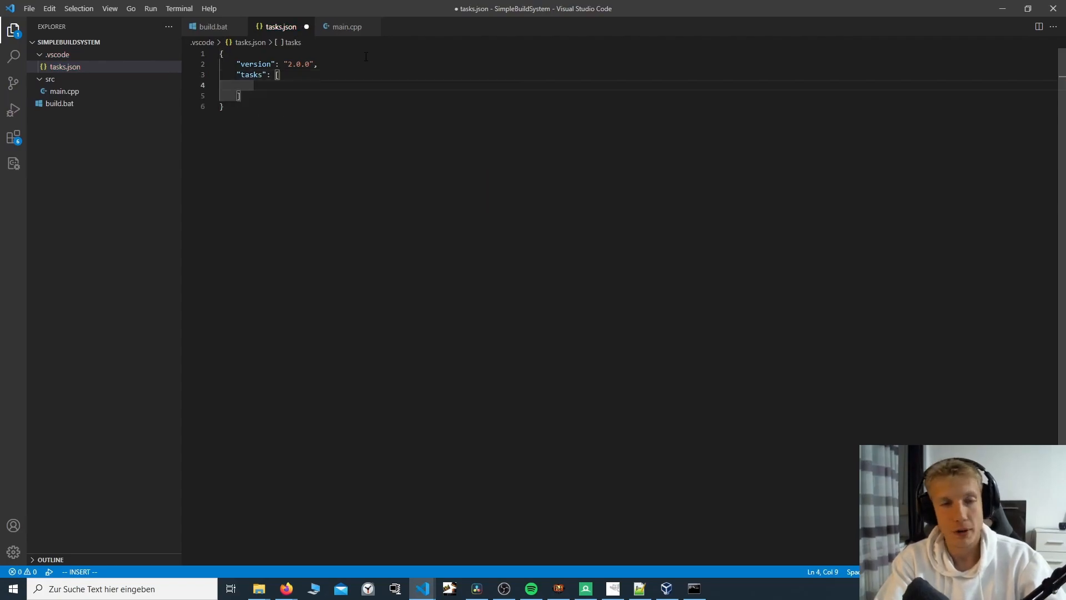
text({)
text("la)
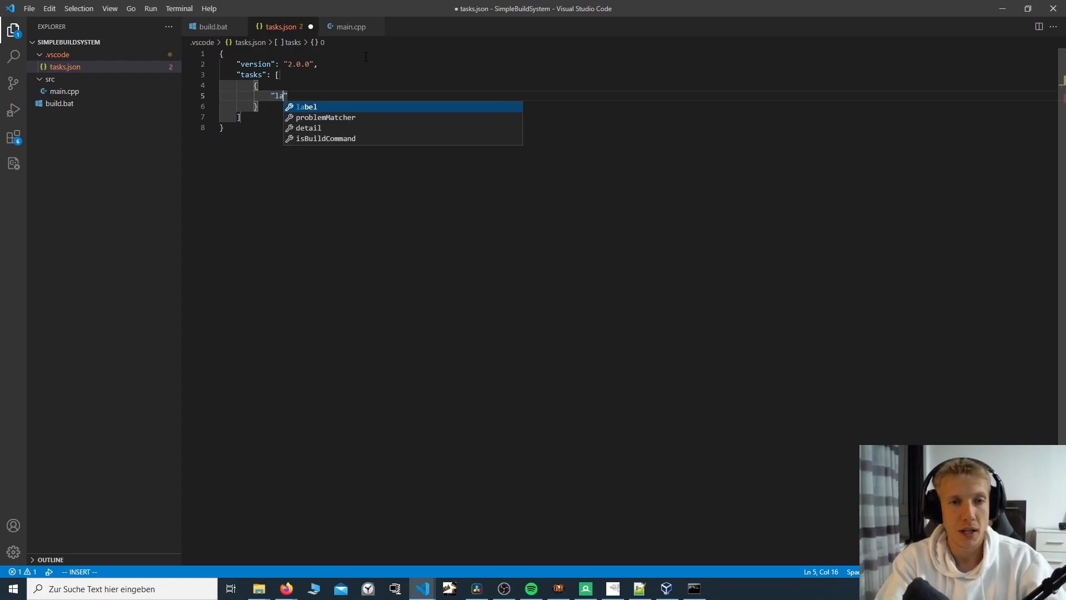
Step: Define a Build task with command ${workspaceFolder}/build.bat and begin its group entry
text(Build)
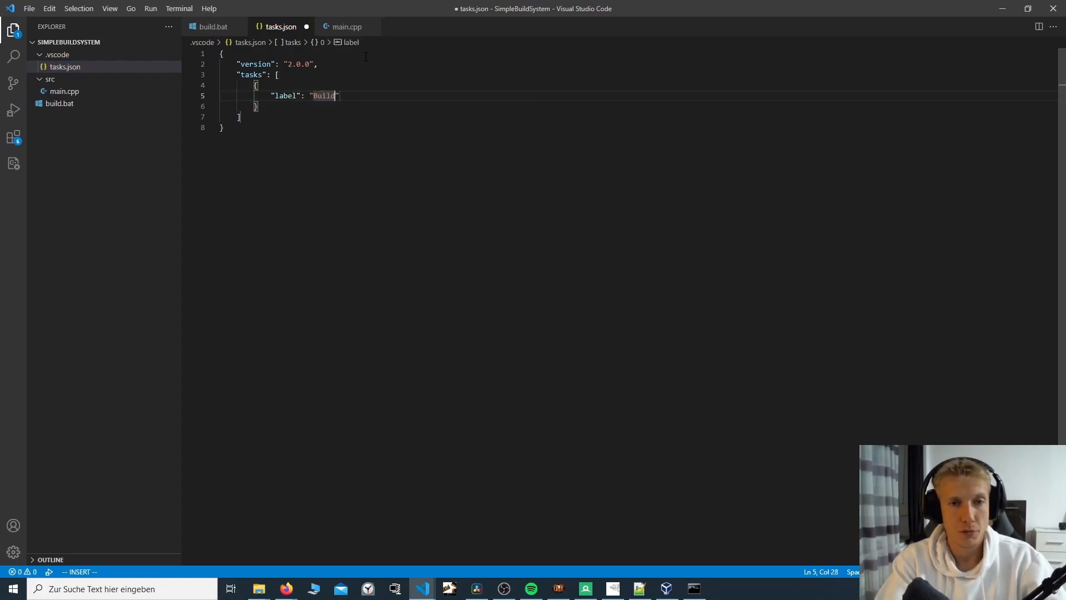
text(")
text(,)
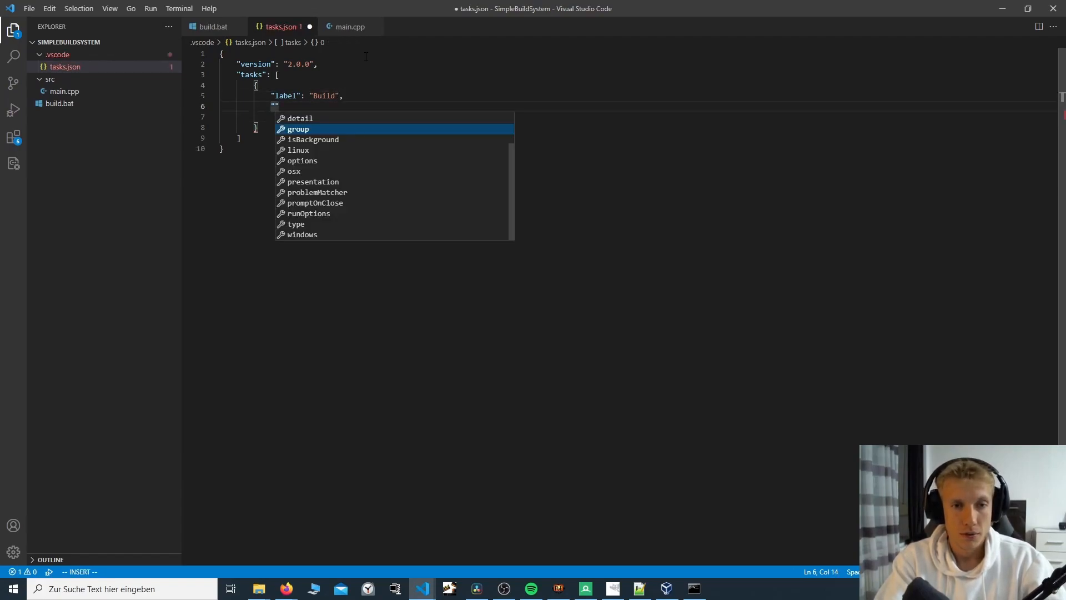
text(command)
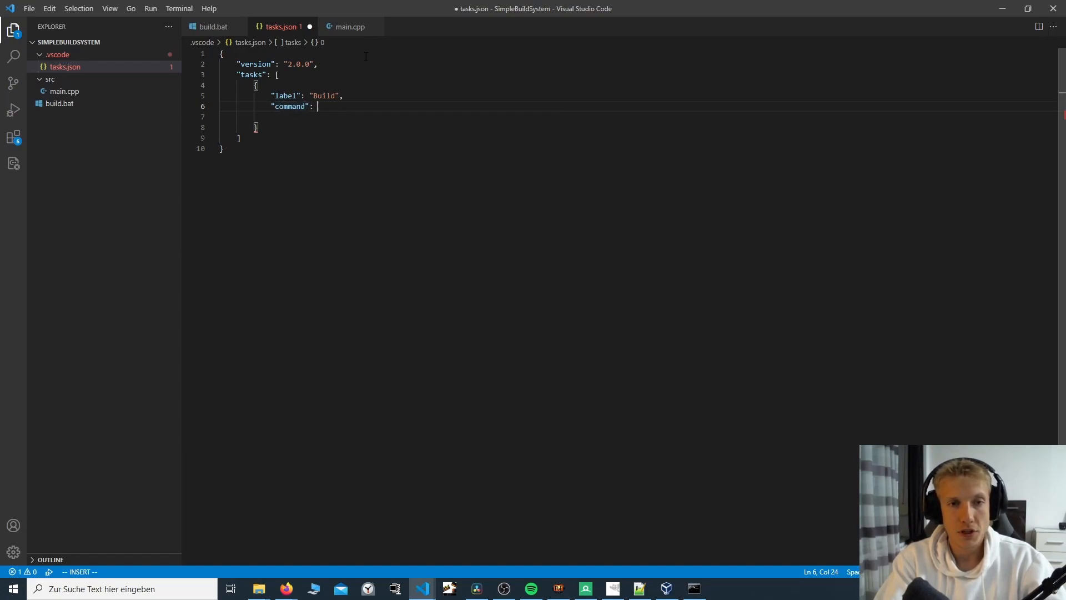
text(")
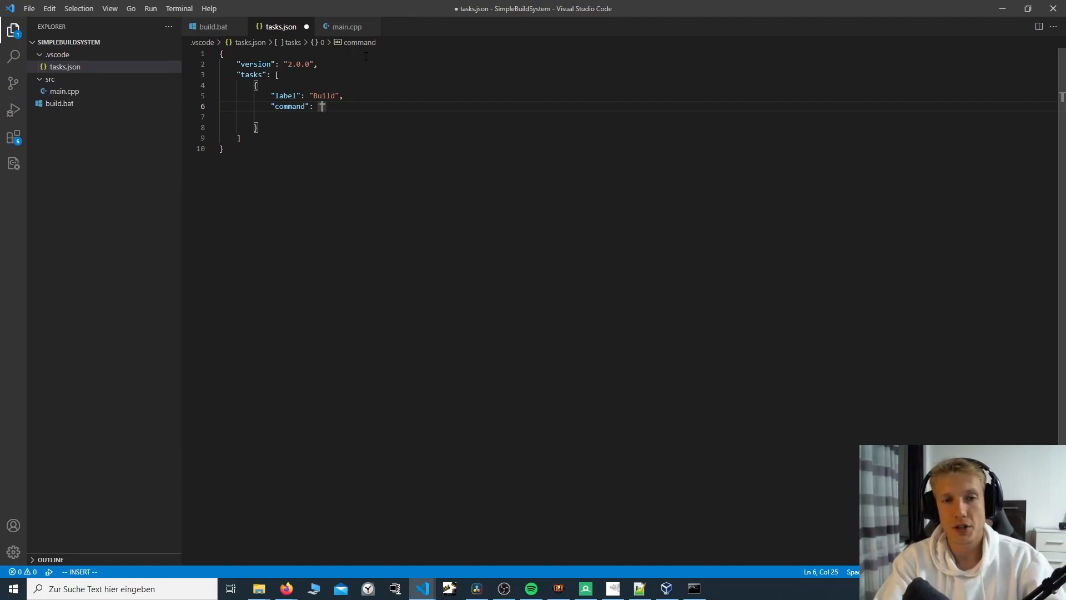
text(g)
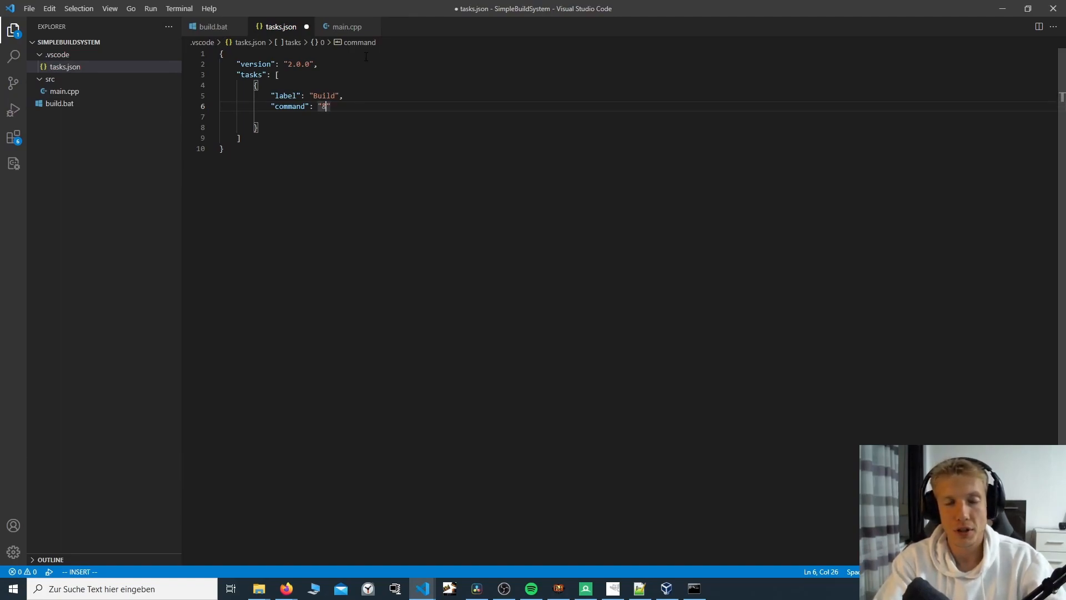
key(Backspace)
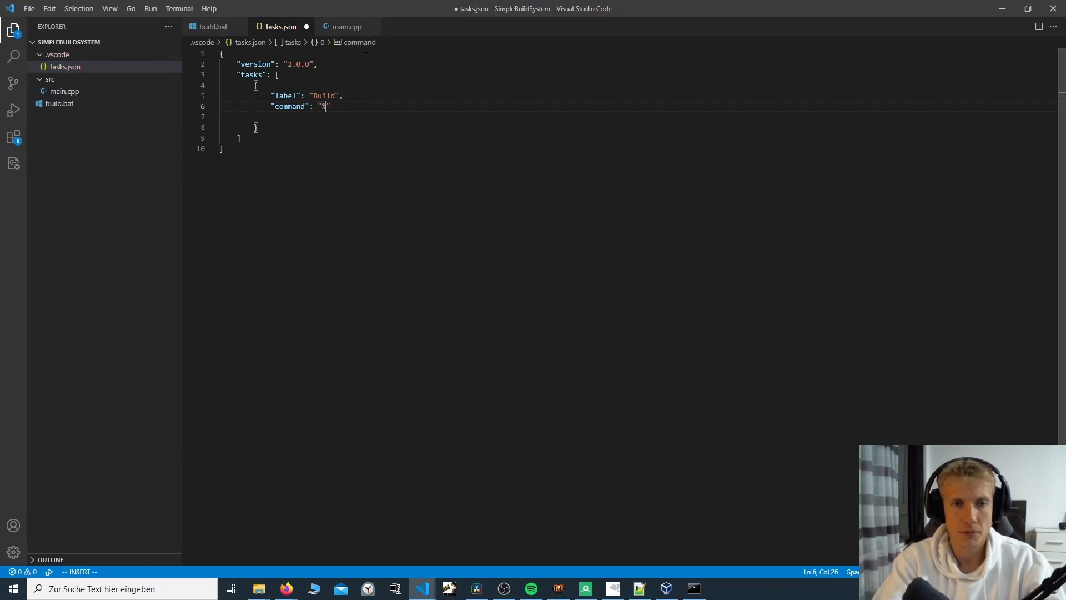
text({)
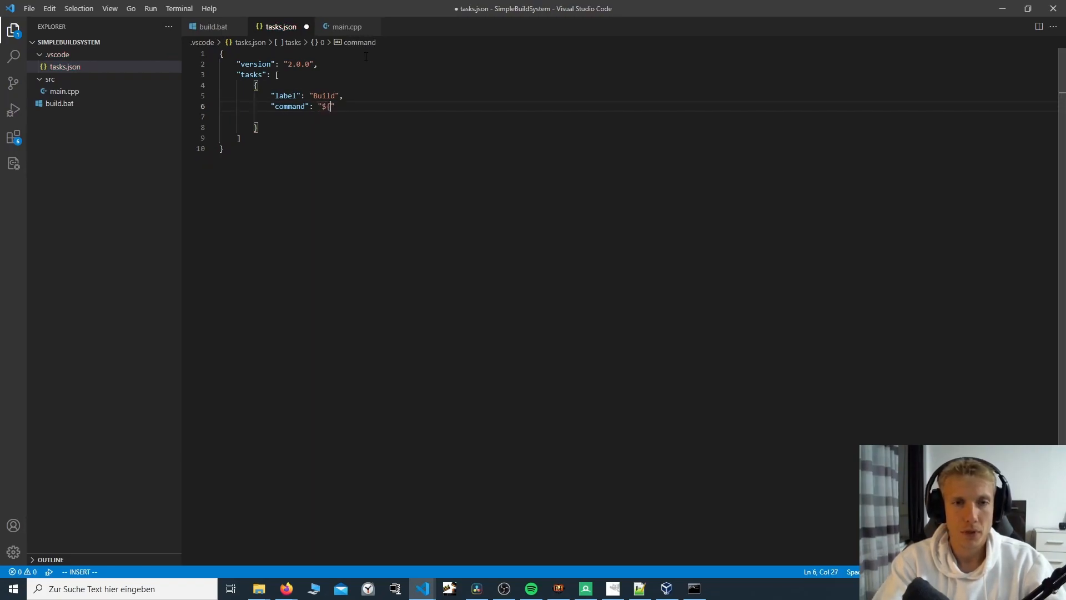
text(wodk)
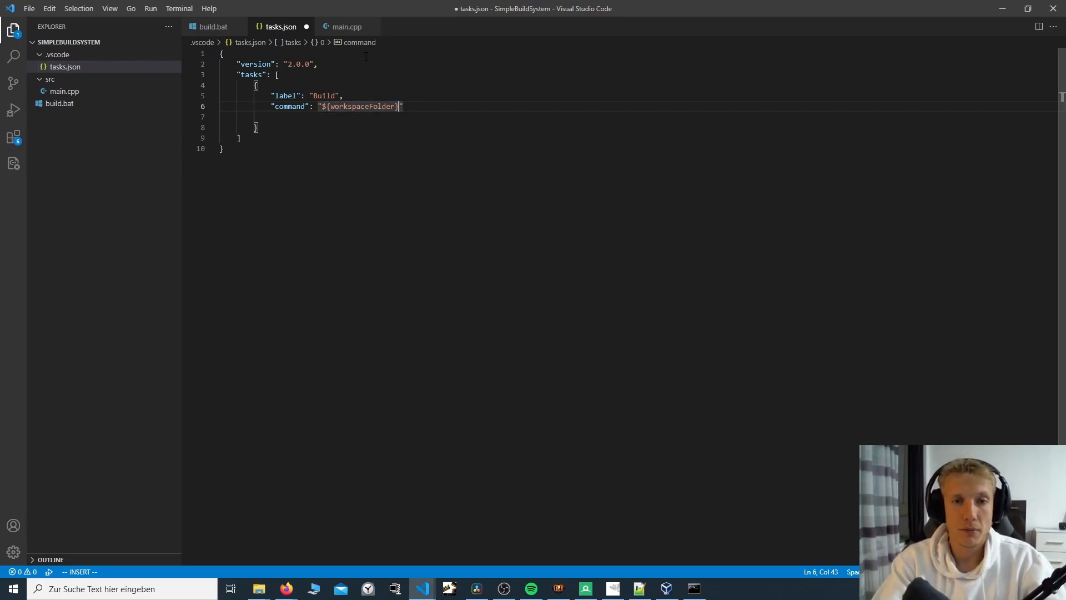
text(/)
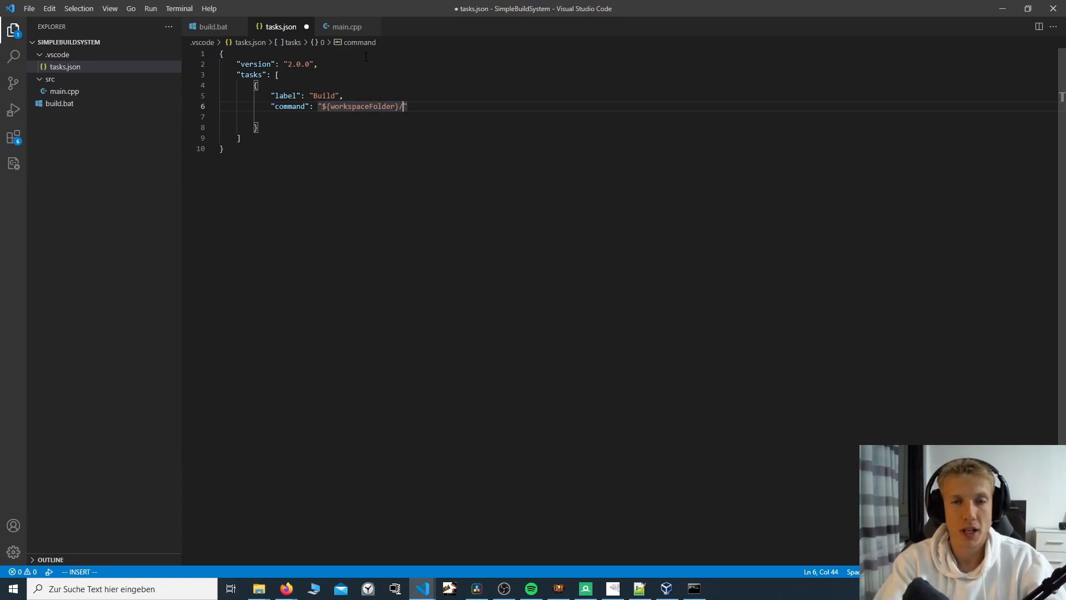
text(build.bat)
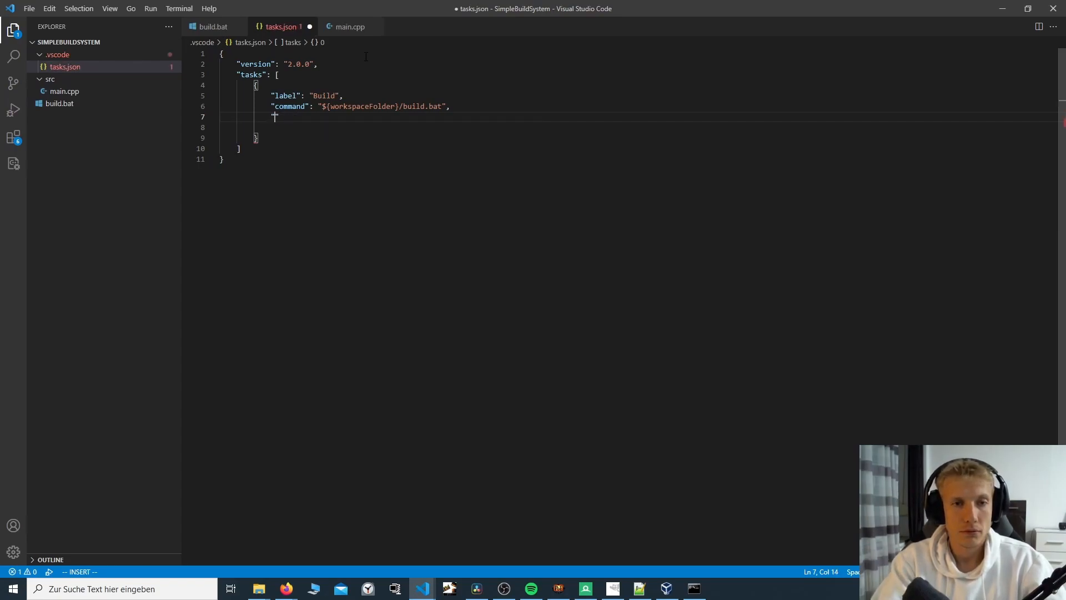
text("group": {)
click(536, 127)
text("kind": "build",)
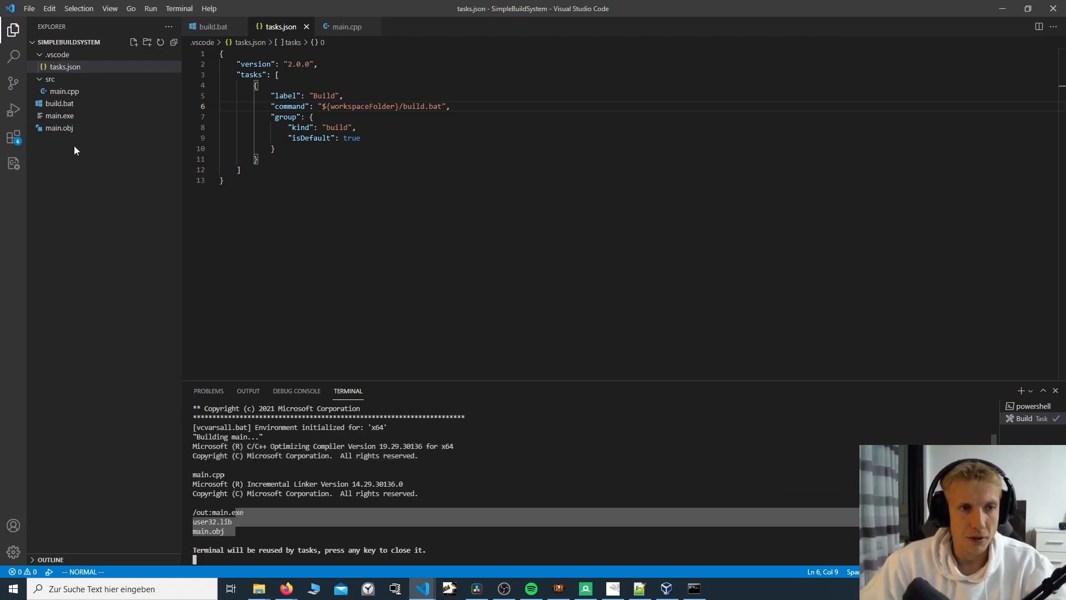
mouse_move(59, 116)
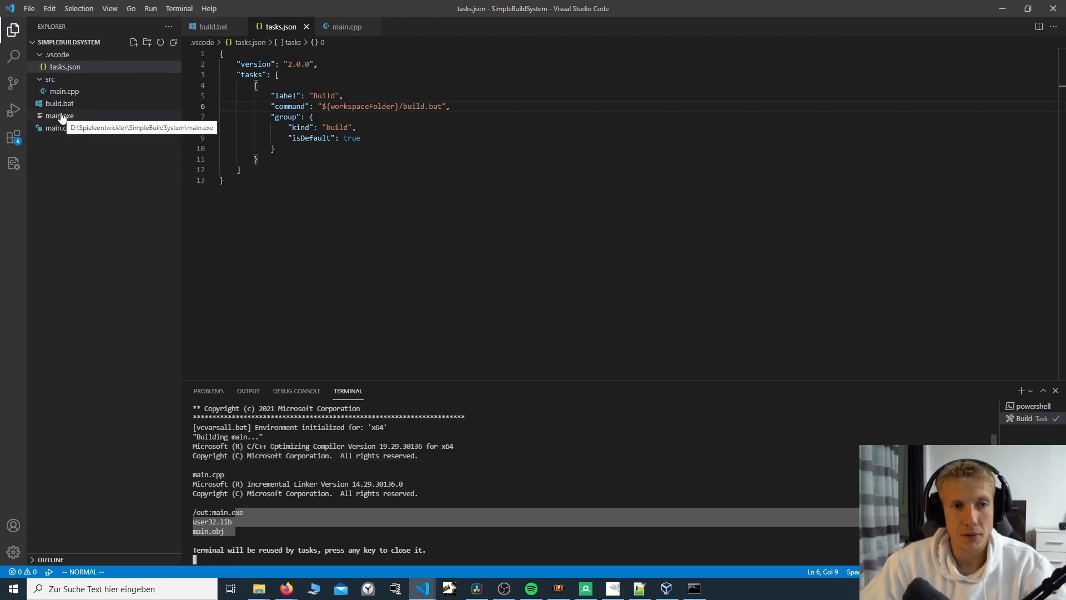
Step: Run the default Build task and dismiss the debugging extension prompt
click(360, 138)
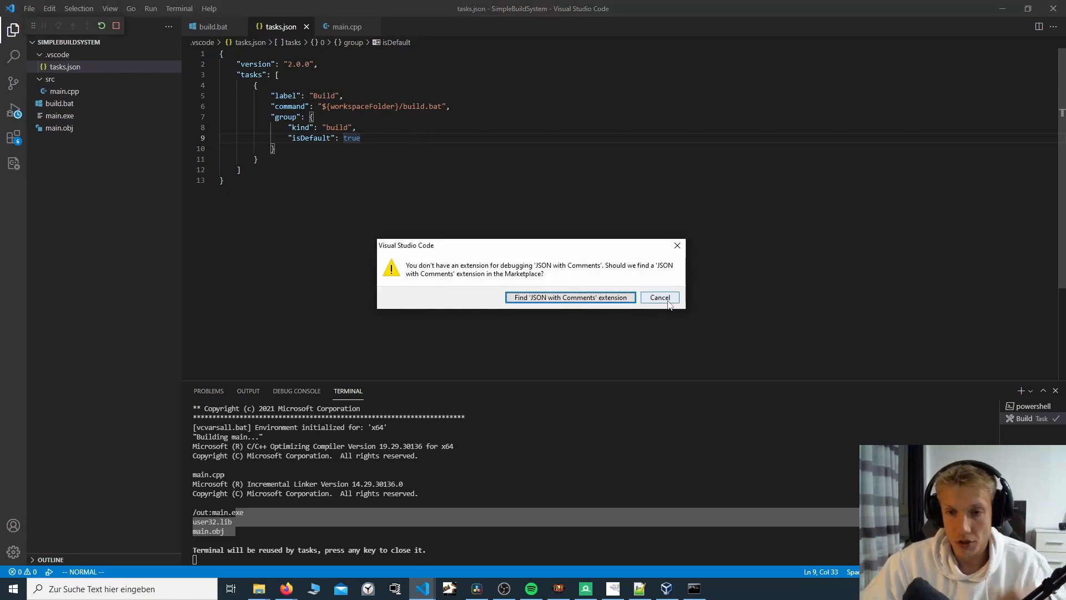
click(658, 298)
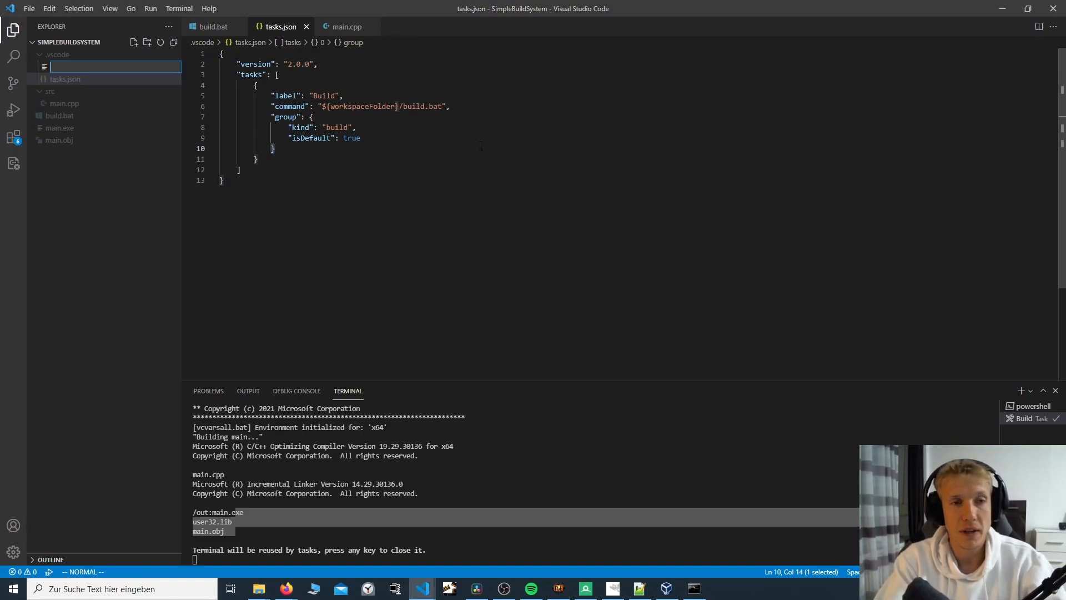
Step: Create launch.json with version 0.2.0 and a Run configuration whose program is ${workspaceFolder}/main.exe
text(launch.json)
text("version": "0.2.0",)
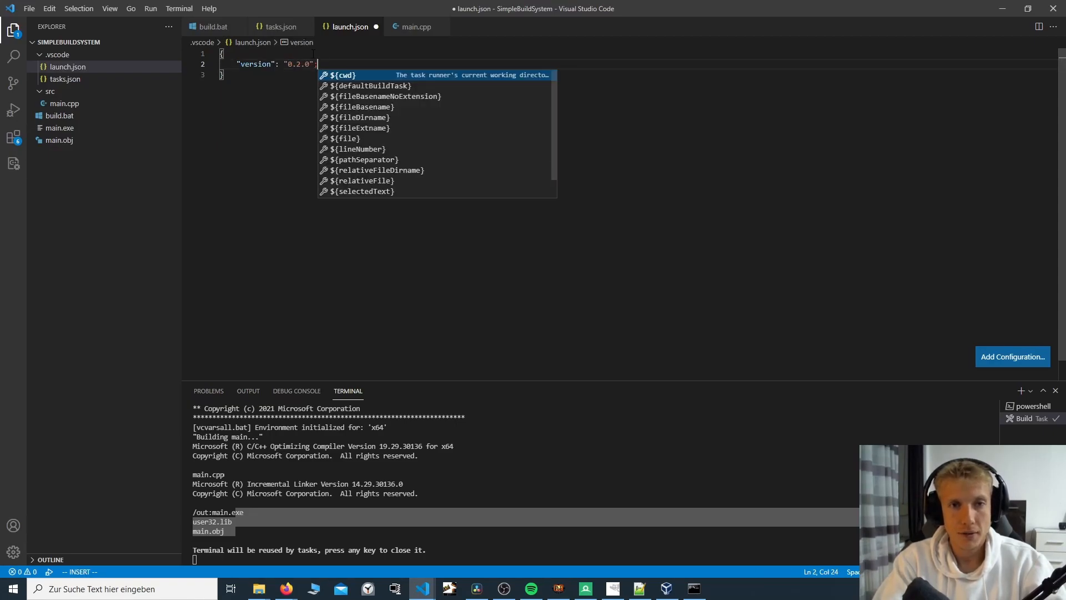
key(enter)
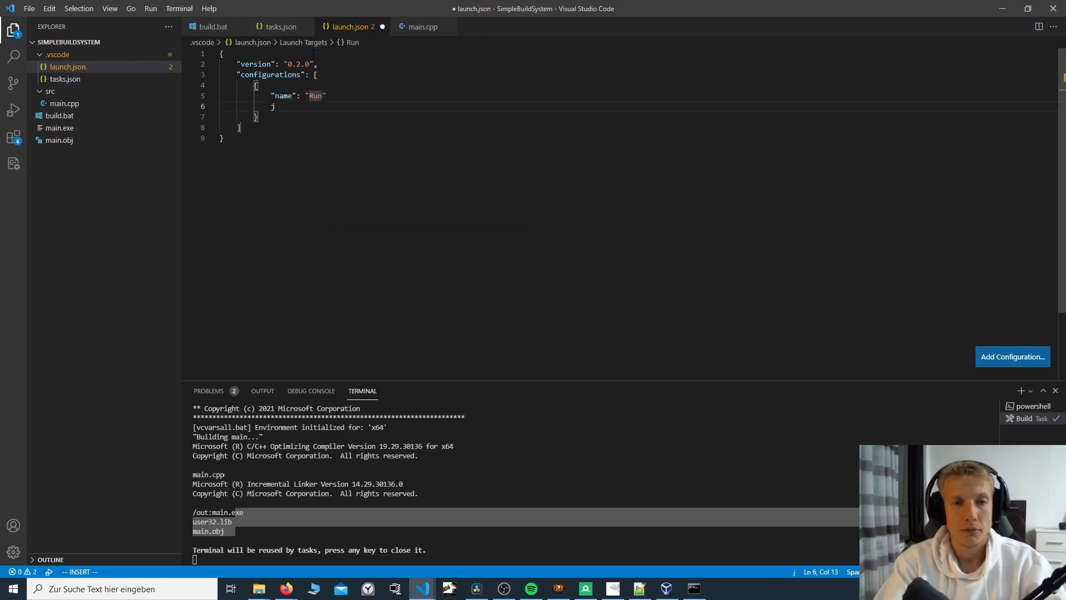
text("program": ")
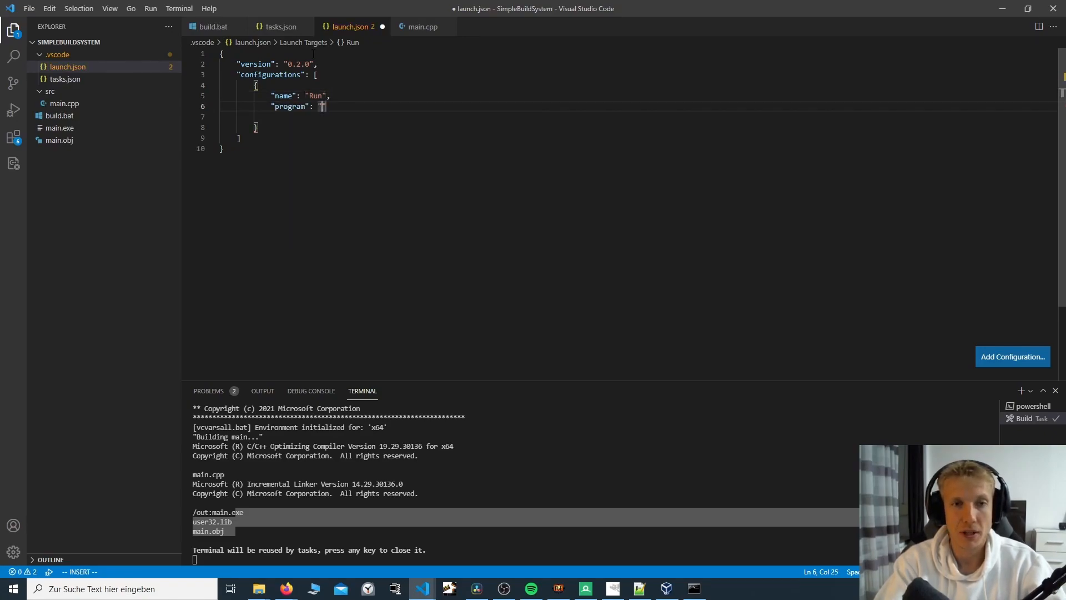
text($)
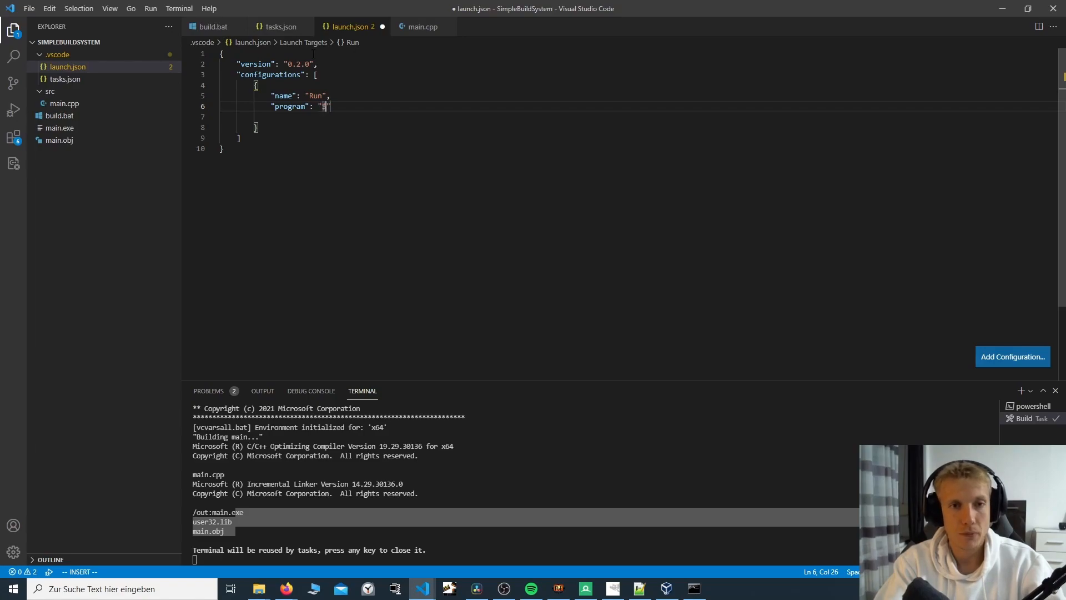
text($)
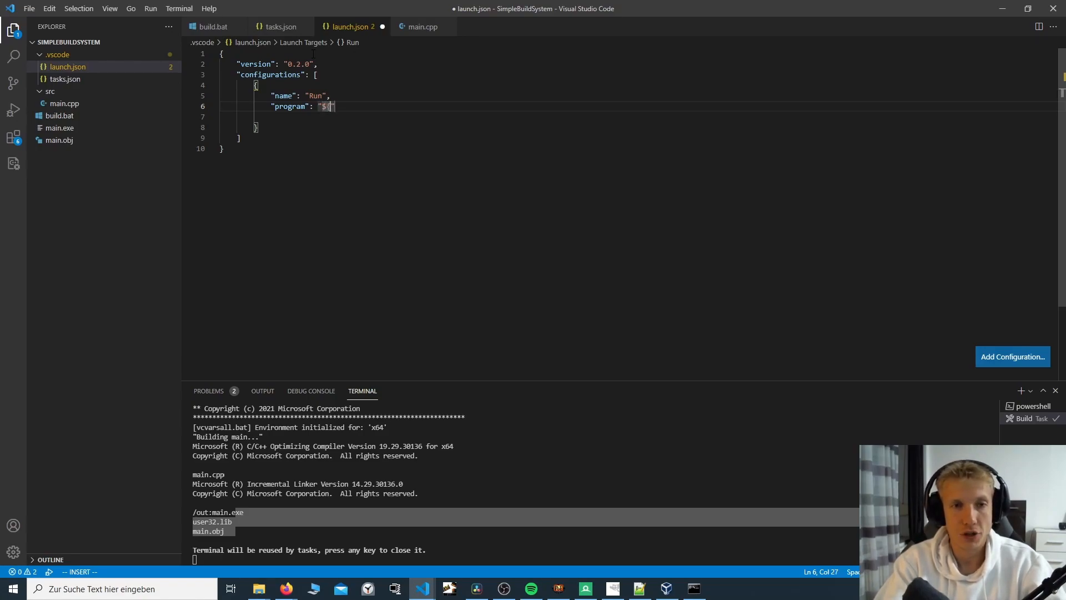
text({workspaceFol)
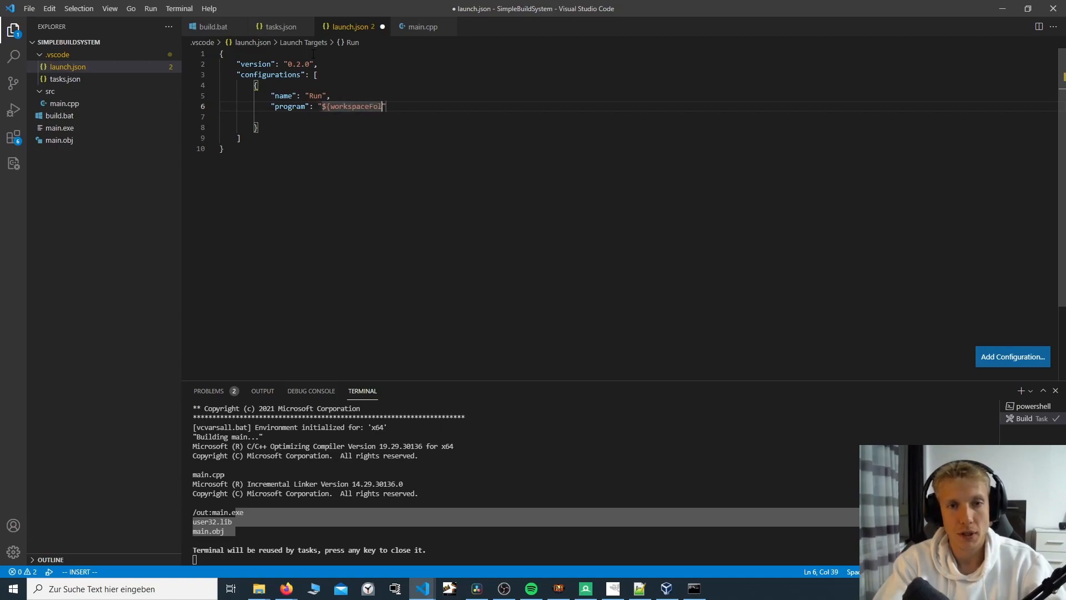
text(der})
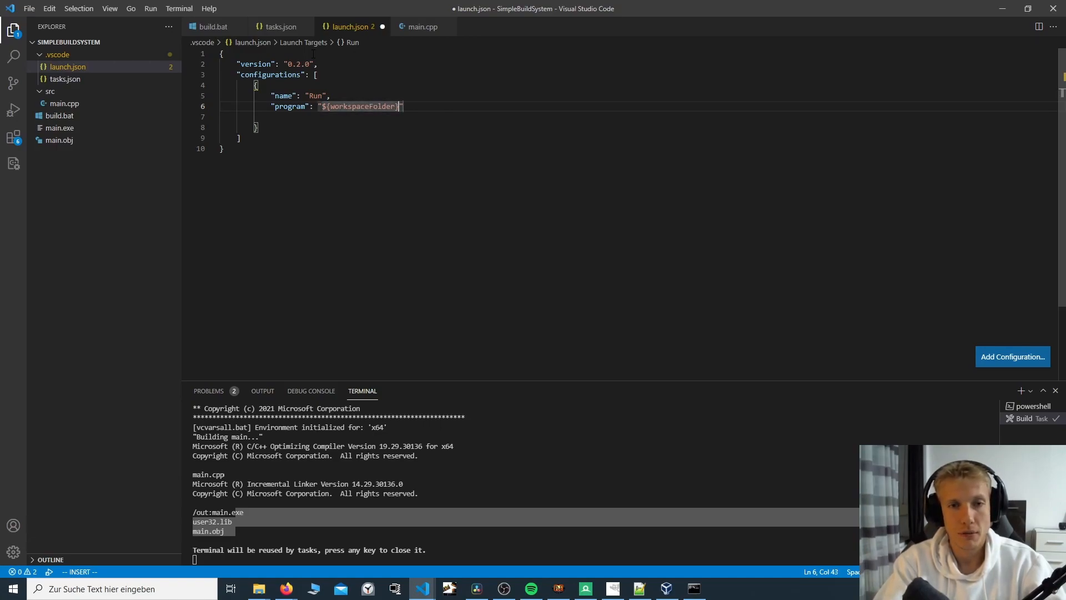
text(/main.)
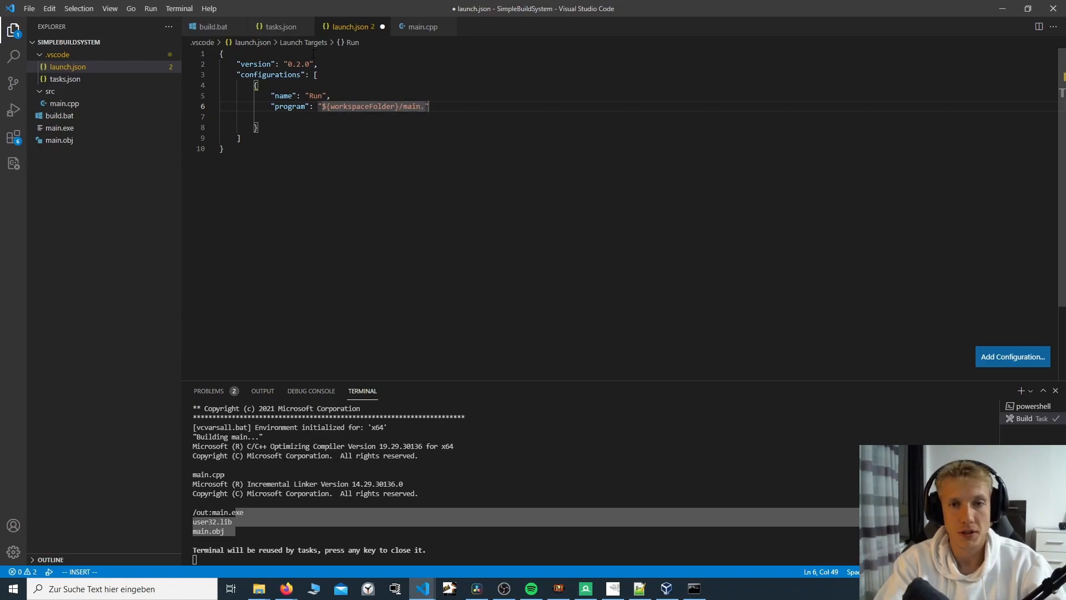
text(exe)
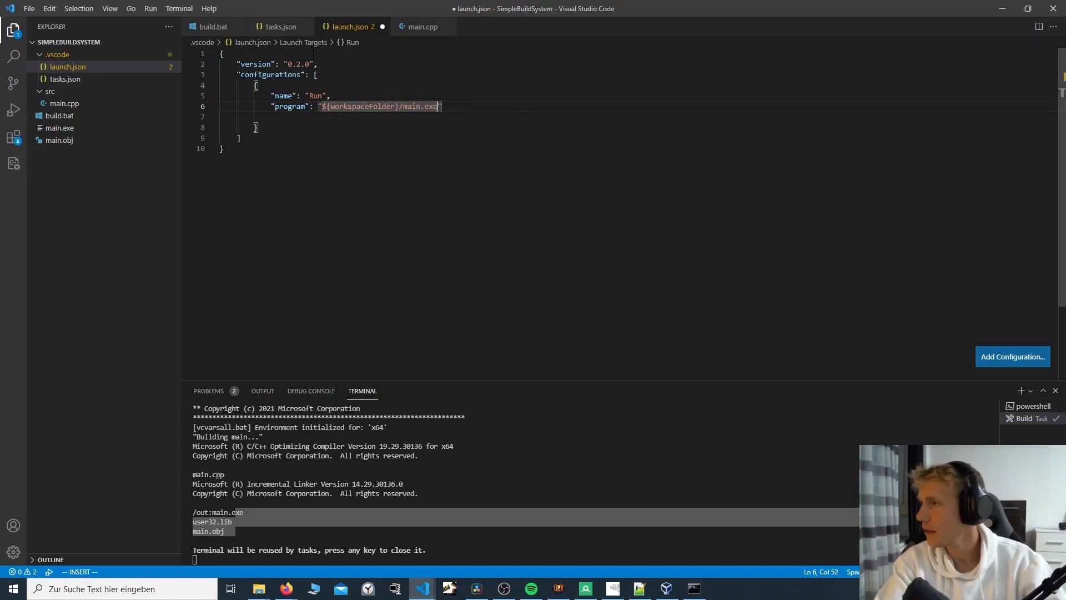
text(")
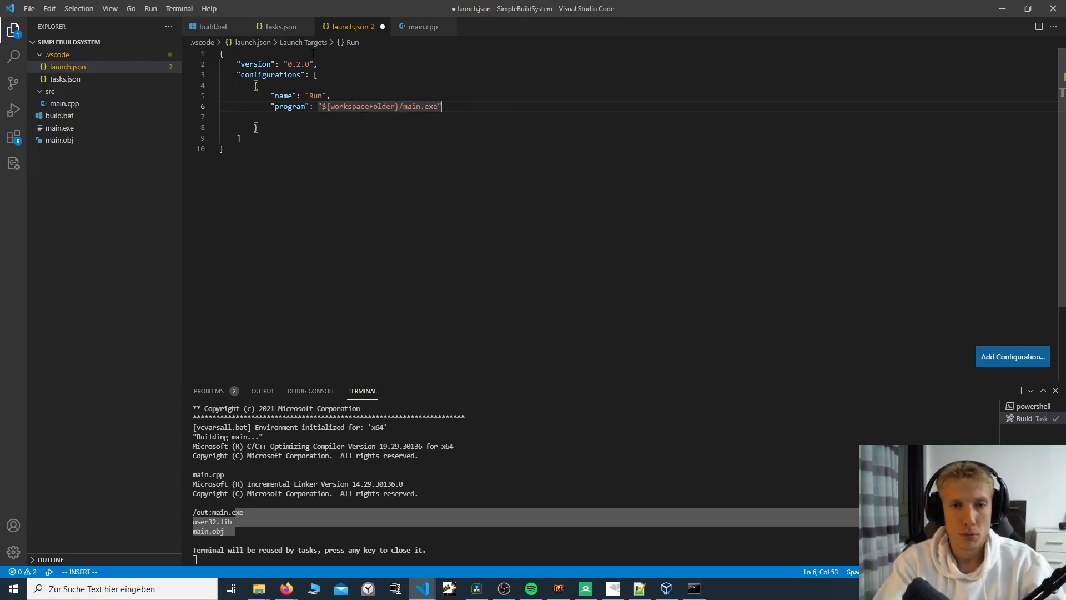
key(Enter)
text("type": ")
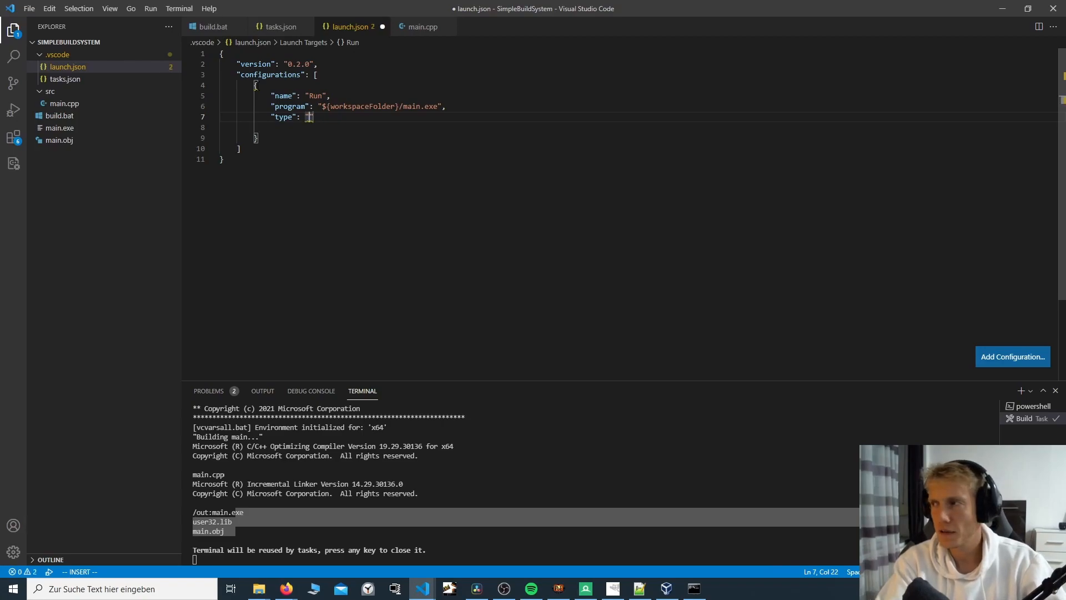
Step: Set the Run configuration to type cppvsdbg, request launch and cwd ${workspaceFolder}, then save
text(cppvs)
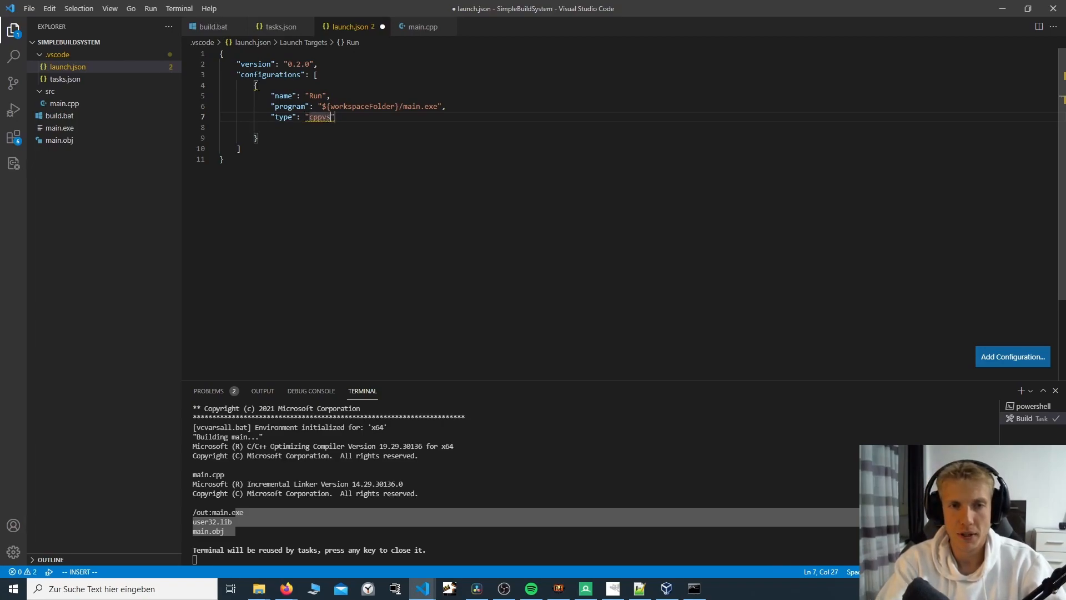
text(dbg)
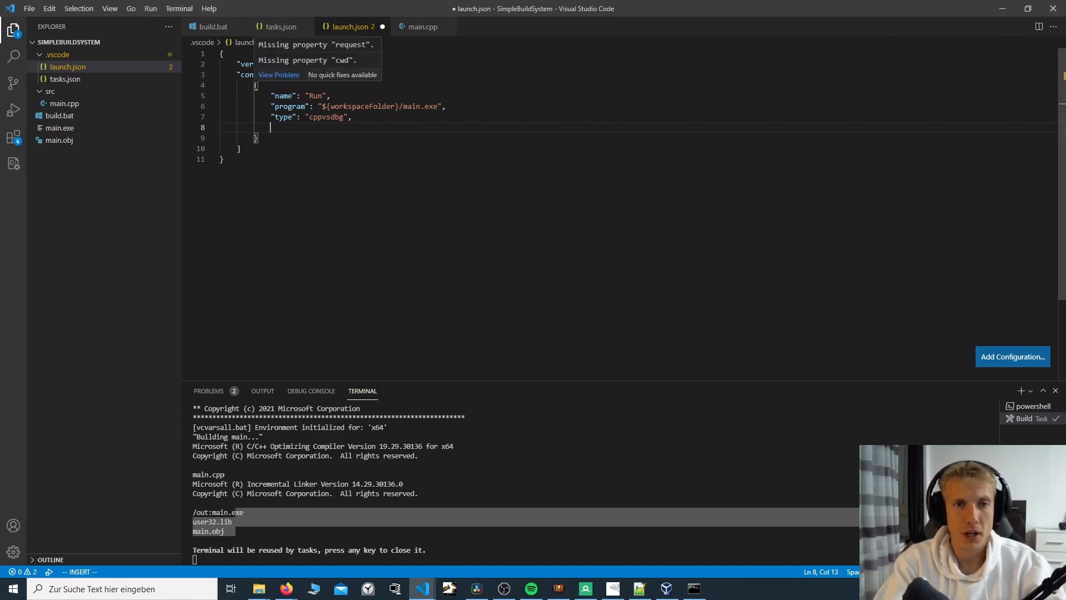
text("request": "launch")
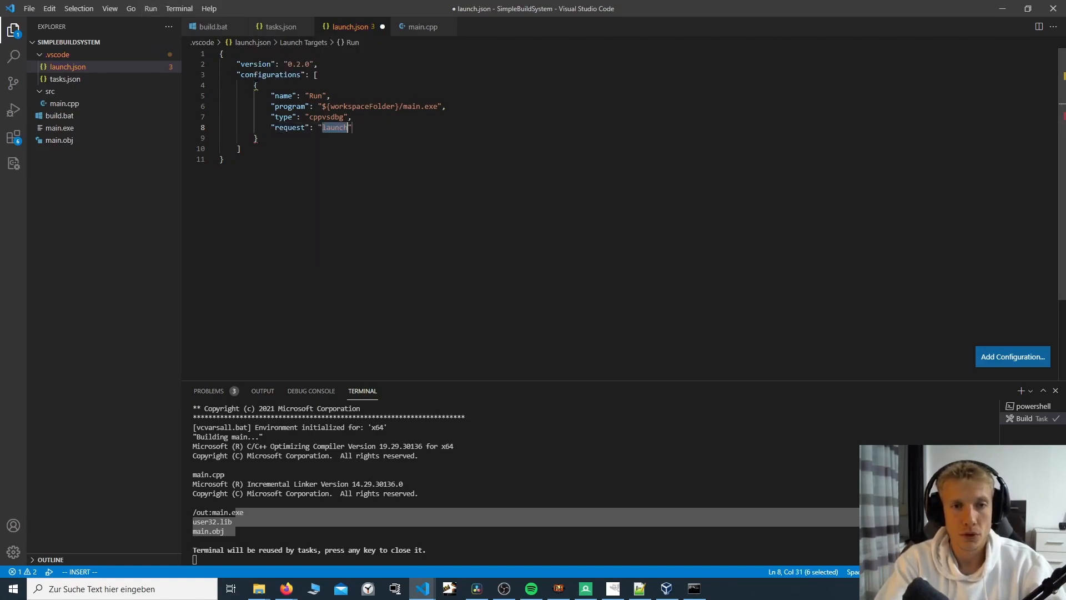
text(,)
text("cwd": "${workspaceRoot)
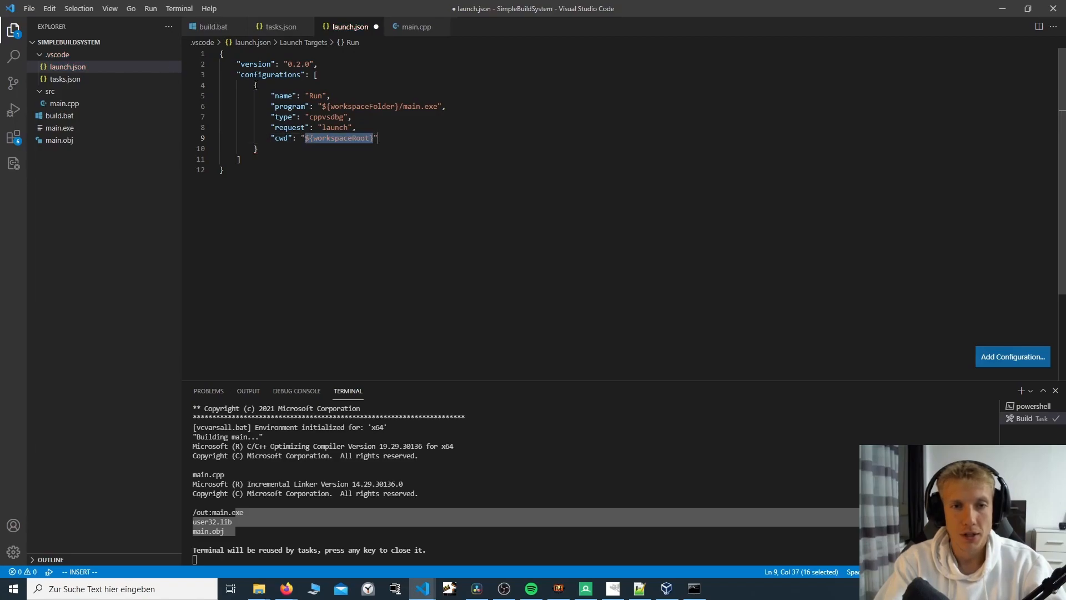
text(ii)
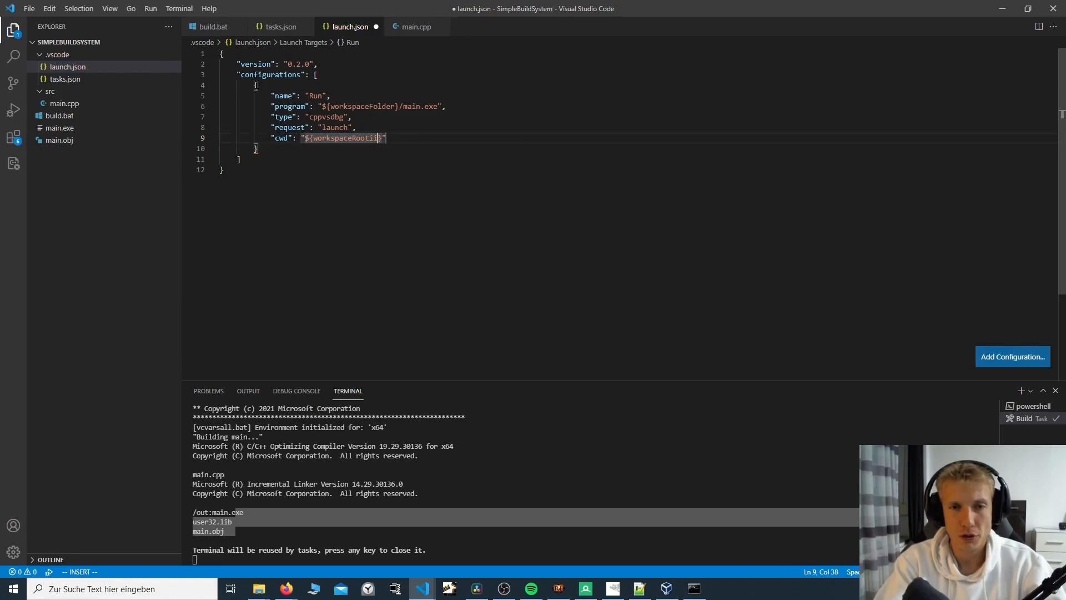
key(Backspace)
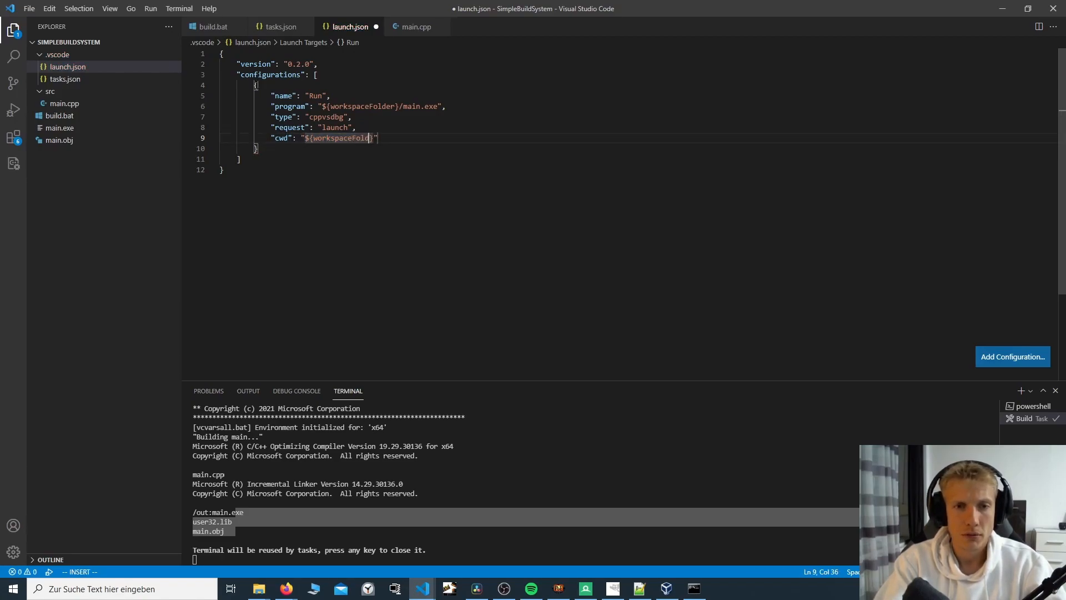
key(Escape)
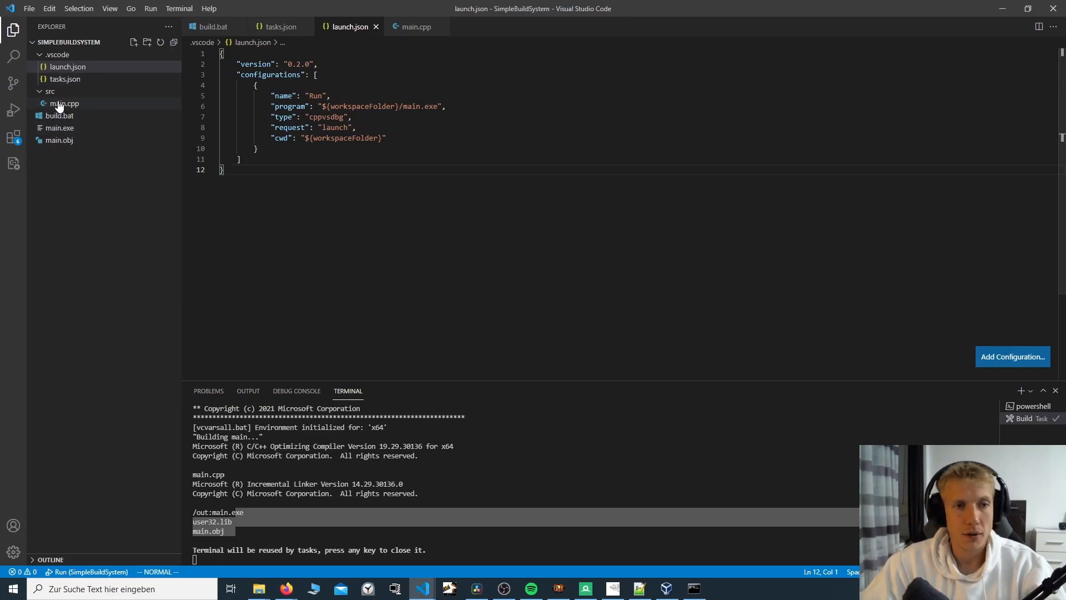
Step: Wrap main.cpp's Hello World print in a while(true) loop, run it and watch the Debug Console output
click(65, 102)
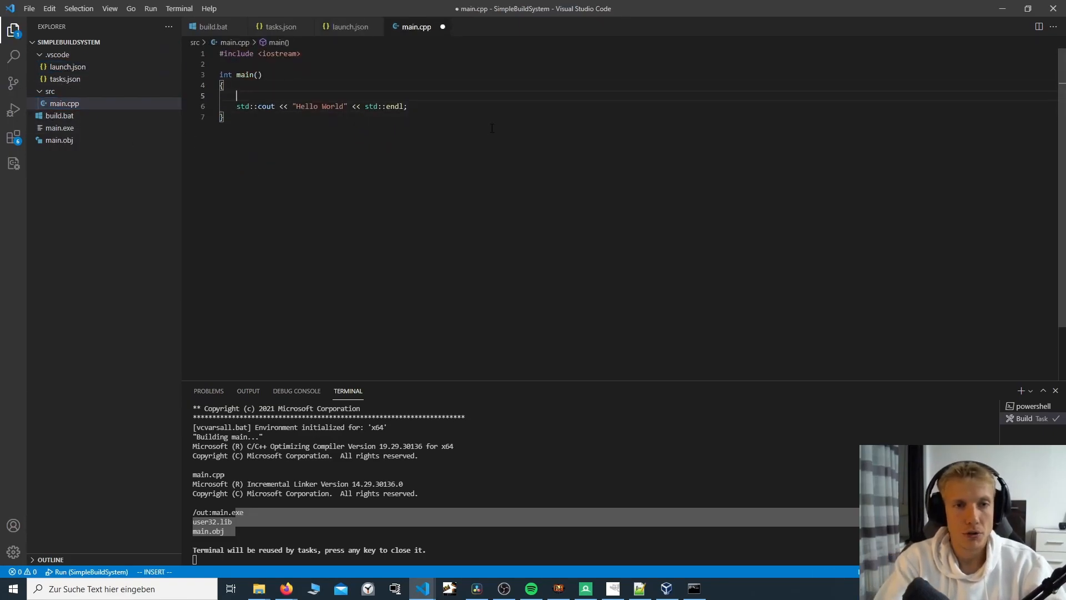
text(while(true))
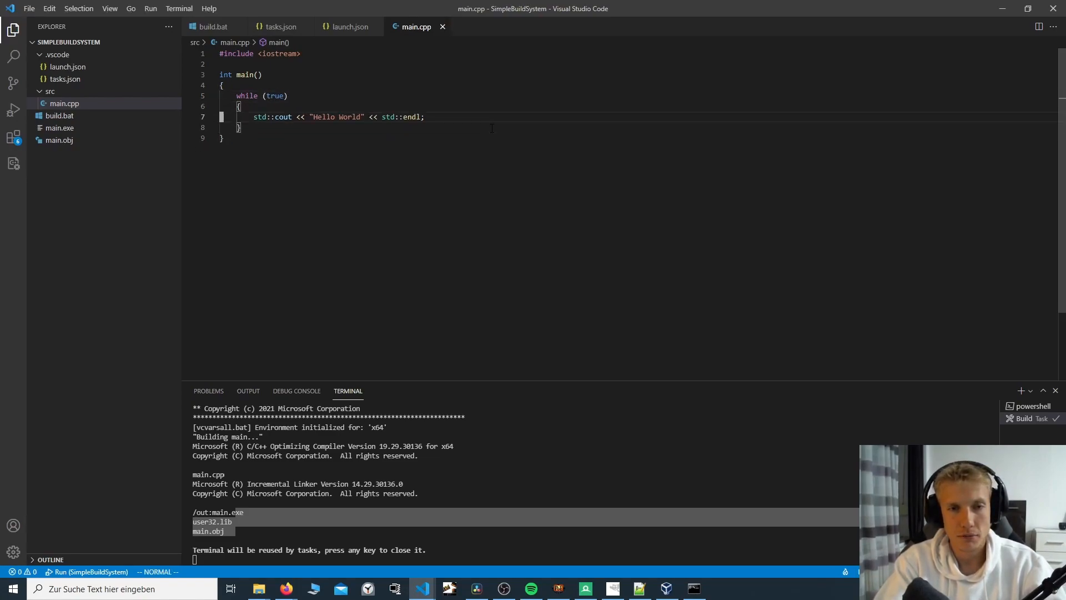
text(sleep)
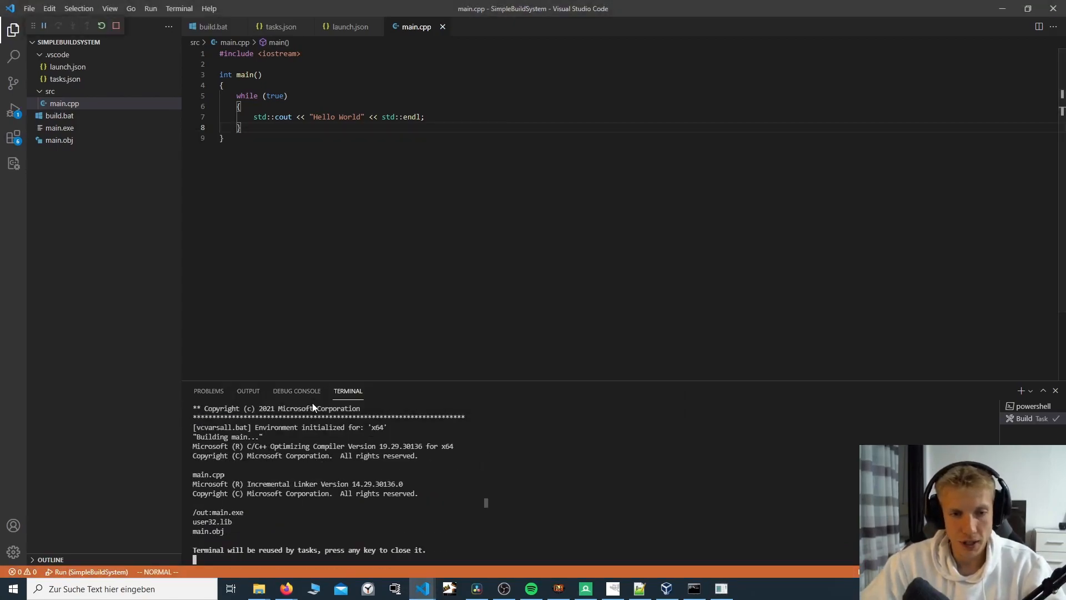
click(297, 389)
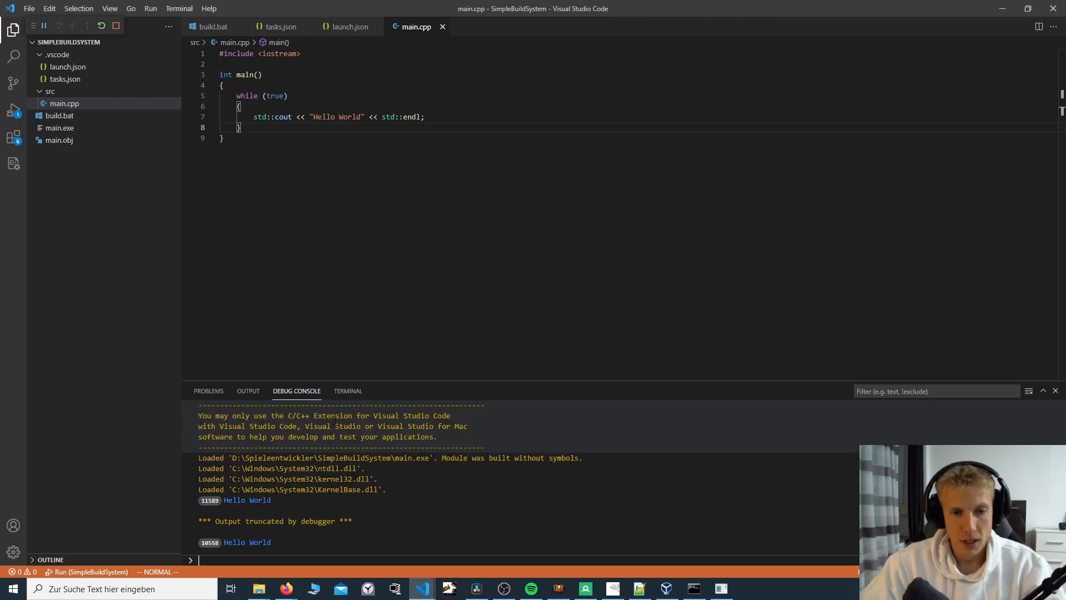